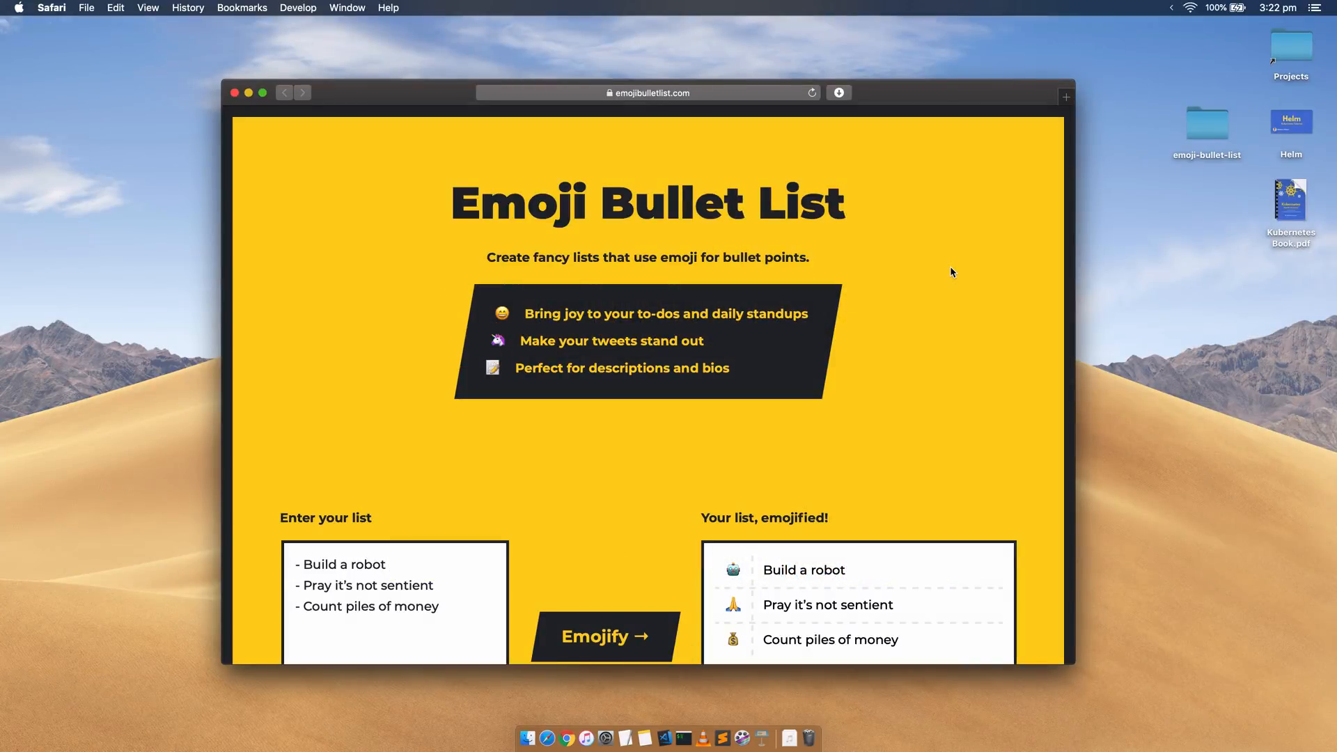
pyautogui.moveTo(453, 211)
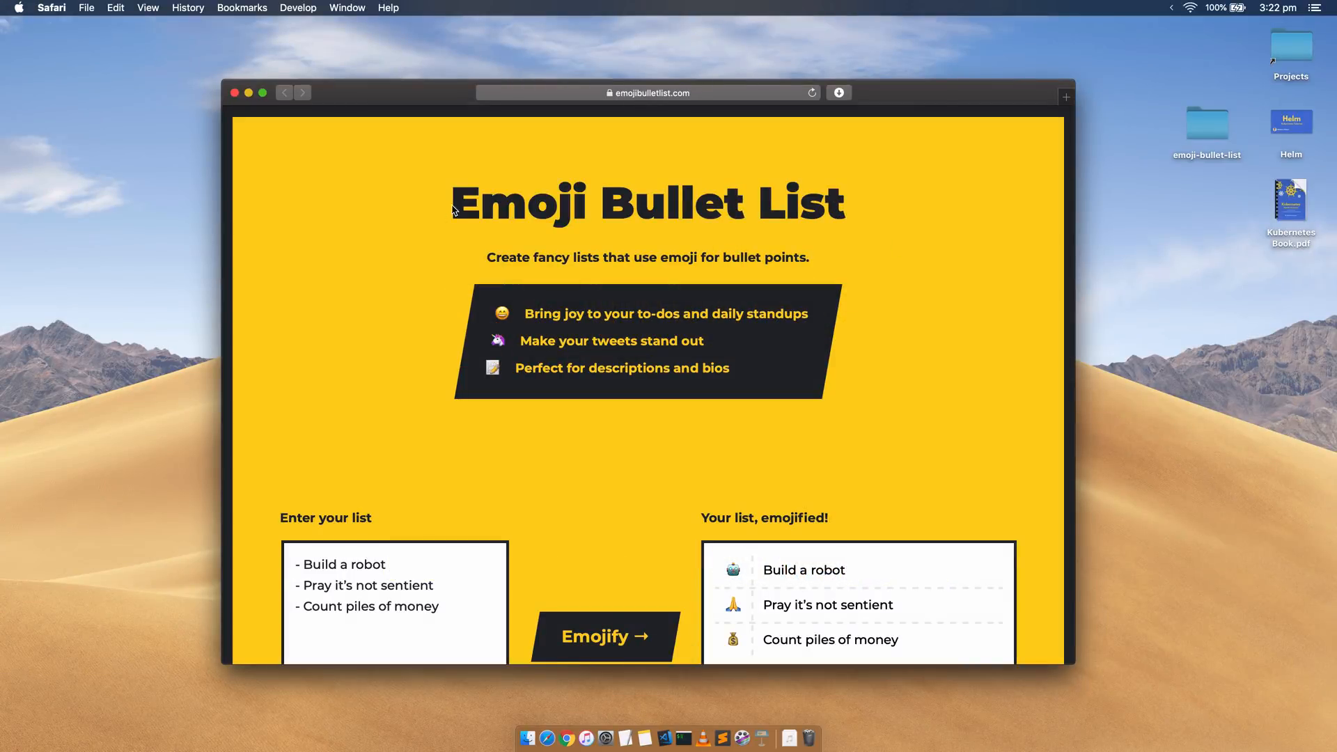
pyautogui.moveTo(316, 210)
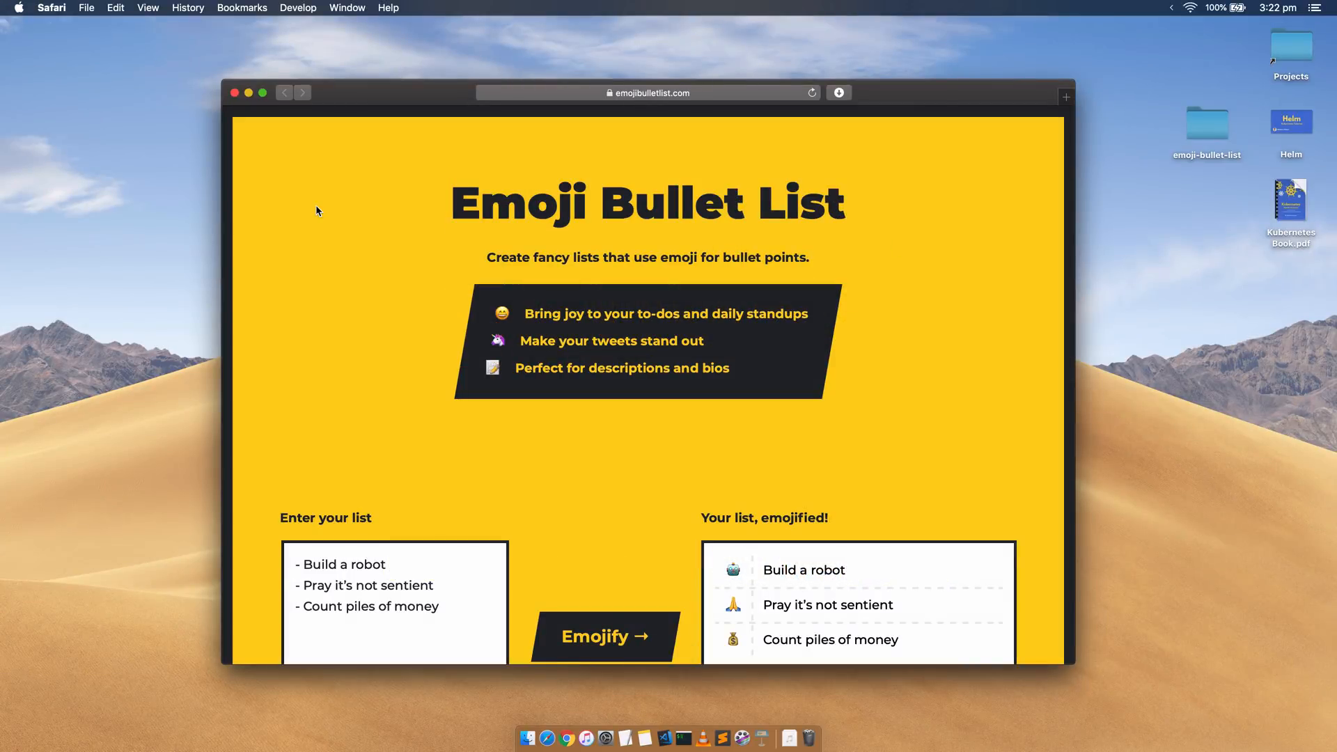
# Replace 'money' with 'cats' in the last list item and regenerate the emoji list.
pyautogui.scroll(-3)
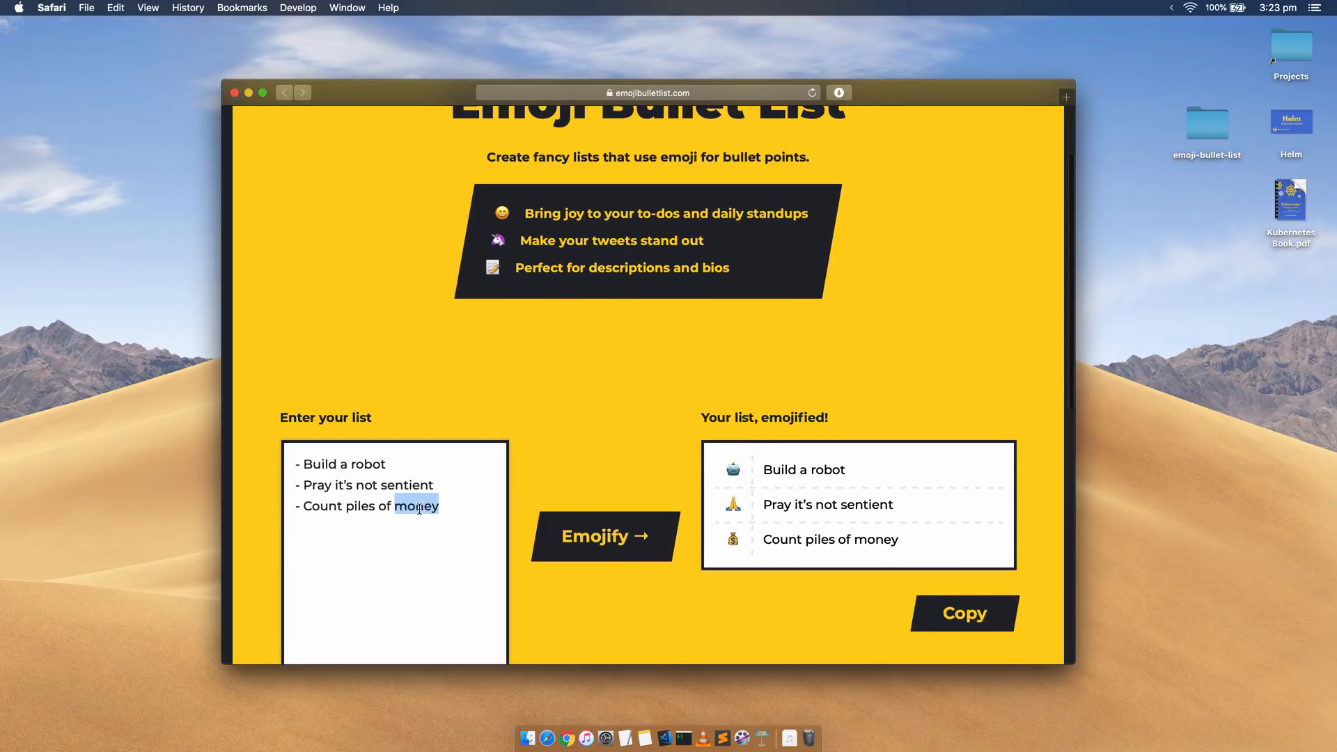
pyautogui.write('cats')
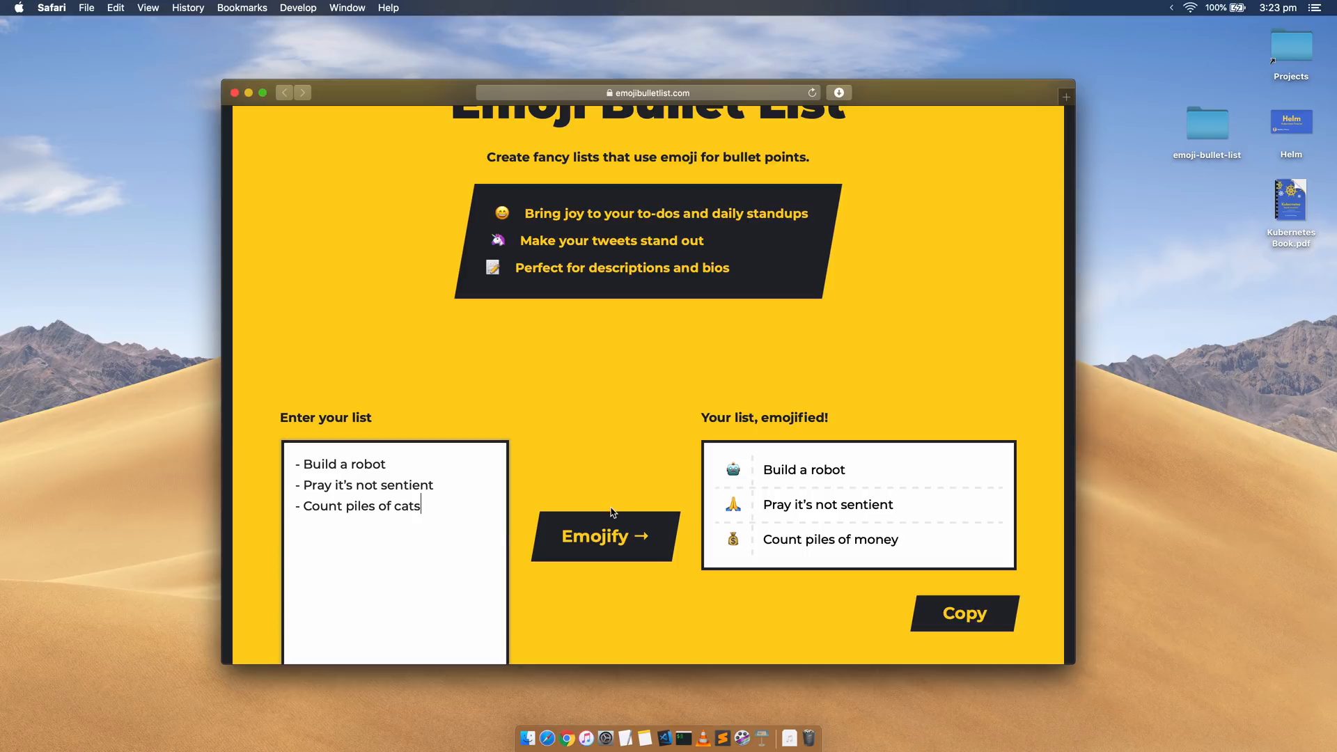
pyautogui.click(604, 536)
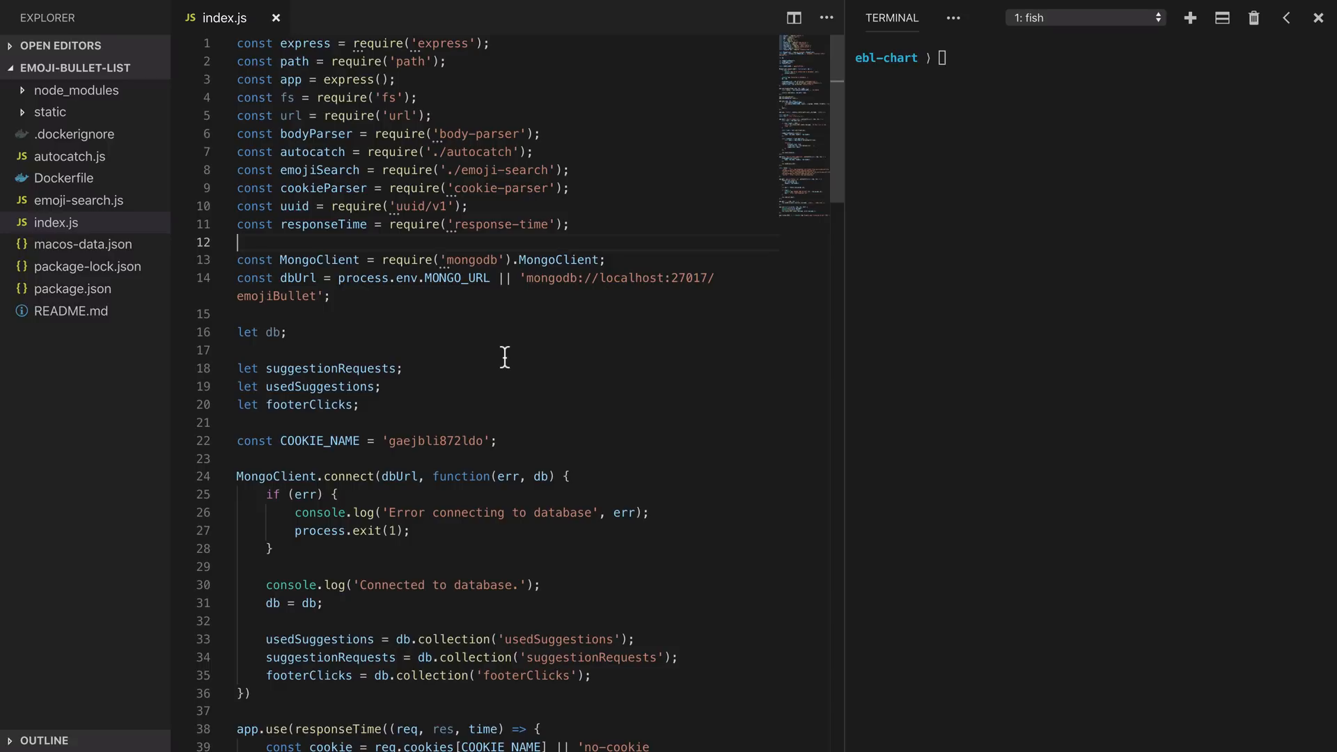
pyautogui.moveTo(416, 323)
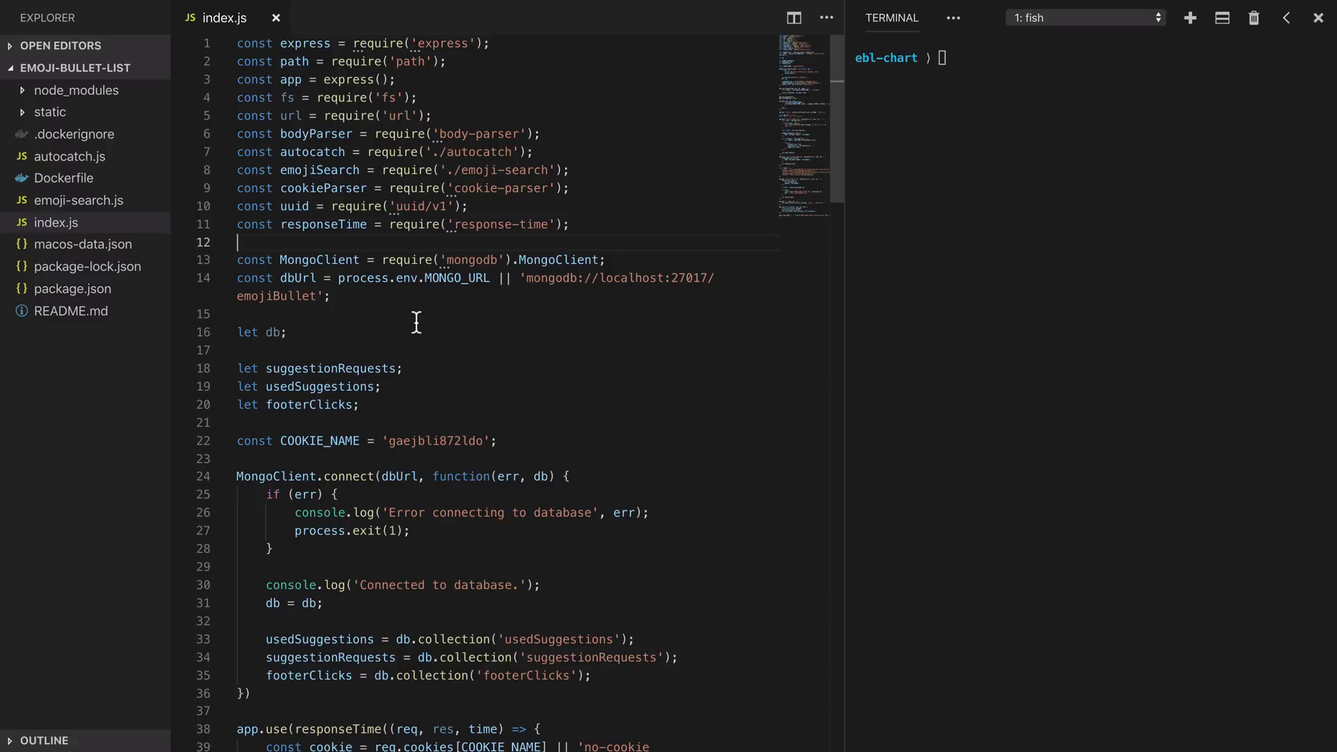
# Review index.js down to its port 3003 listener, then open the Dockerfile.
pyautogui.scroll(-3)
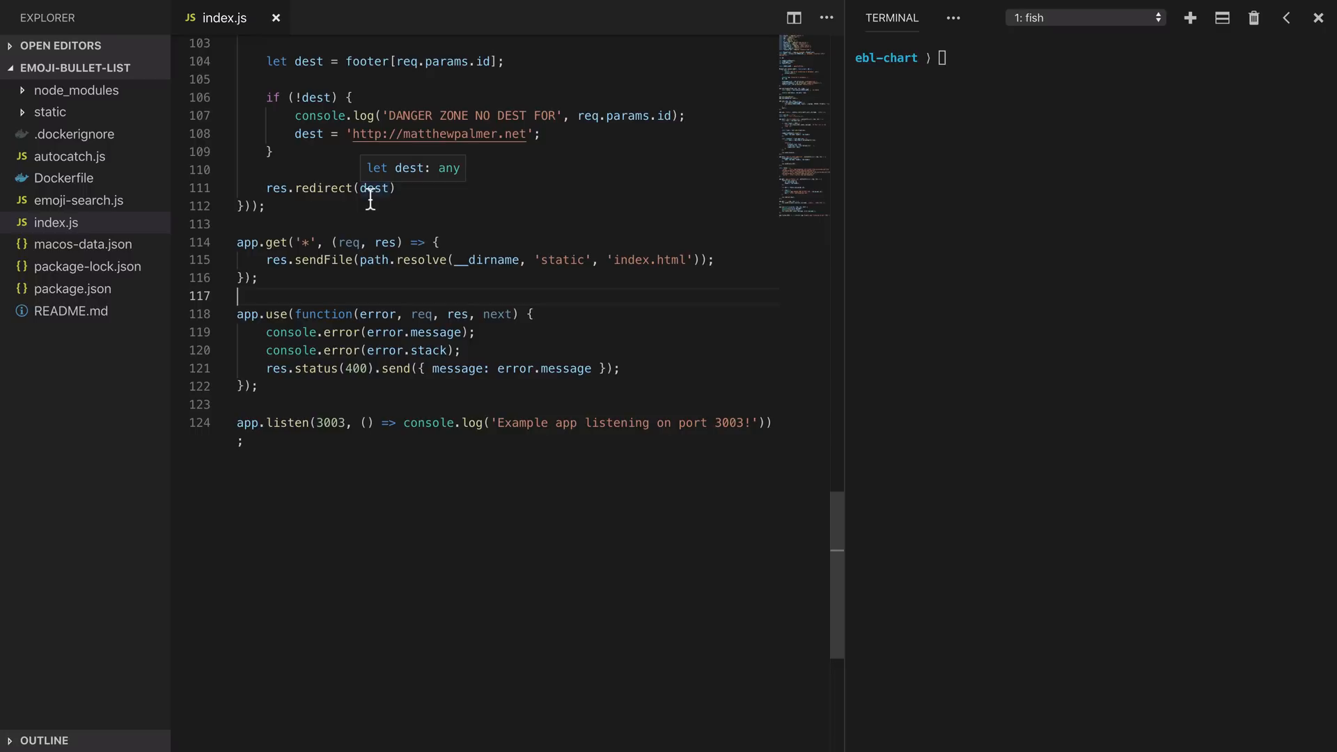
pyautogui.moveTo(670, 442)
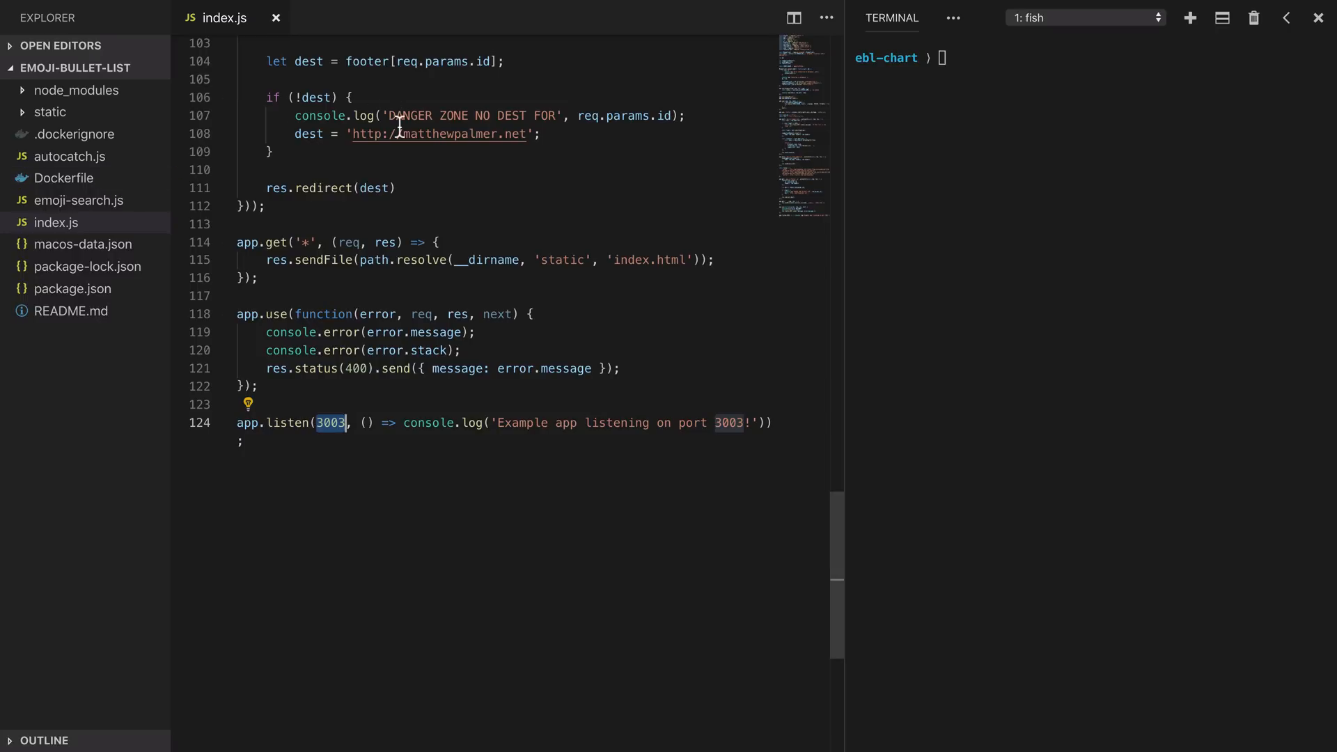
pyautogui.click(64, 178)
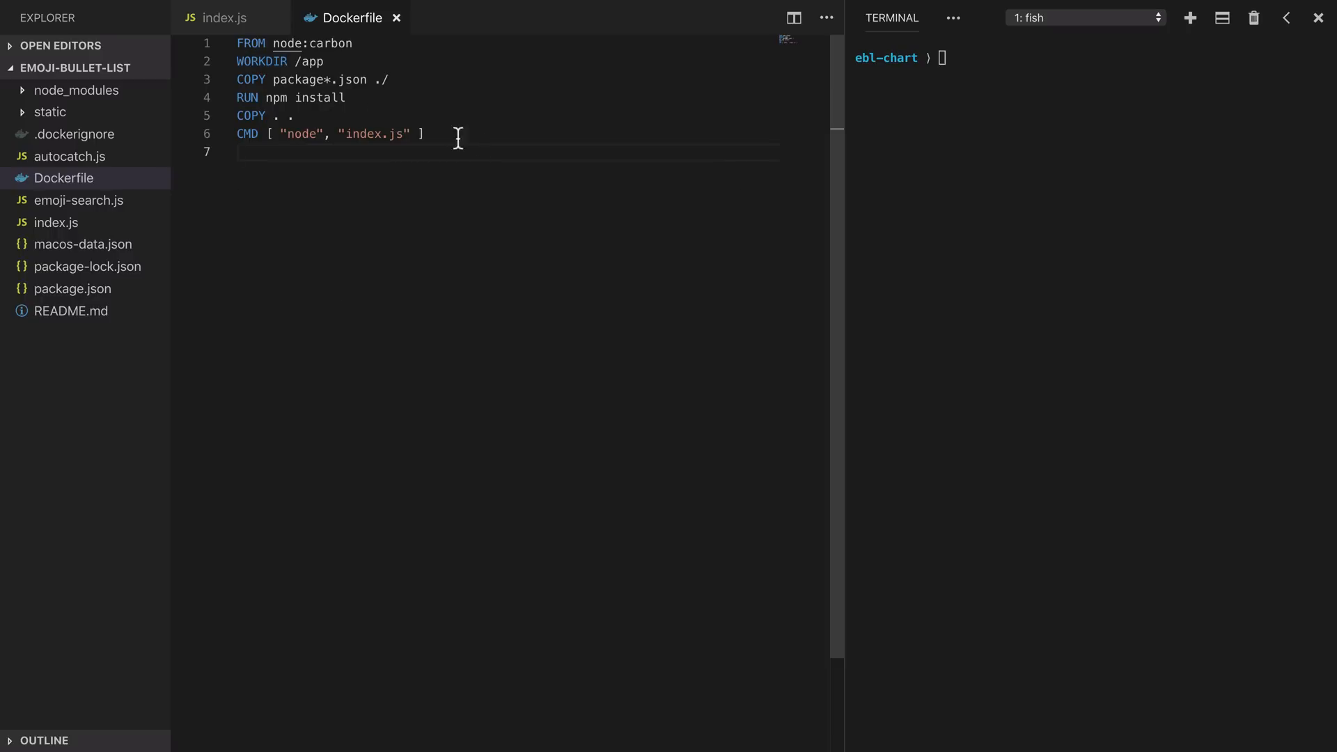
# Review the Dockerfile, return to index.js, and cd the terminal into emoji-bullet-list.
pyautogui.click(225, 18)
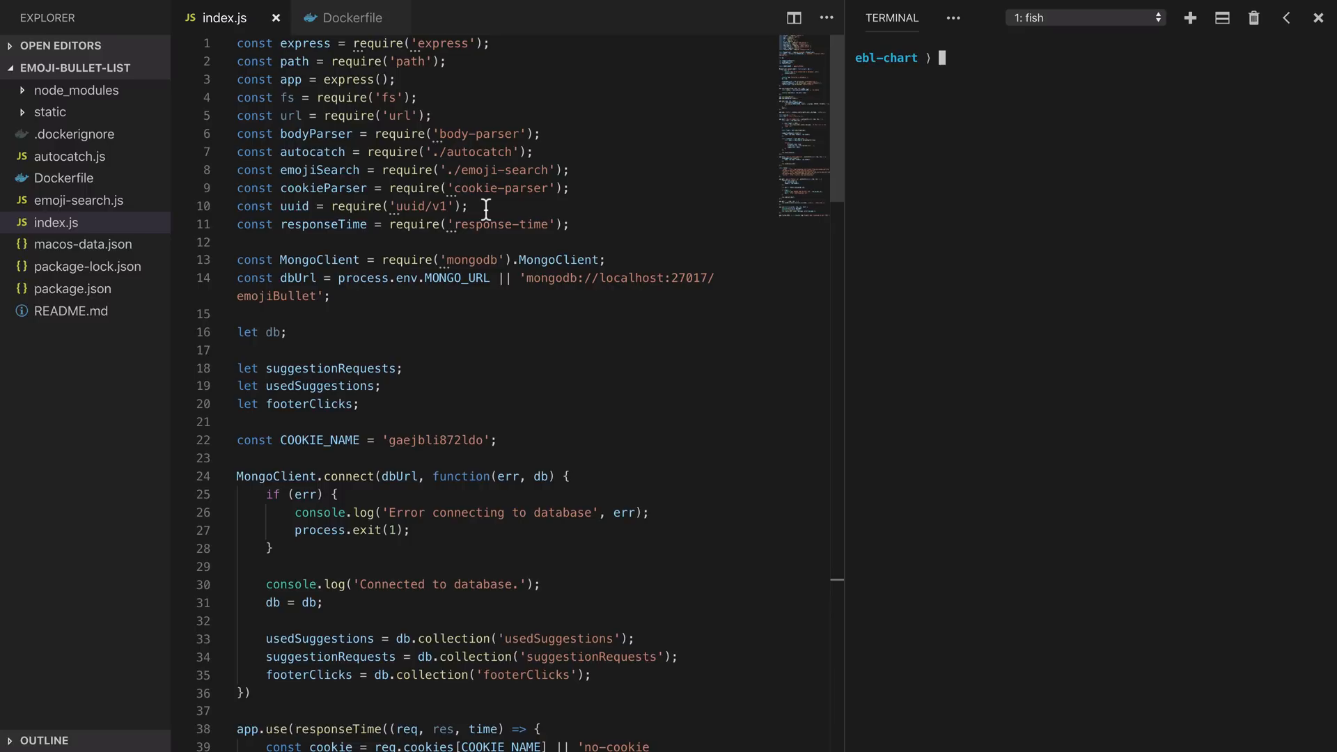
pyautogui.moveTo(705, 215)
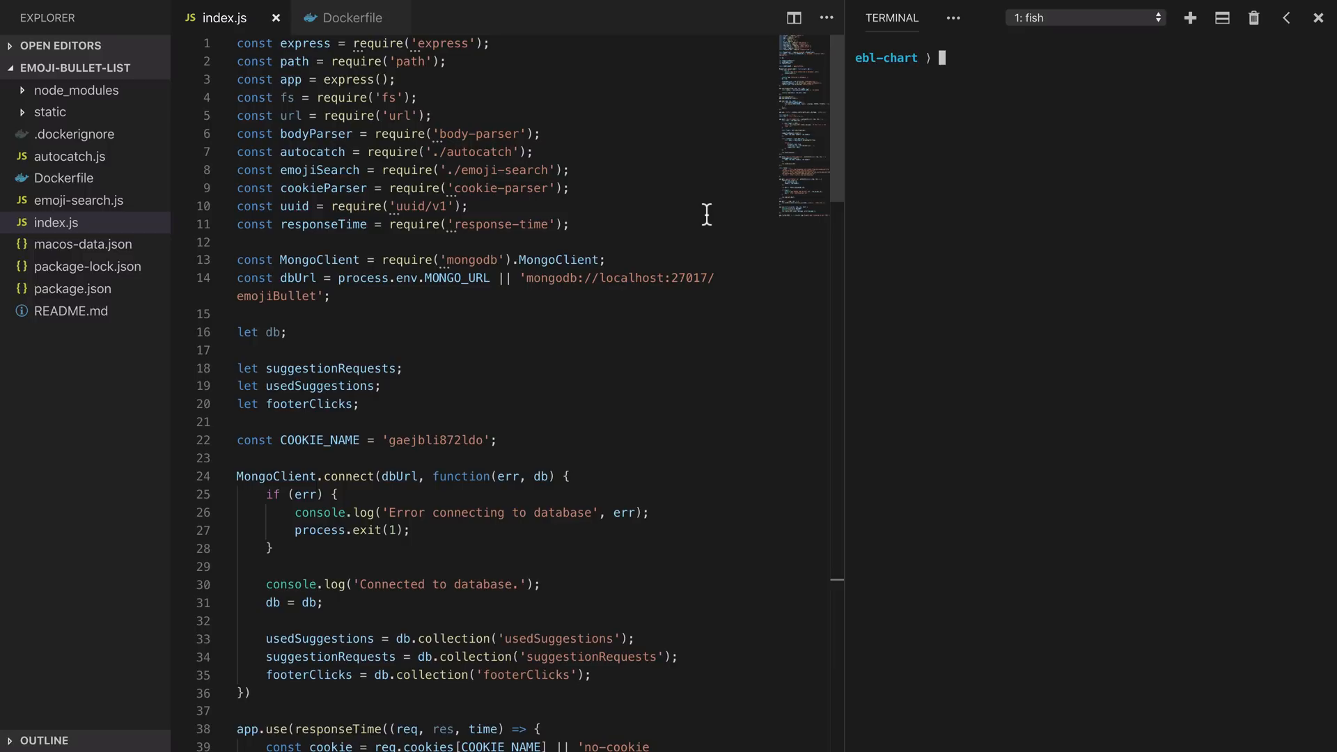
pyautogui.write('ebl')
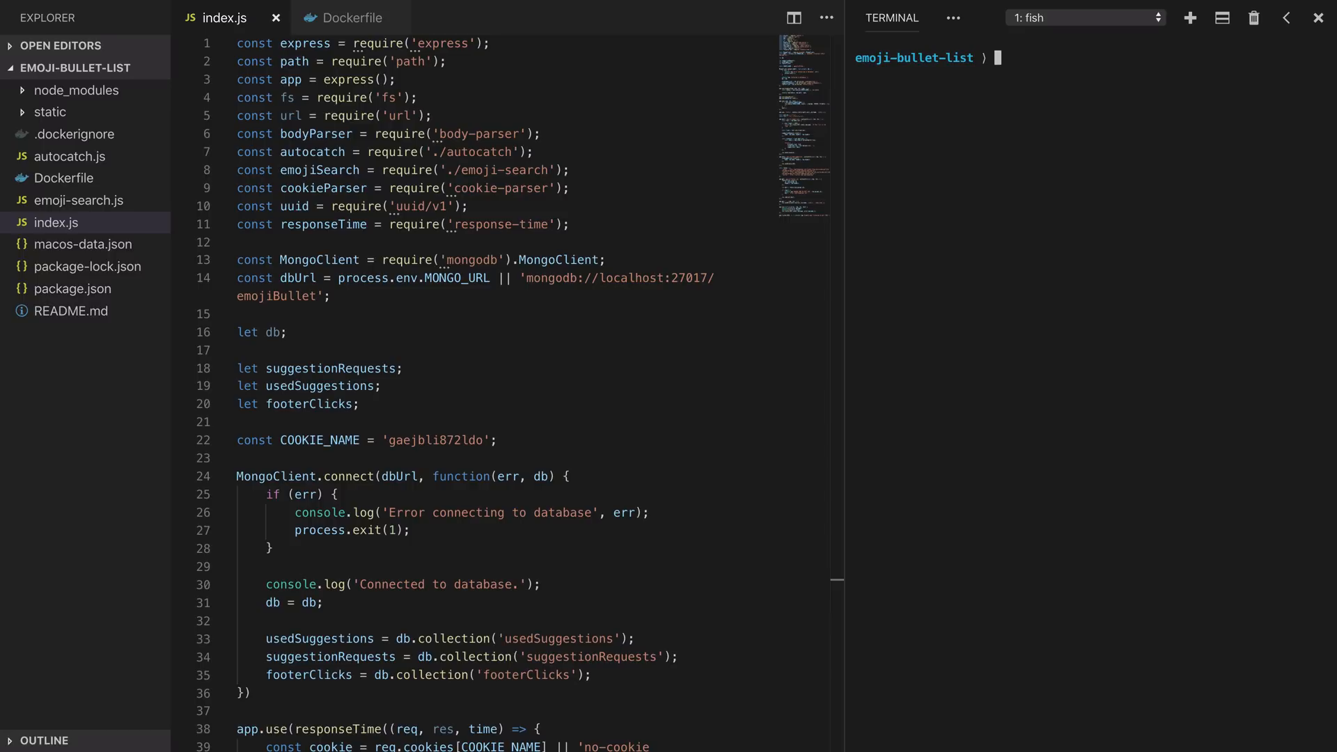
# Run helm create ebl-chart and expand its charts, templates and tests folders.
pyautogui.write('helm create ebl-chart')
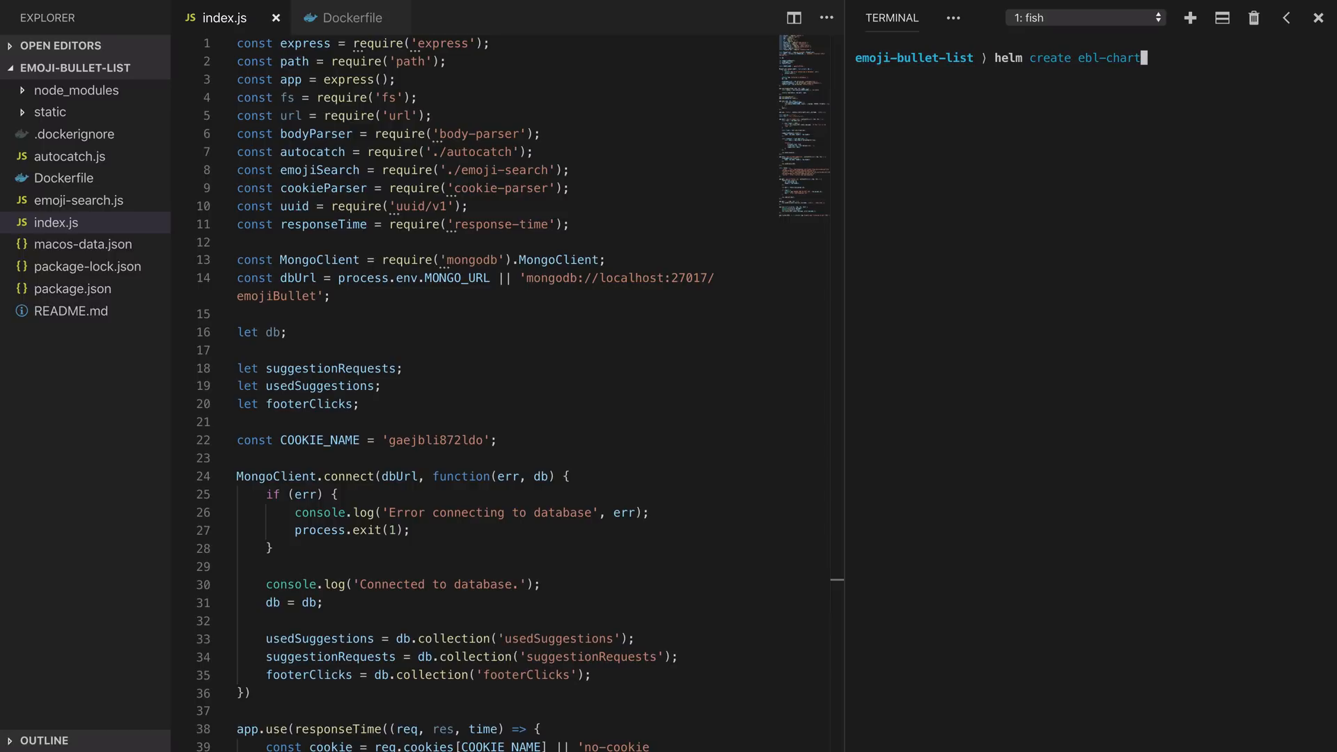
pyautogui.press('Return')
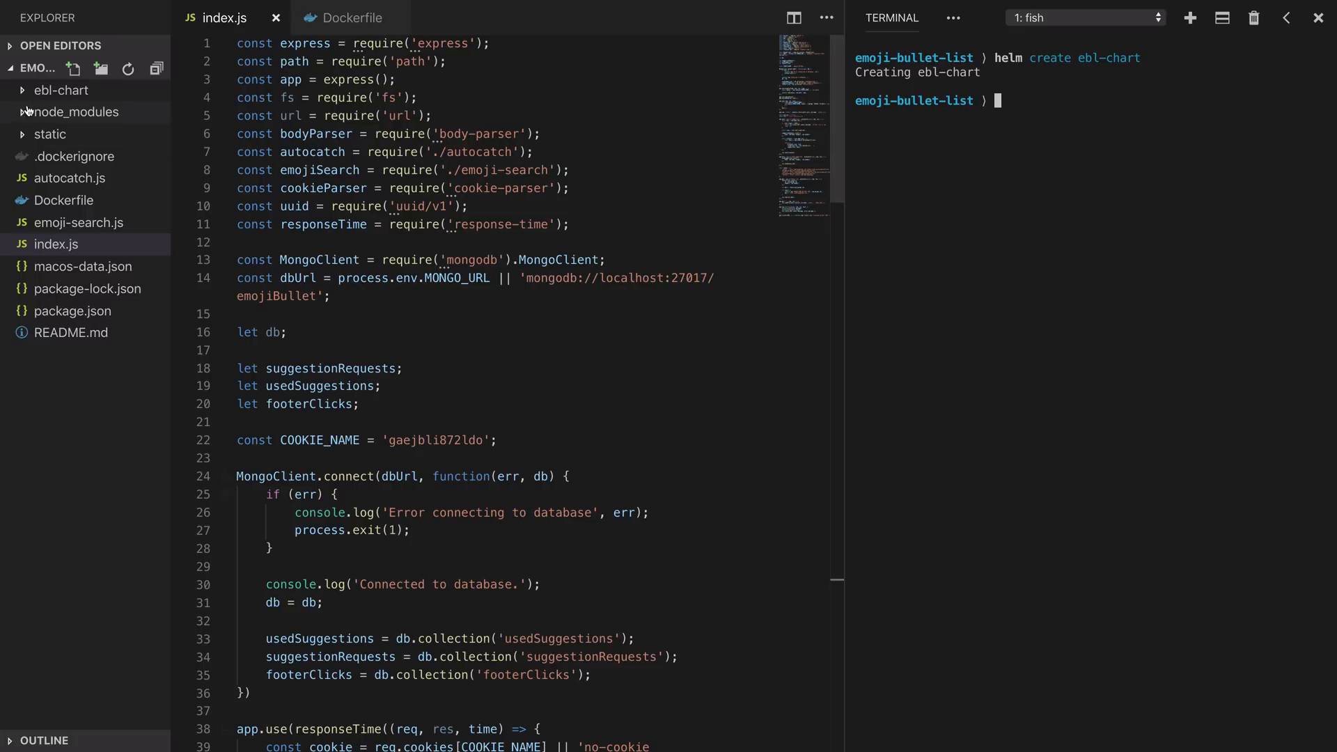
pyautogui.click(61, 90)
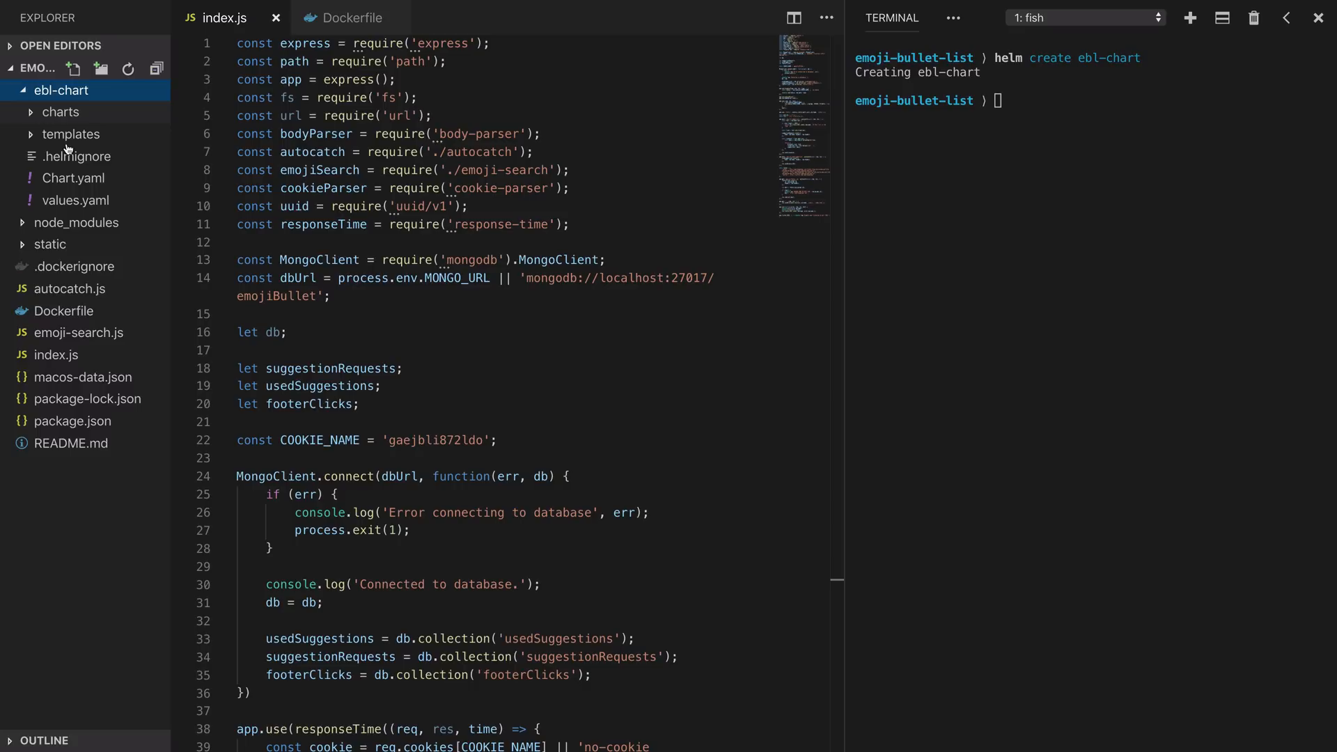
pyautogui.click(60, 111)
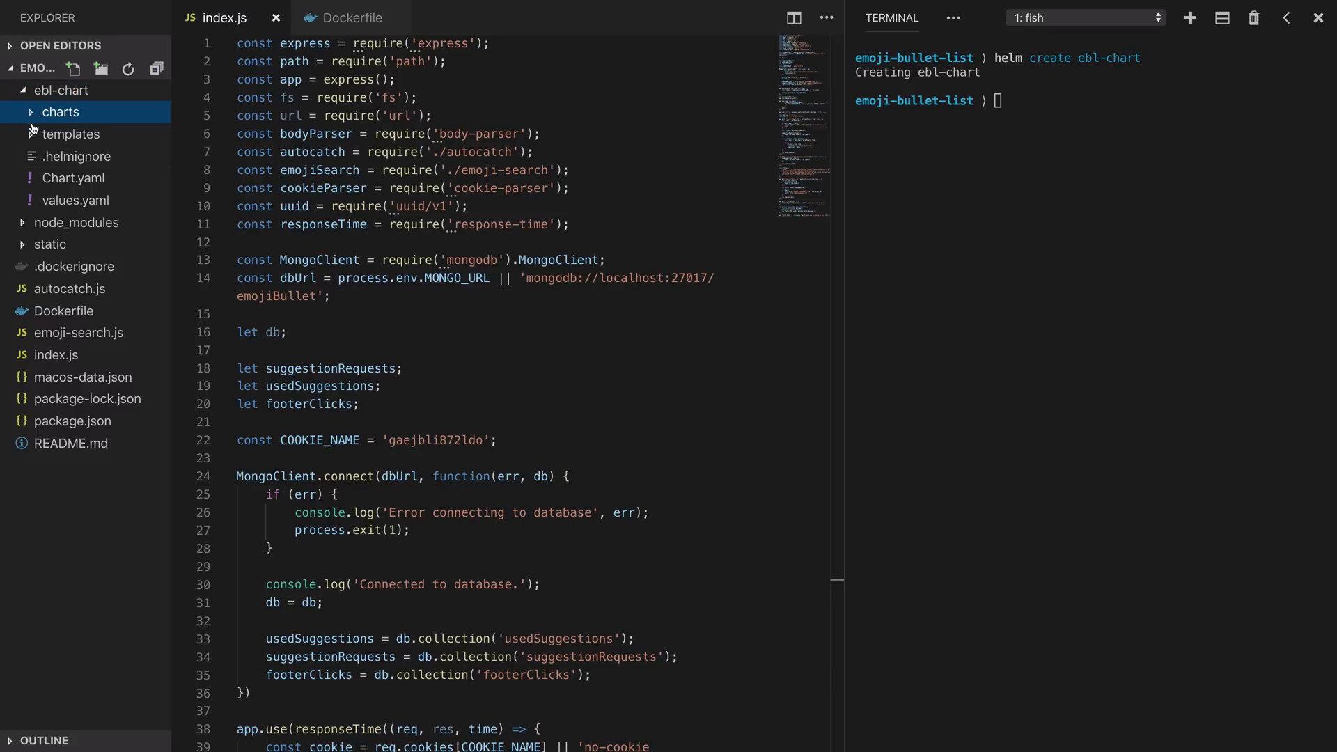
pyautogui.click(71, 133)
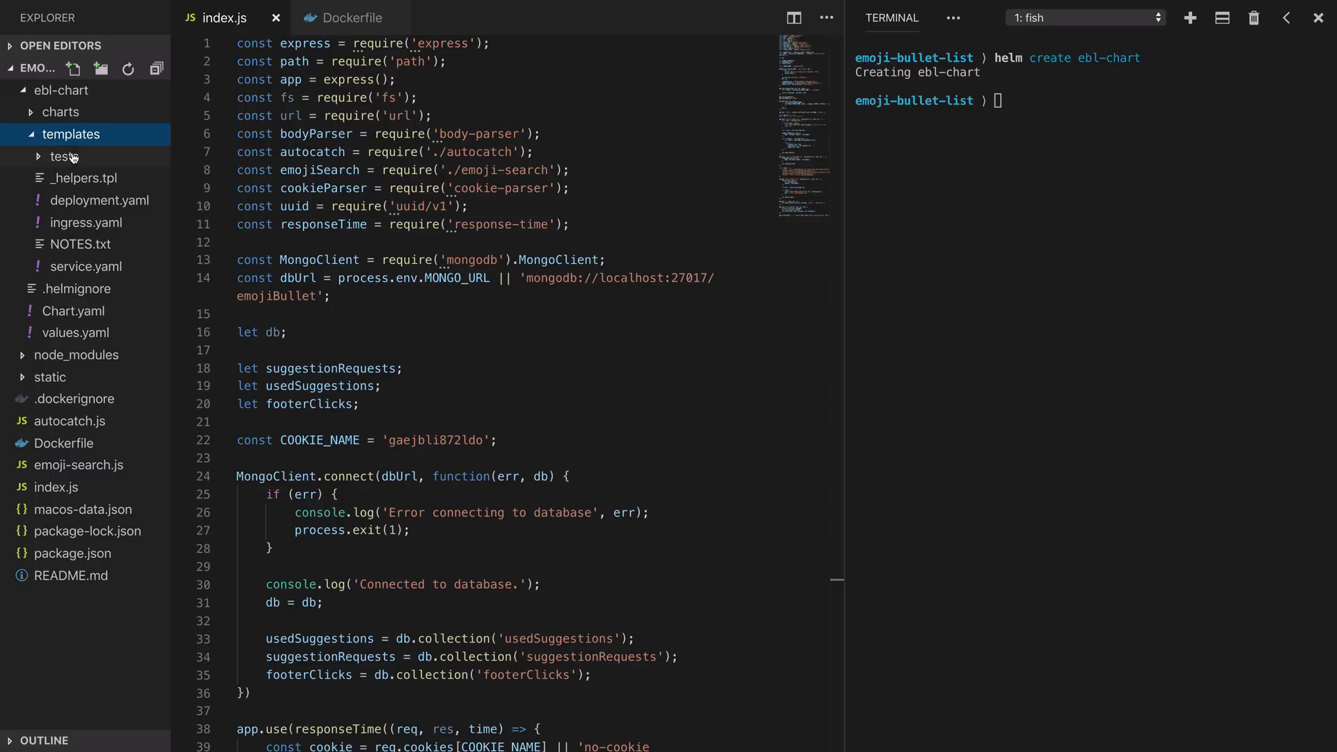
pyautogui.click(64, 156)
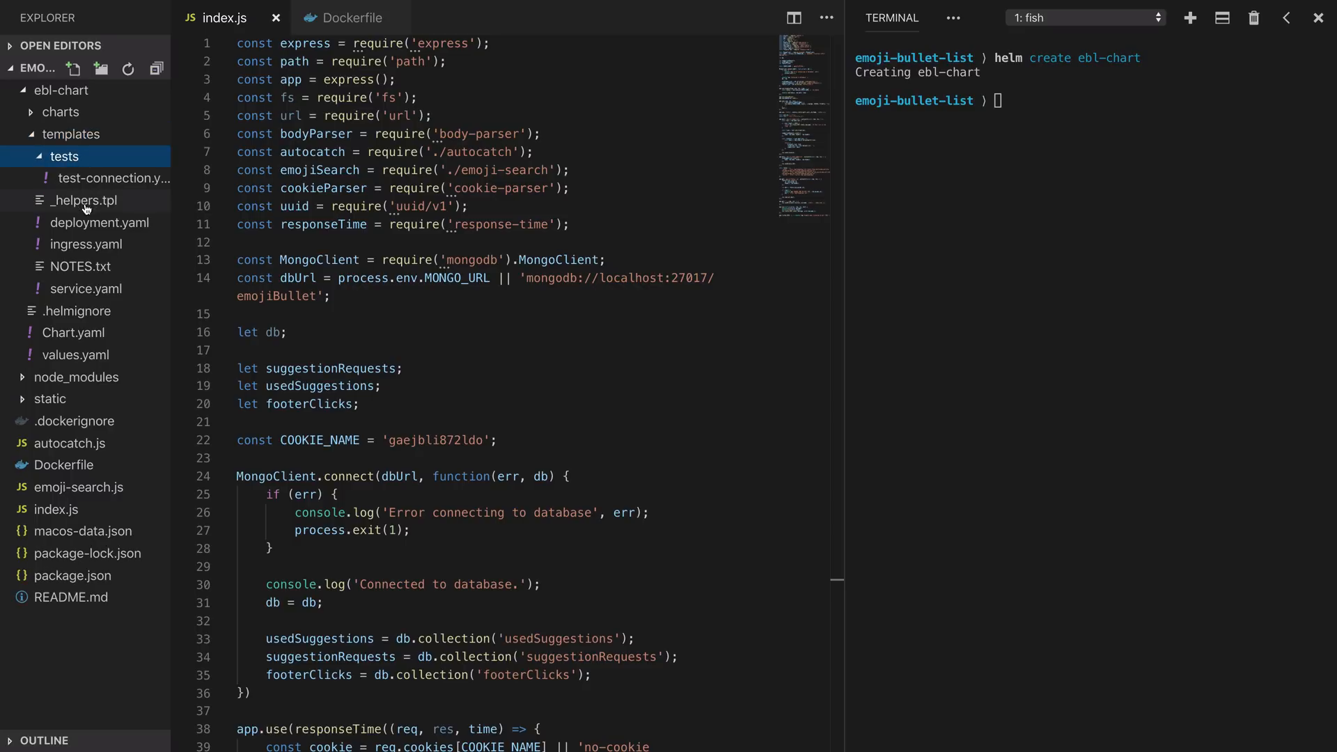
# Delete the starter template files and tests folder from ebl-chart.
pyautogui.rightClick(64, 156)
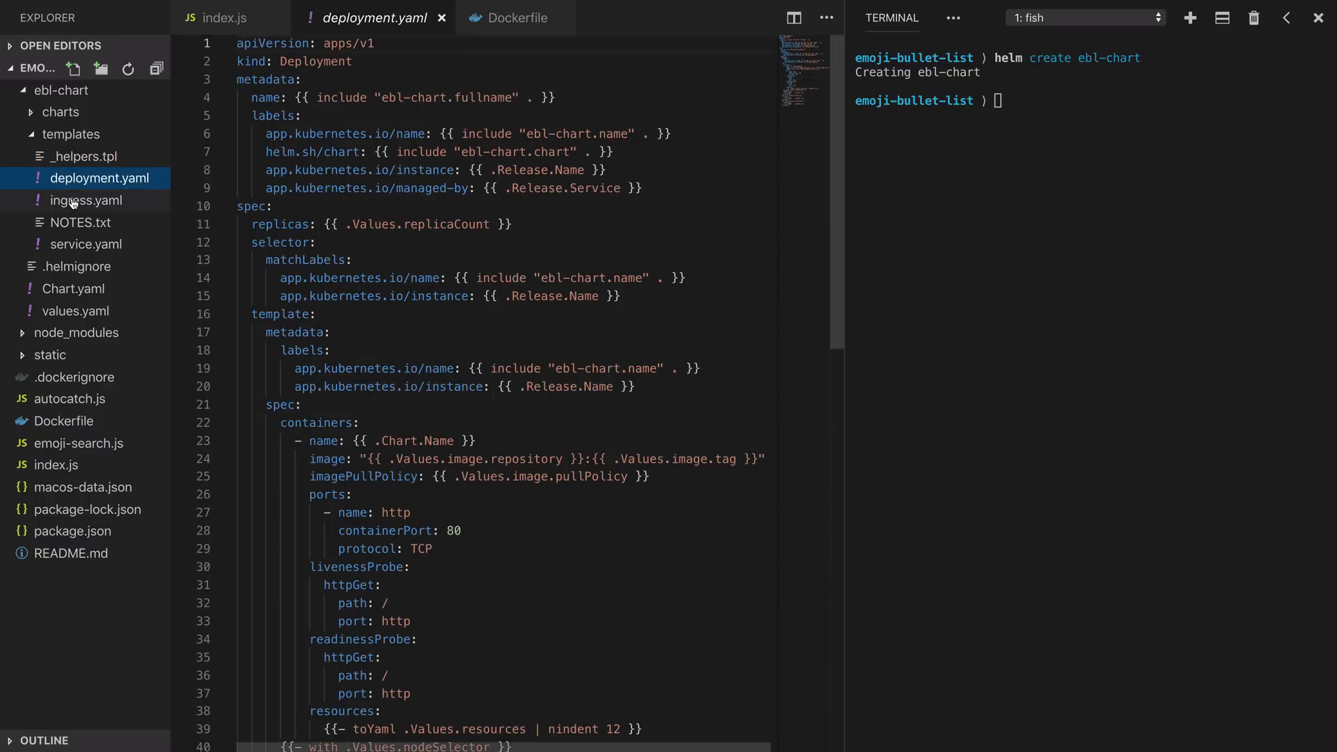
pyautogui.rightClick(86, 200)
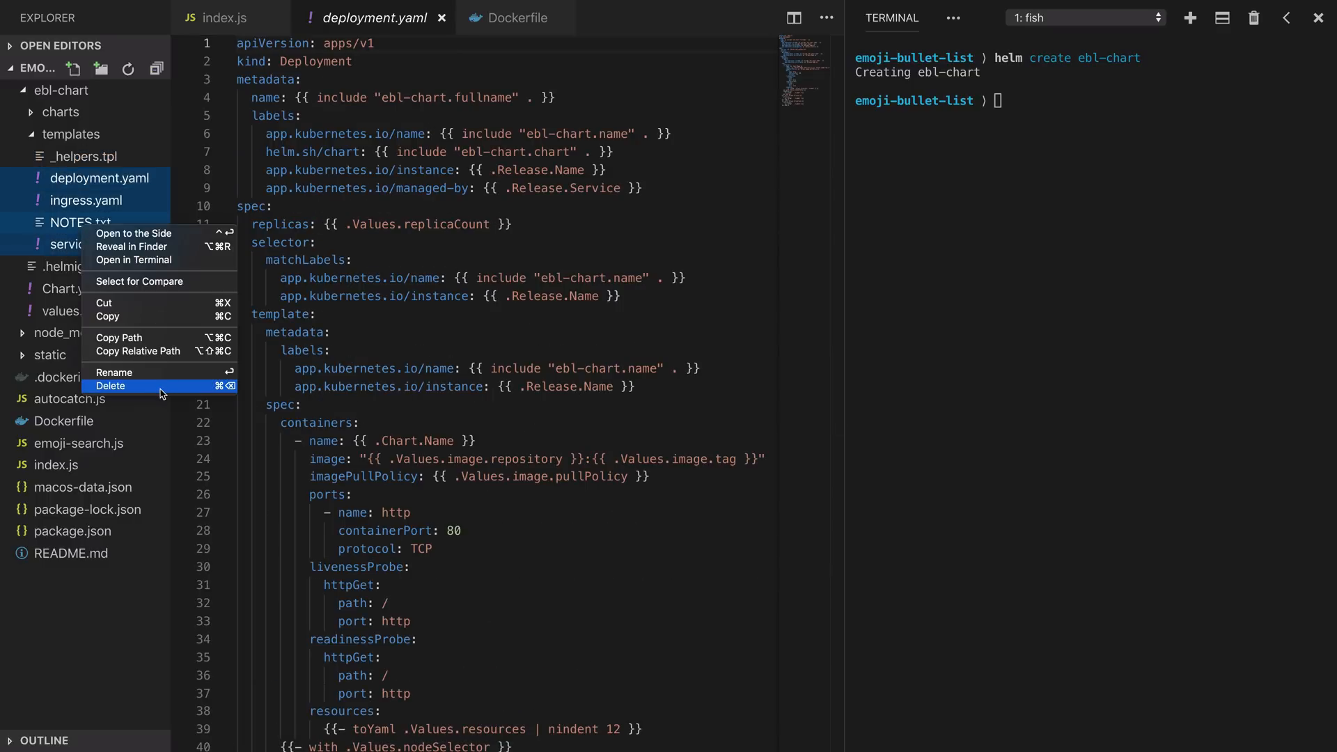
pyautogui.click(111, 385)
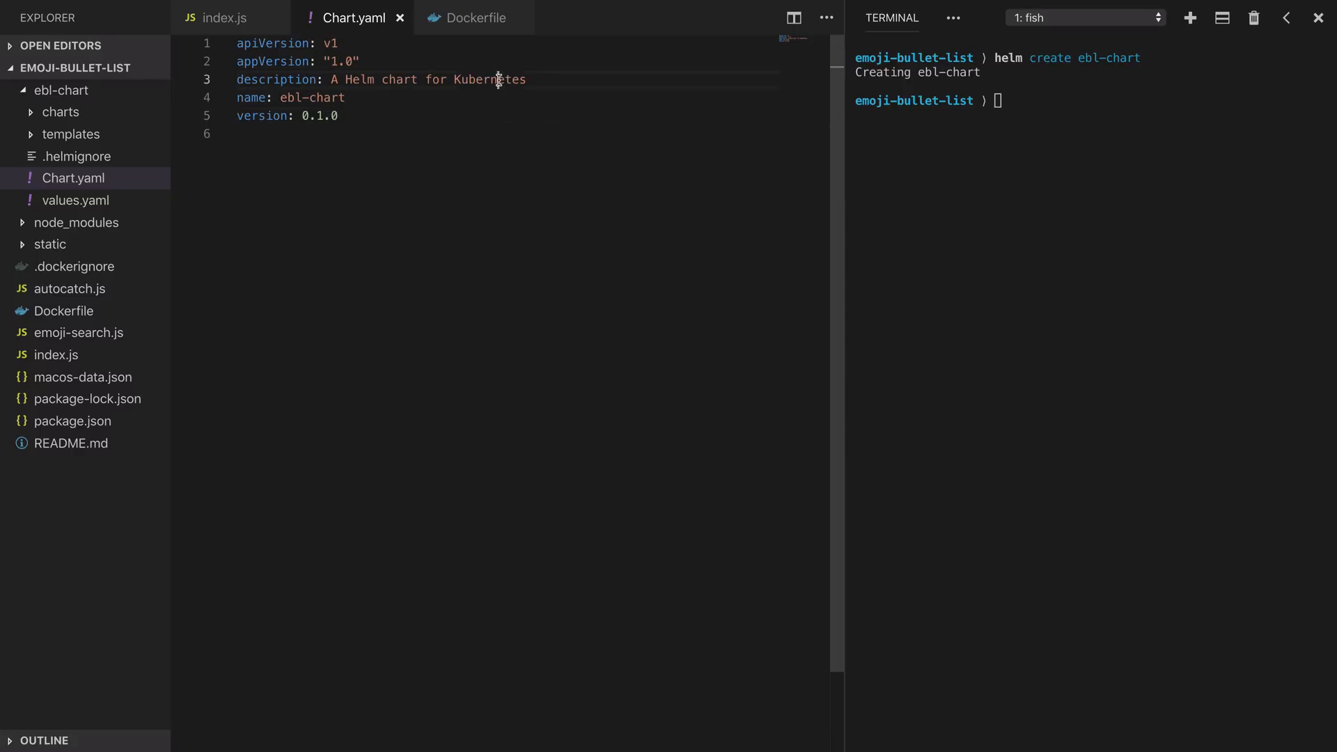
# Set the Chart.yaml description to 'Emoji Bullet List' and empty values.yaml.
pyautogui.write('Emoji')
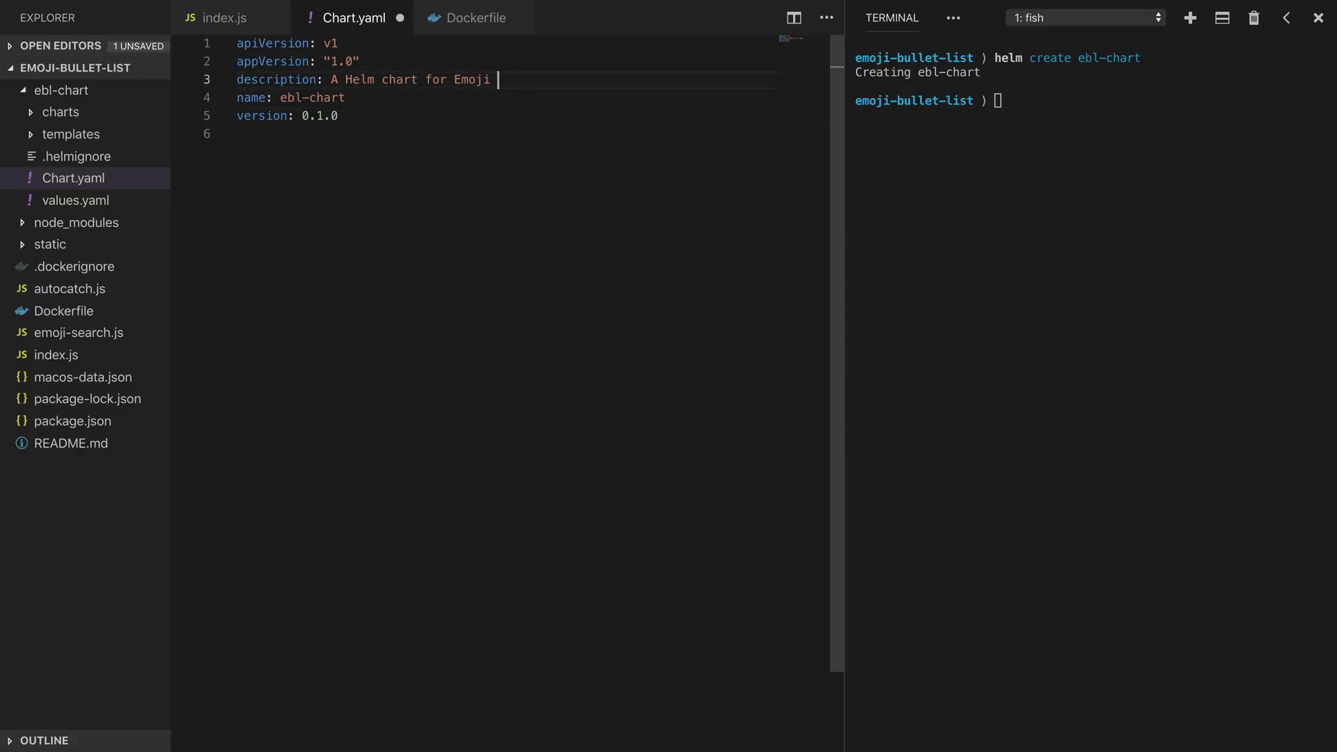
pyautogui.write('Bullet List')
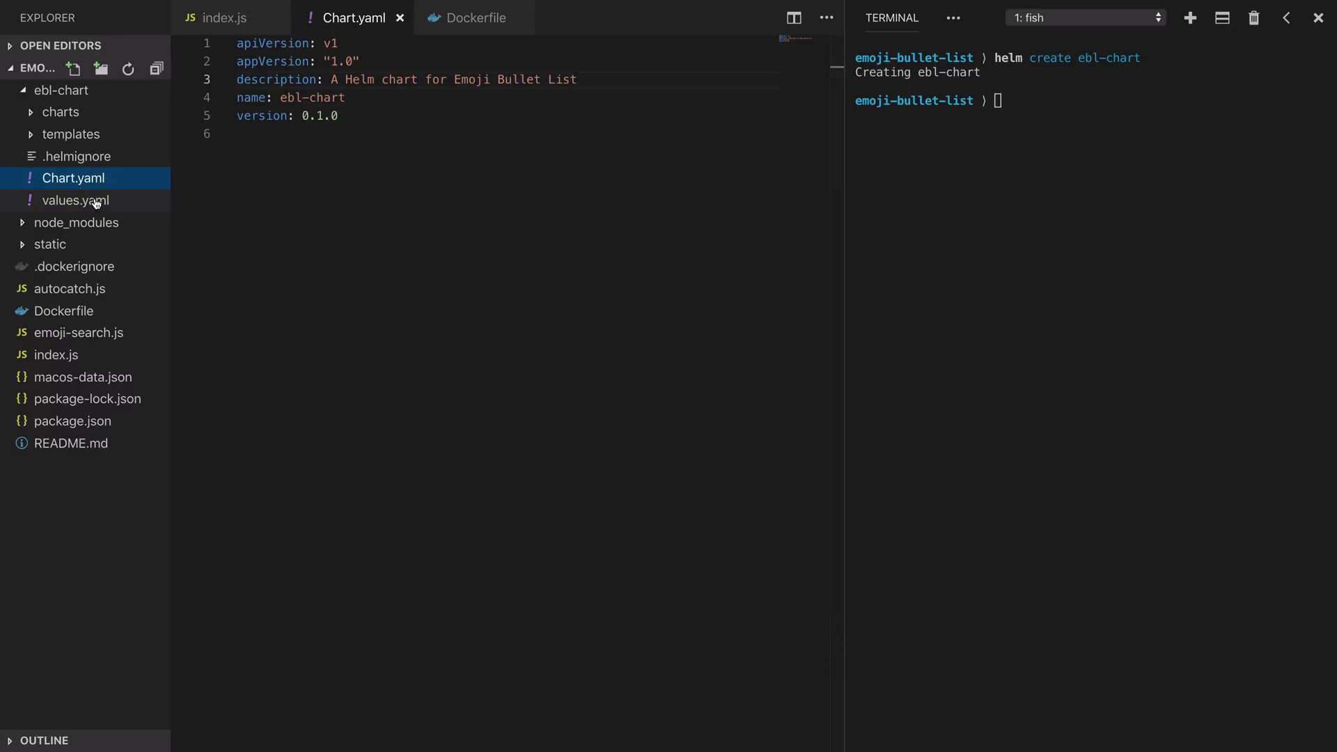
pyautogui.click(76, 200)
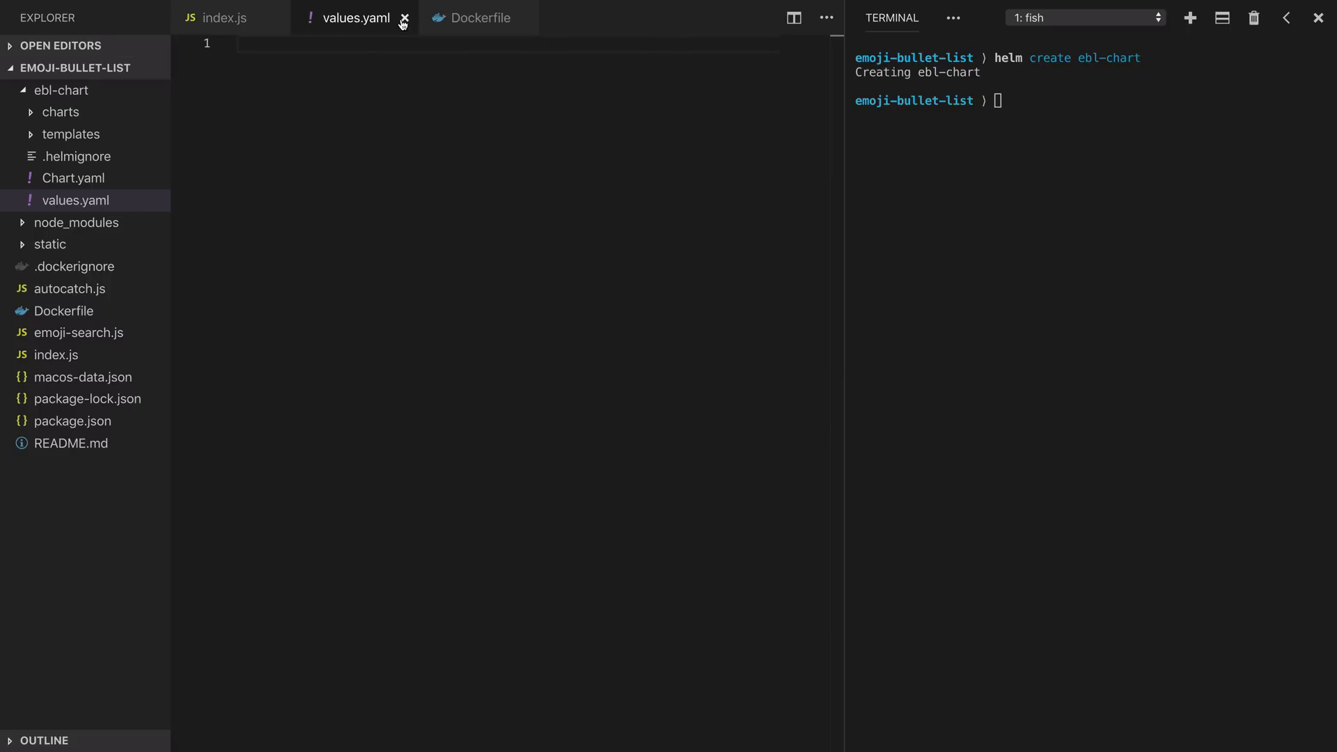
pyautogui.click(406, 18)
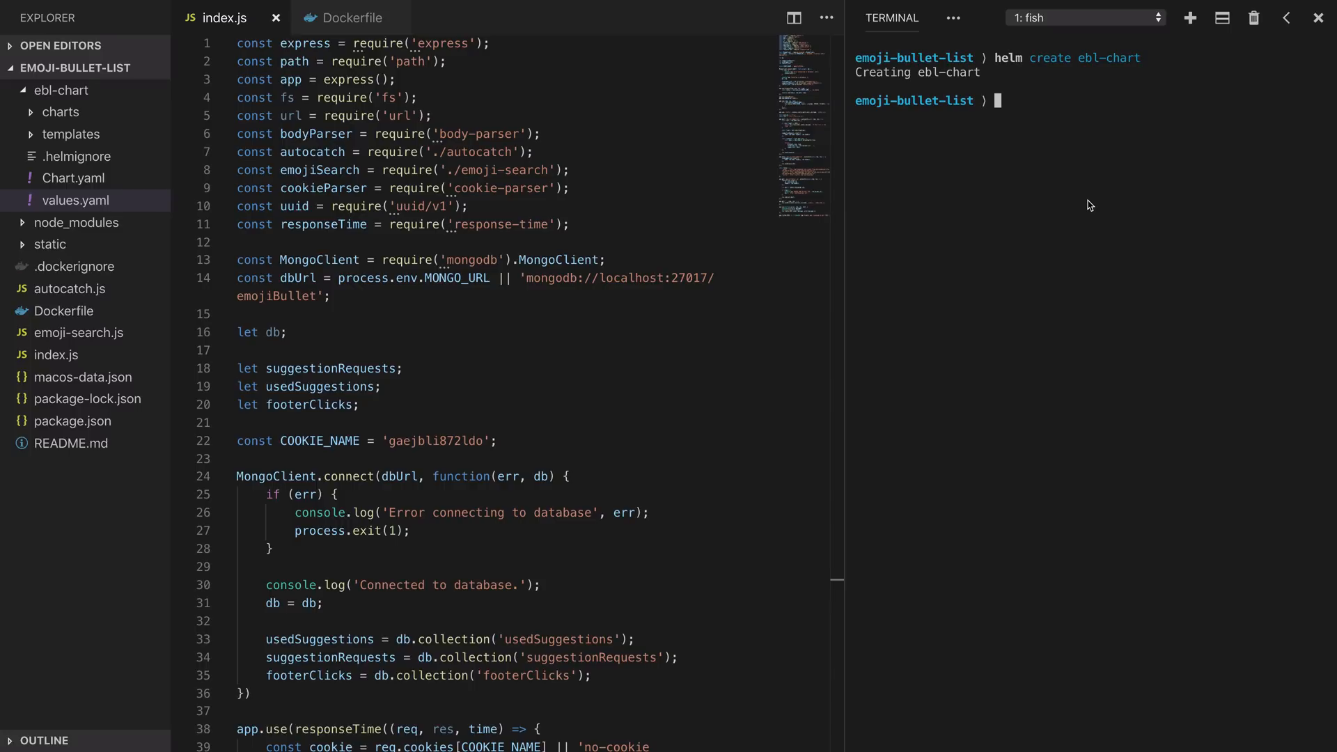
pyautogui.moveTo(406, 170)
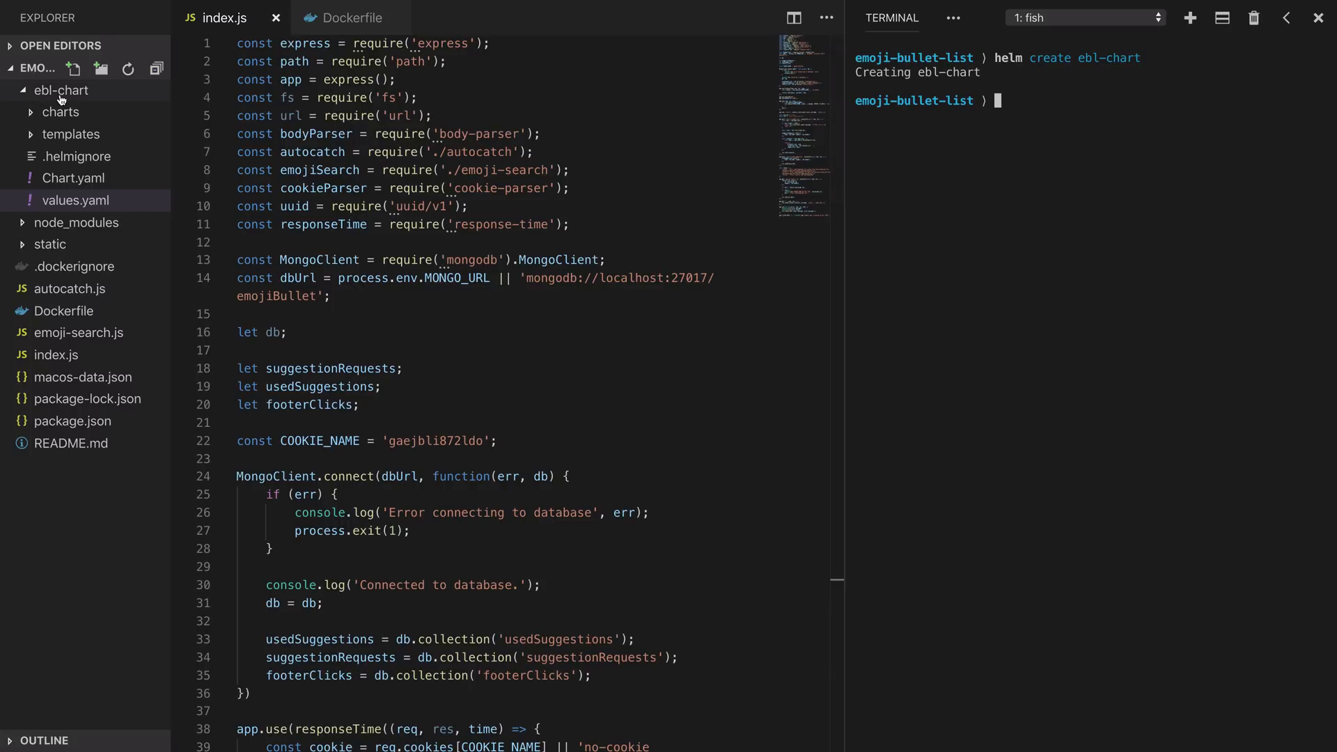
# Declare a mongodb 5.3.4 dependency from kubernetes-charts.storage.googleapis.com in requirements.yaml.
pyautogui.click(73, 68)
pyautogui.write('requirements.yaml')
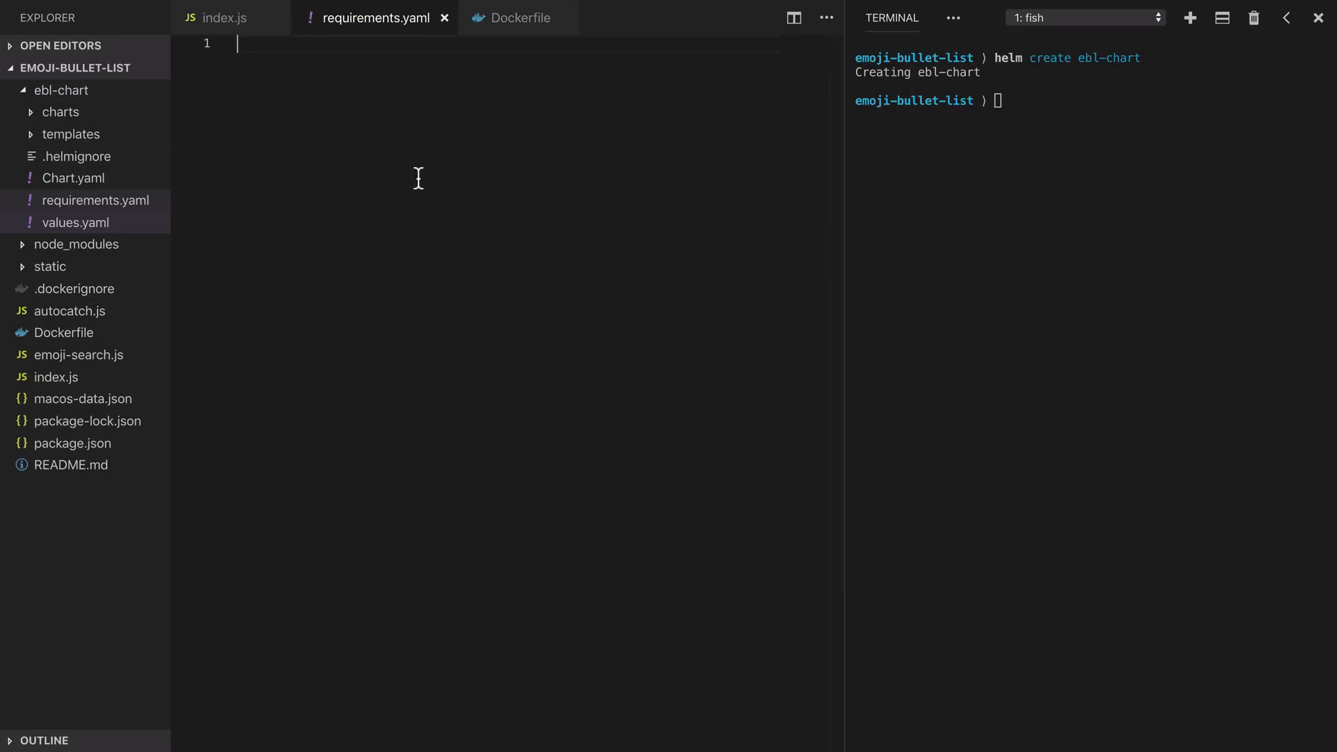
pyautogui.write('dependencies:')
pyautogui.write('- name: mongodb')
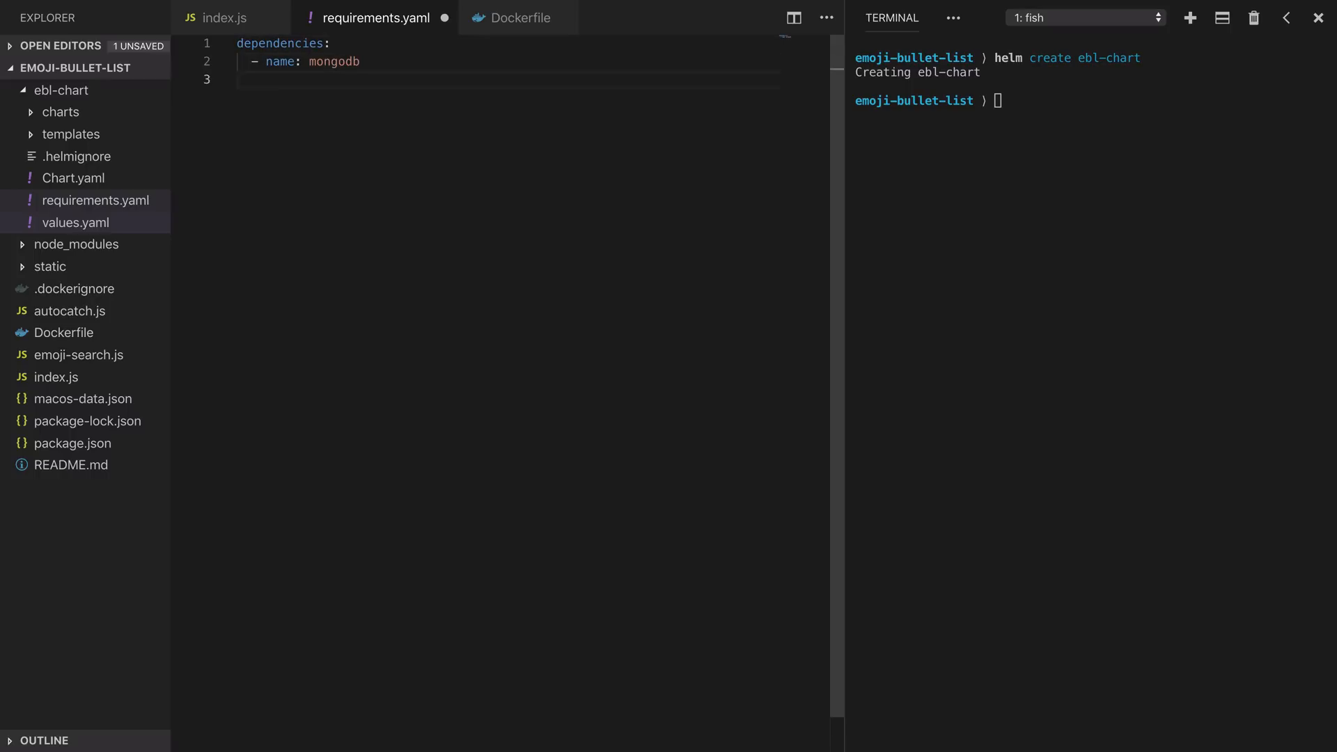
pyautogui.write('repository:')
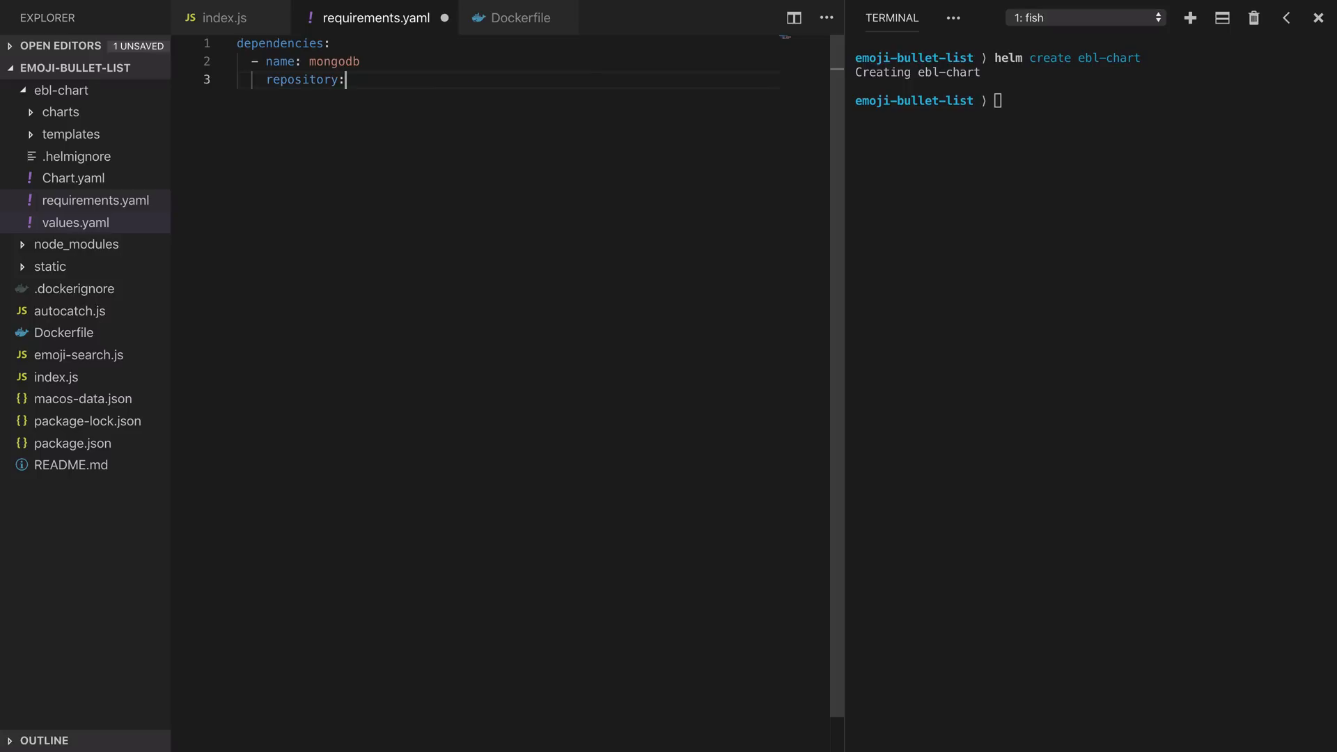
pyautogui.write('https://kubernetes-charts.storage.googleapis.com/')
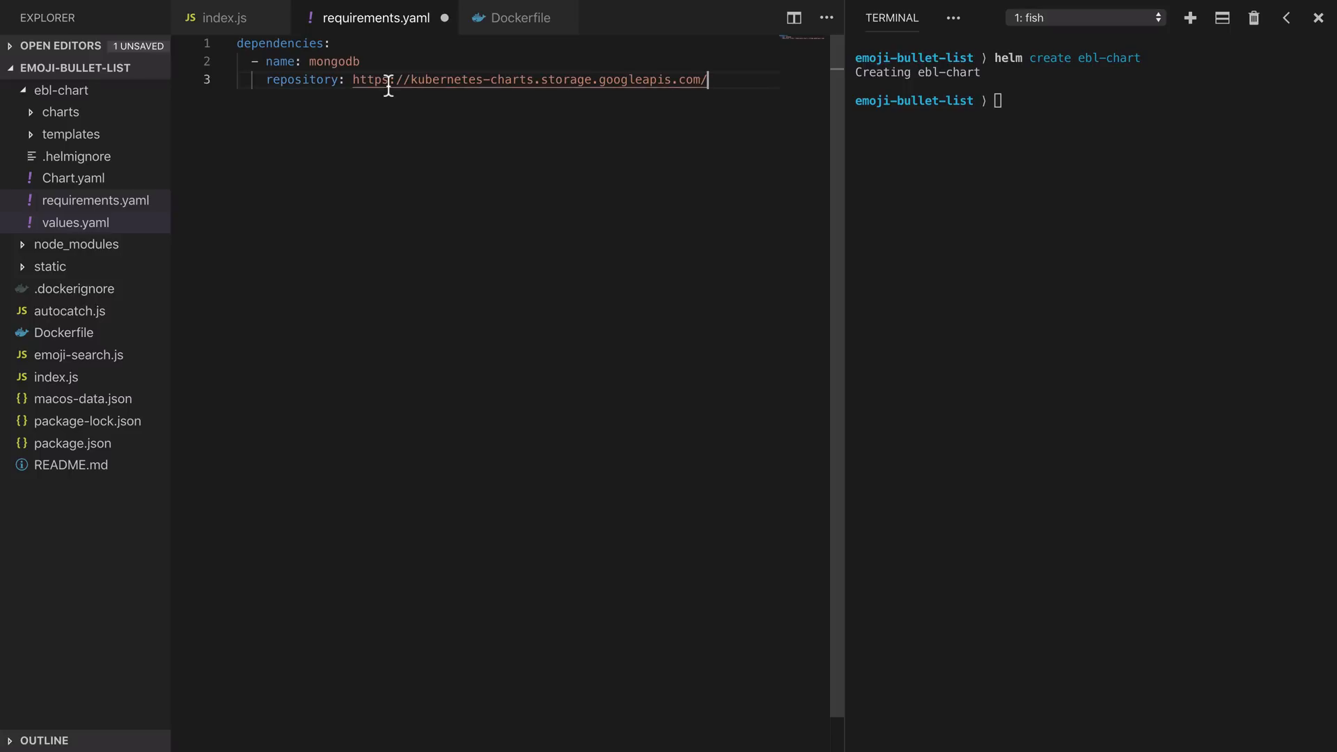
pyautogui.write('vers')
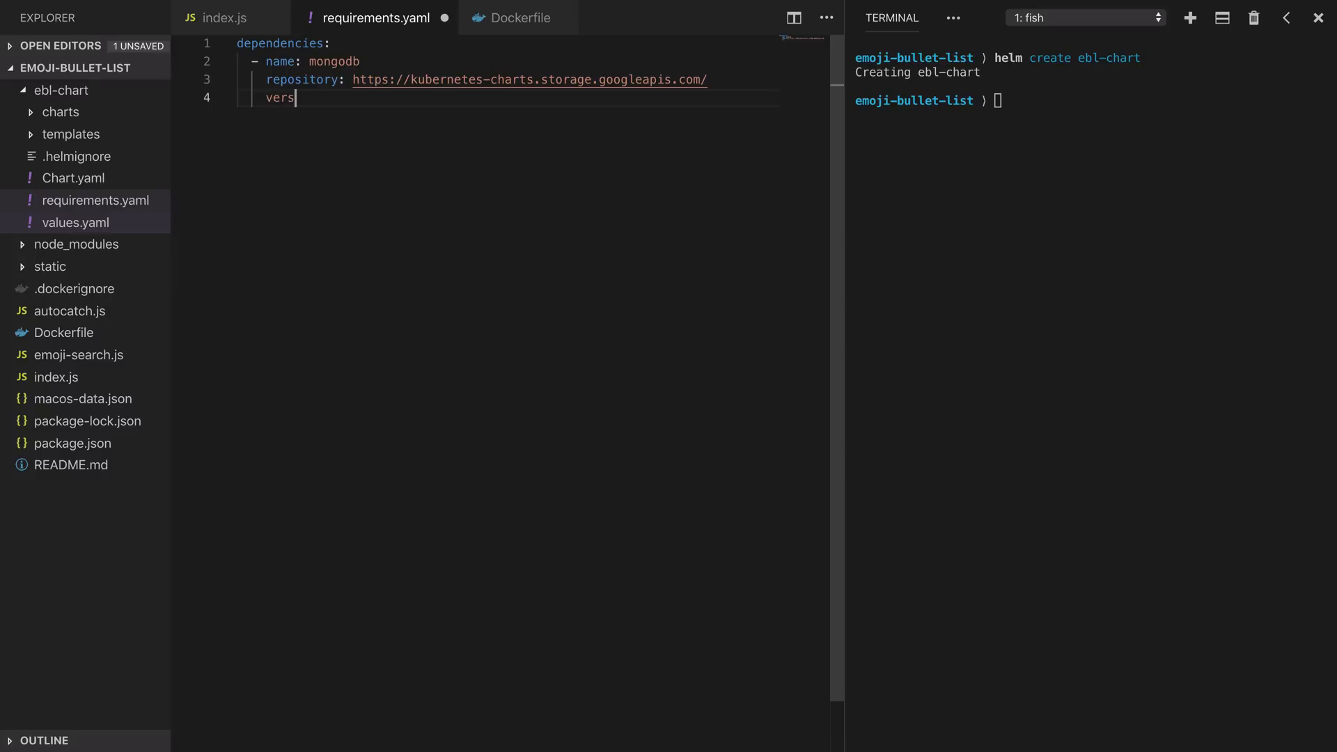
pyautogui.write('ion:')
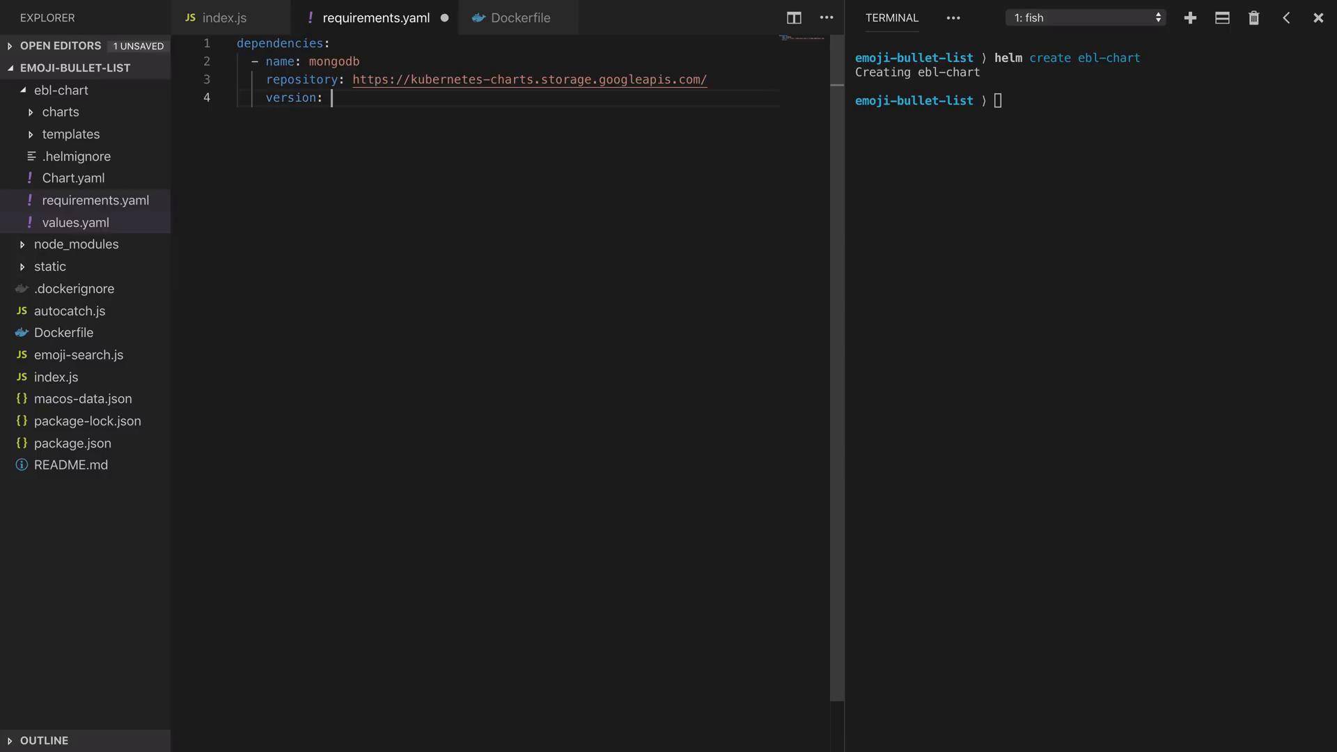
pyautogui.write('5.3.')
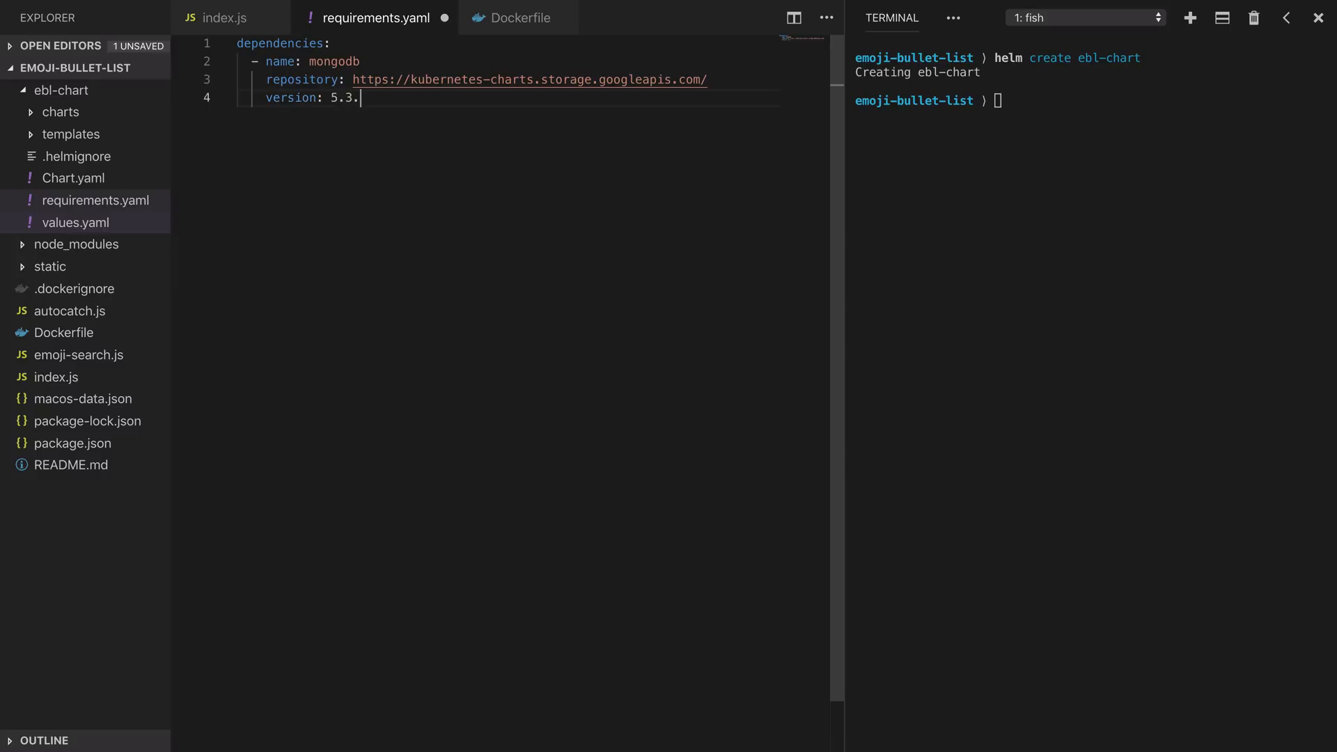
pyautogui.write('4')
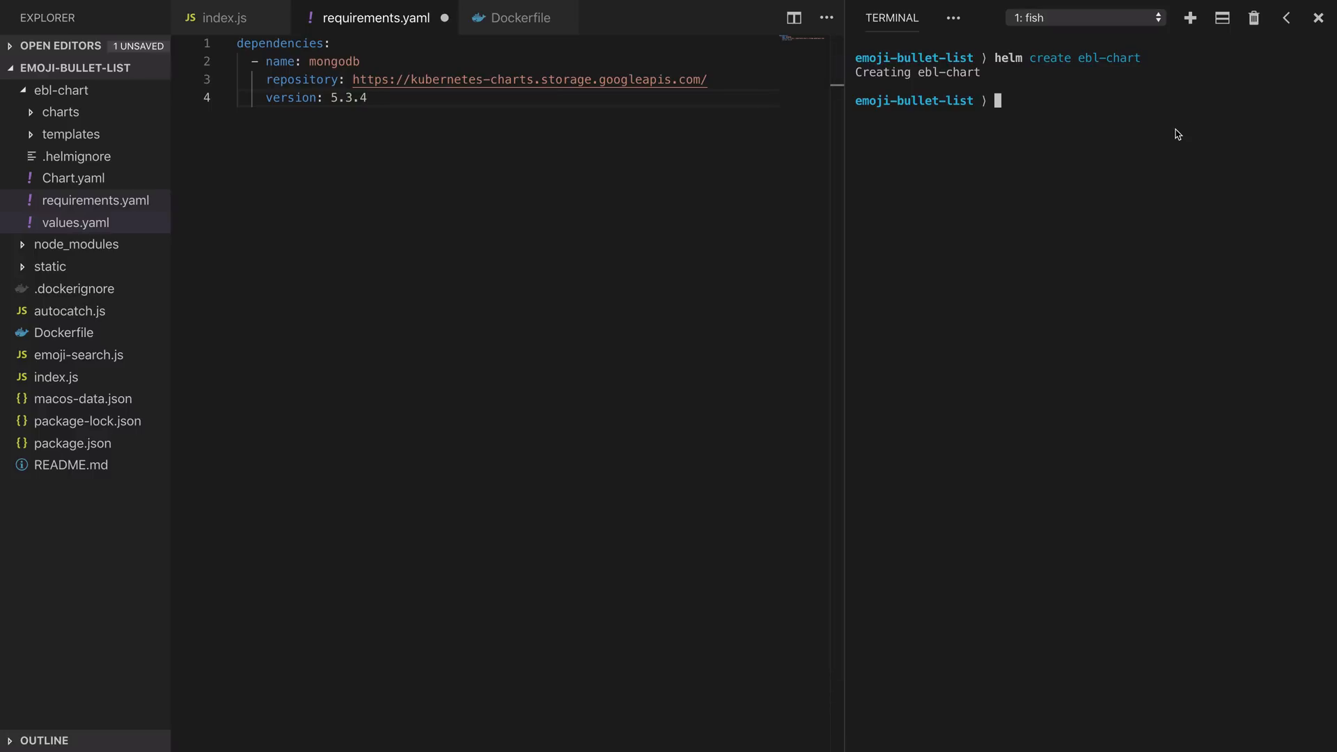
pyautogui.write('helnm')
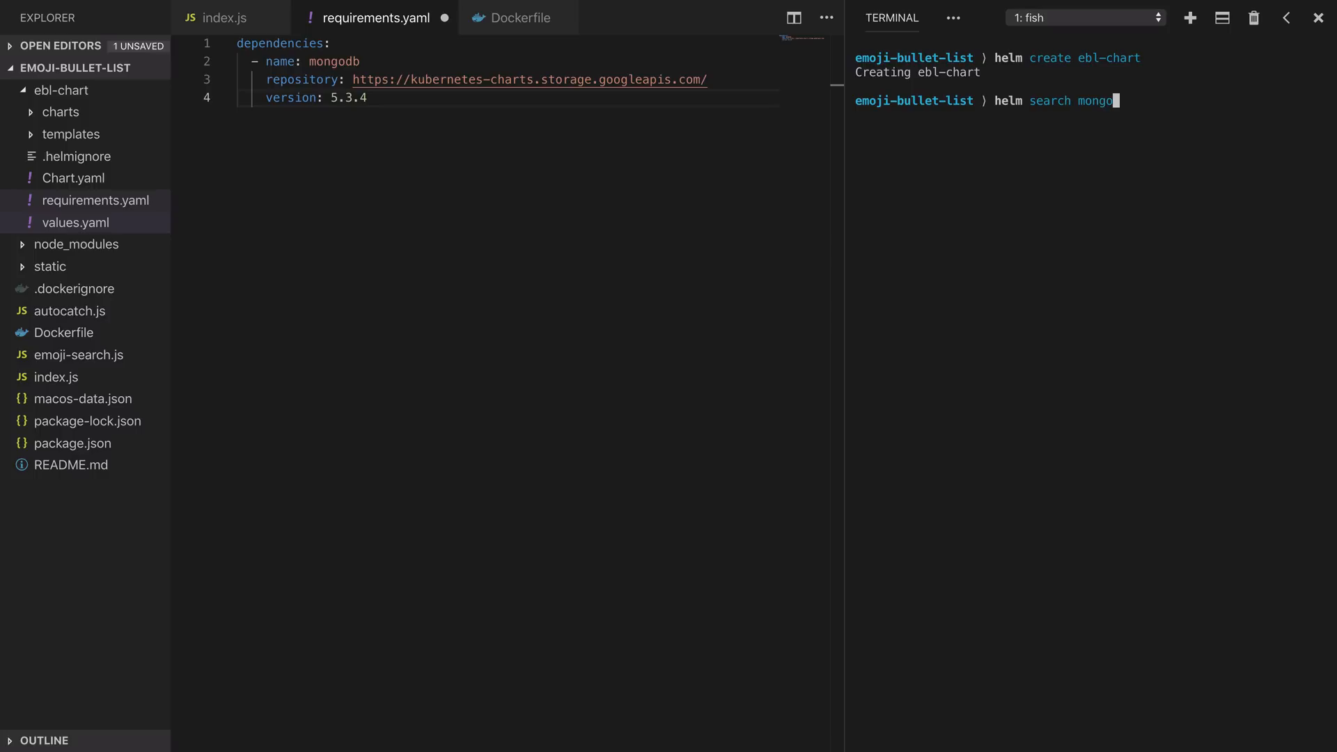
# Run helm search mongo to confirm stable/mongodb chart version 5.3.4 exists.
pyautogui.press('Return')
pyautogui.write('helm')
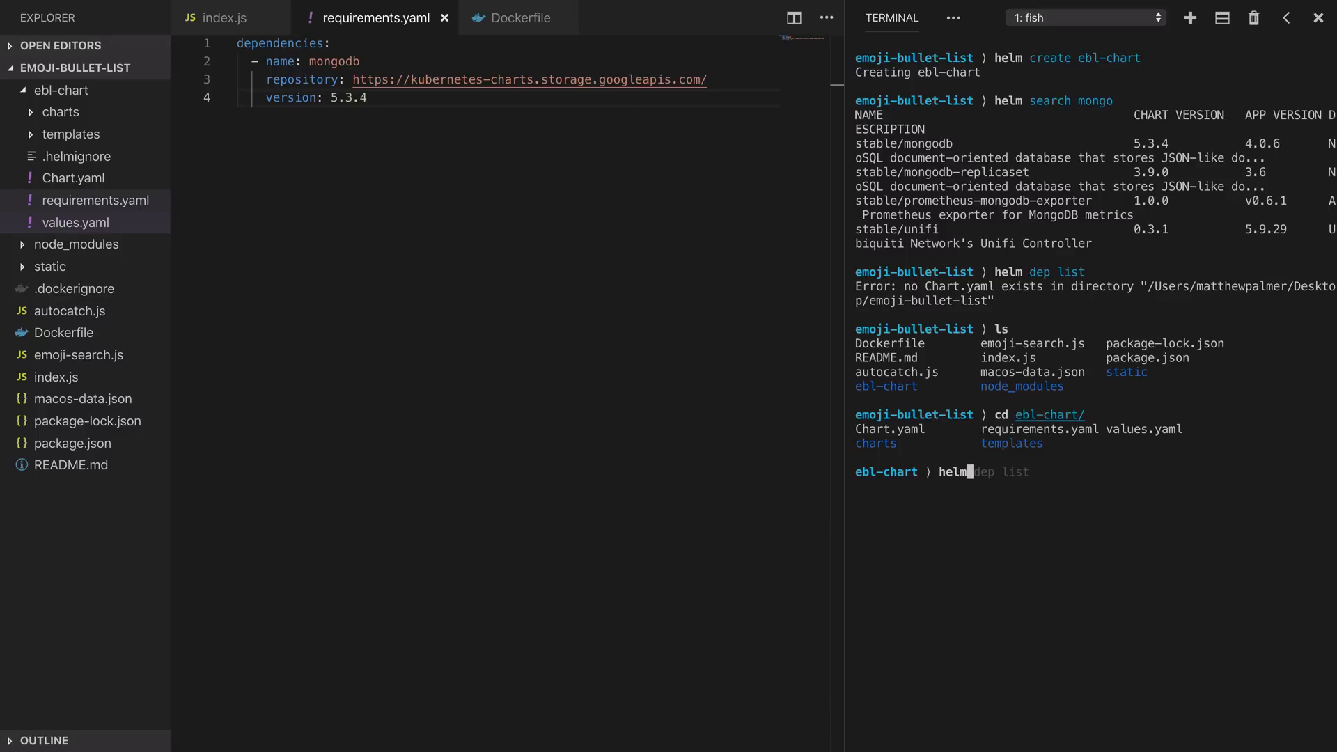
# Save requirements.yaml, enter ebl-chart, then run helm dep list and helm dependency update.
pyautogui.press('Return')
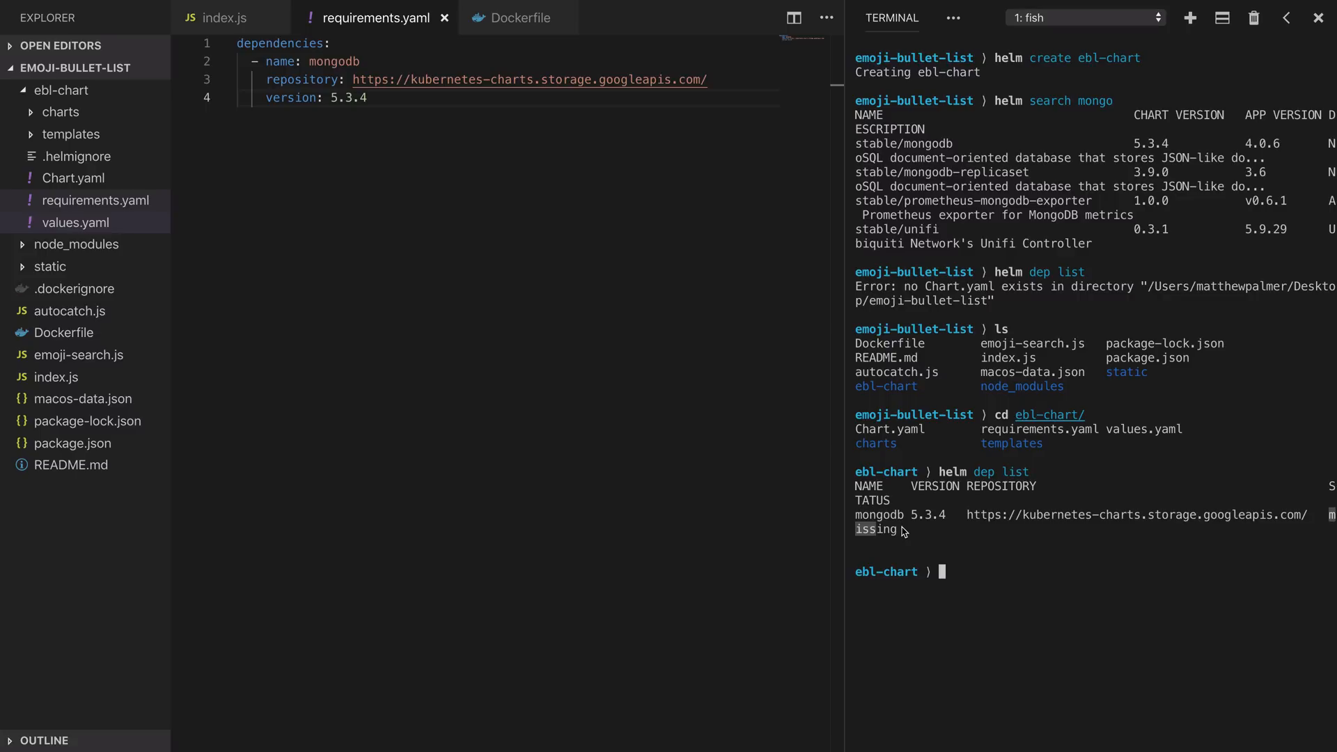
pyautogui.write('helm dep list')
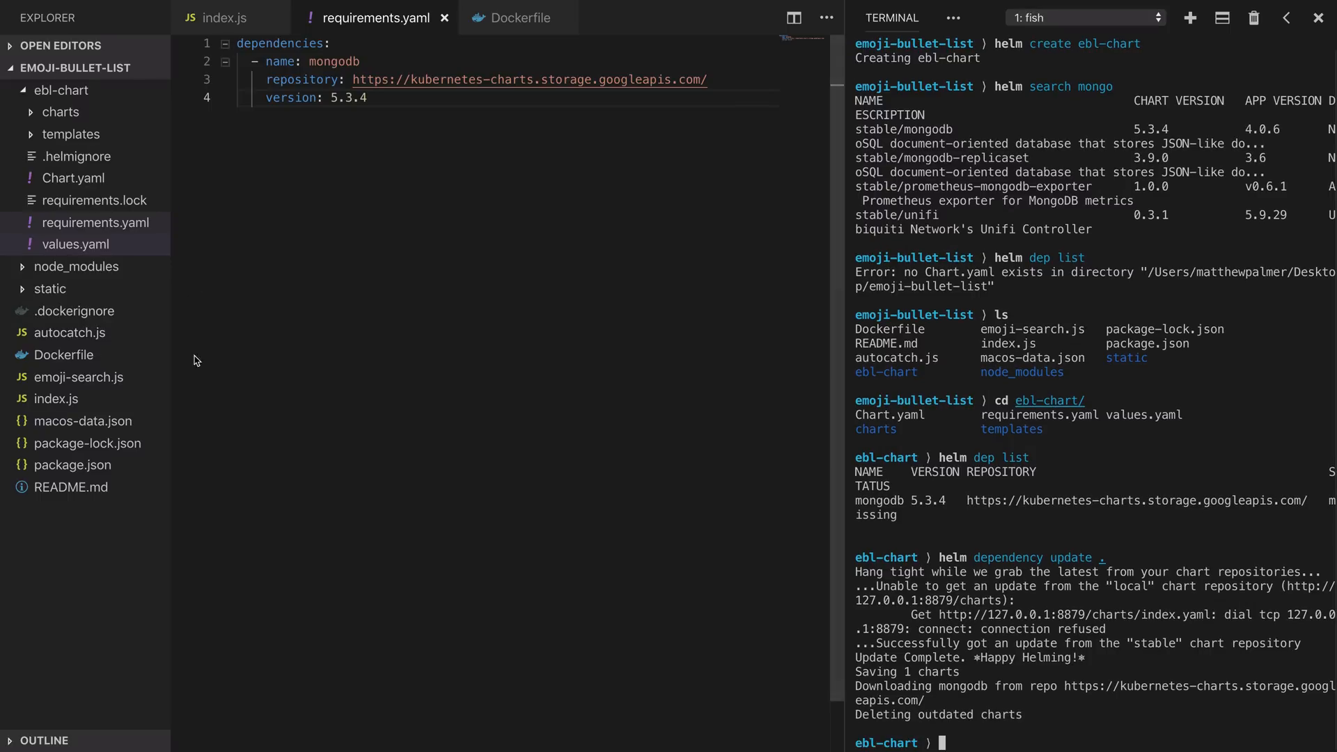
# Confirm charts holds mongodb-5.3.4.tgz, then expand templates showing only _helpers.tpl.
pyautogui.click(61, 111)
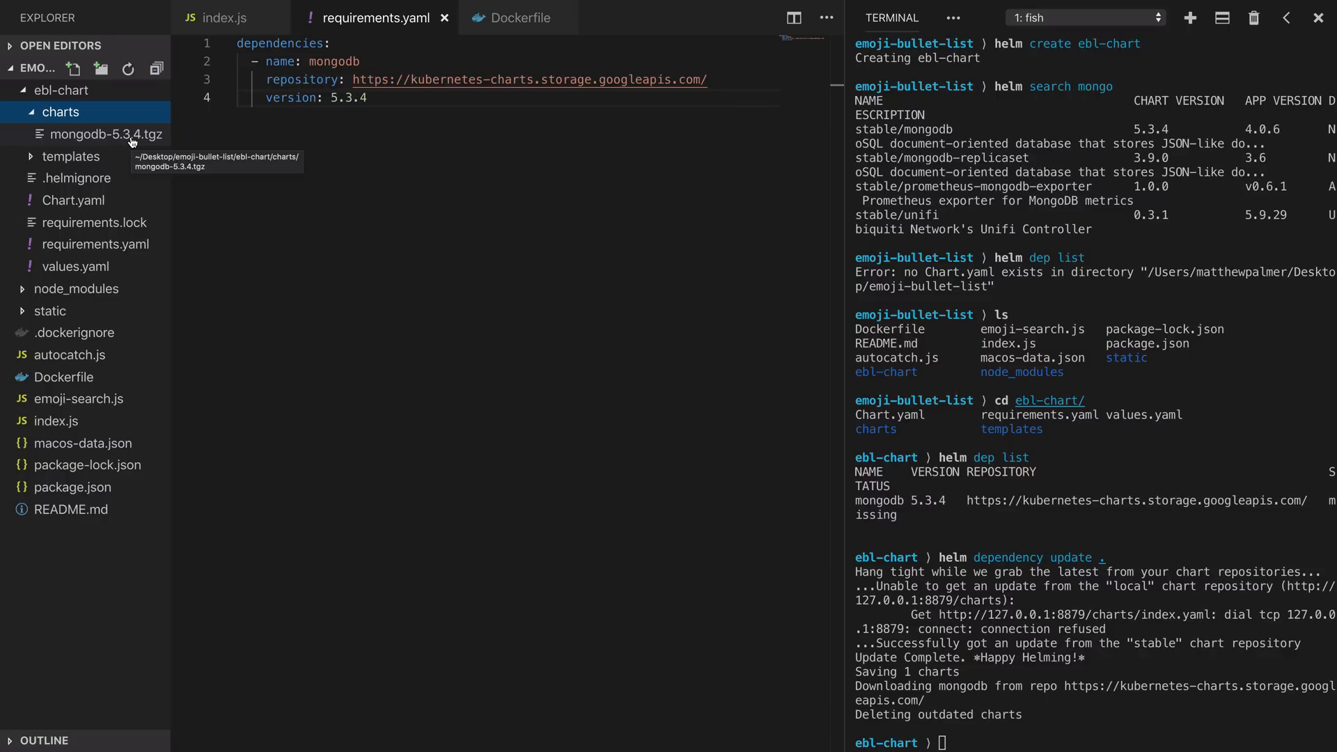
pyautogui.moveTo(130, 141)
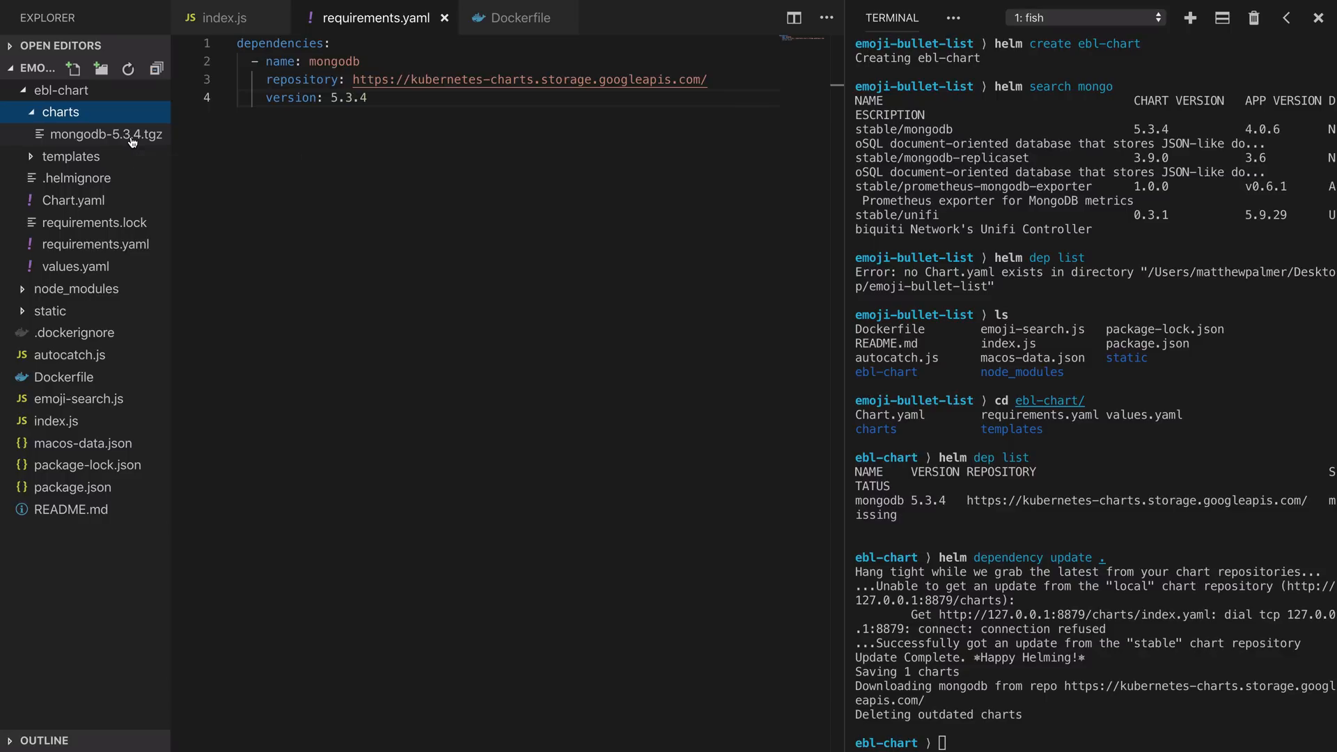
pyautogui.click(60, 111)
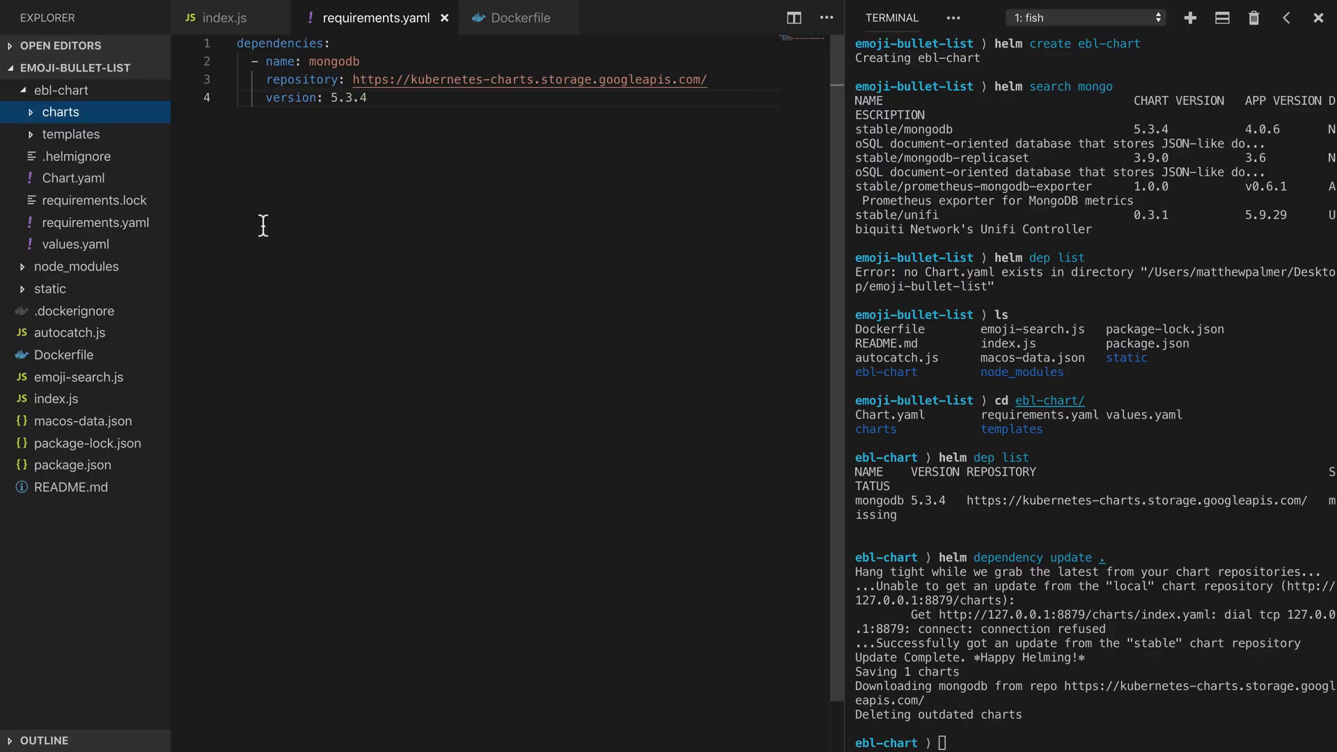
pyautogui.moveTo(72, 178)
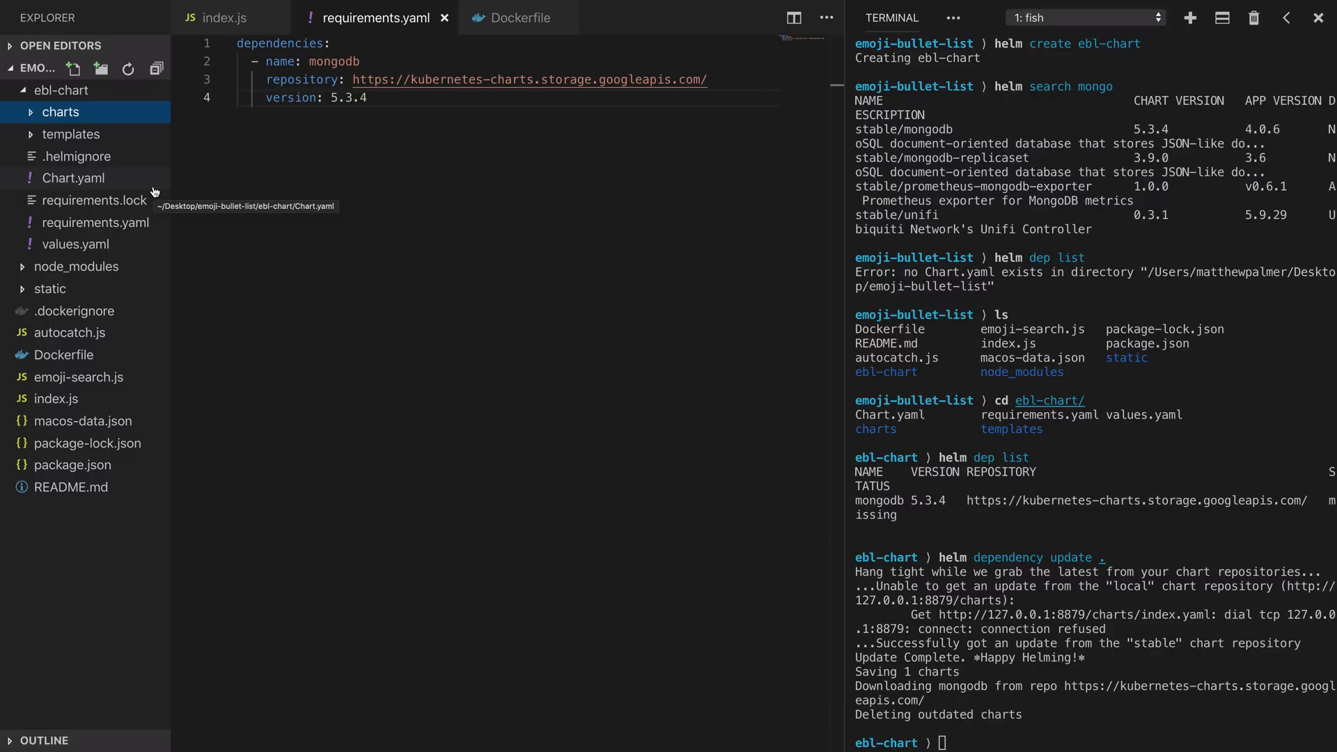
pyautogui.click(71, 134)
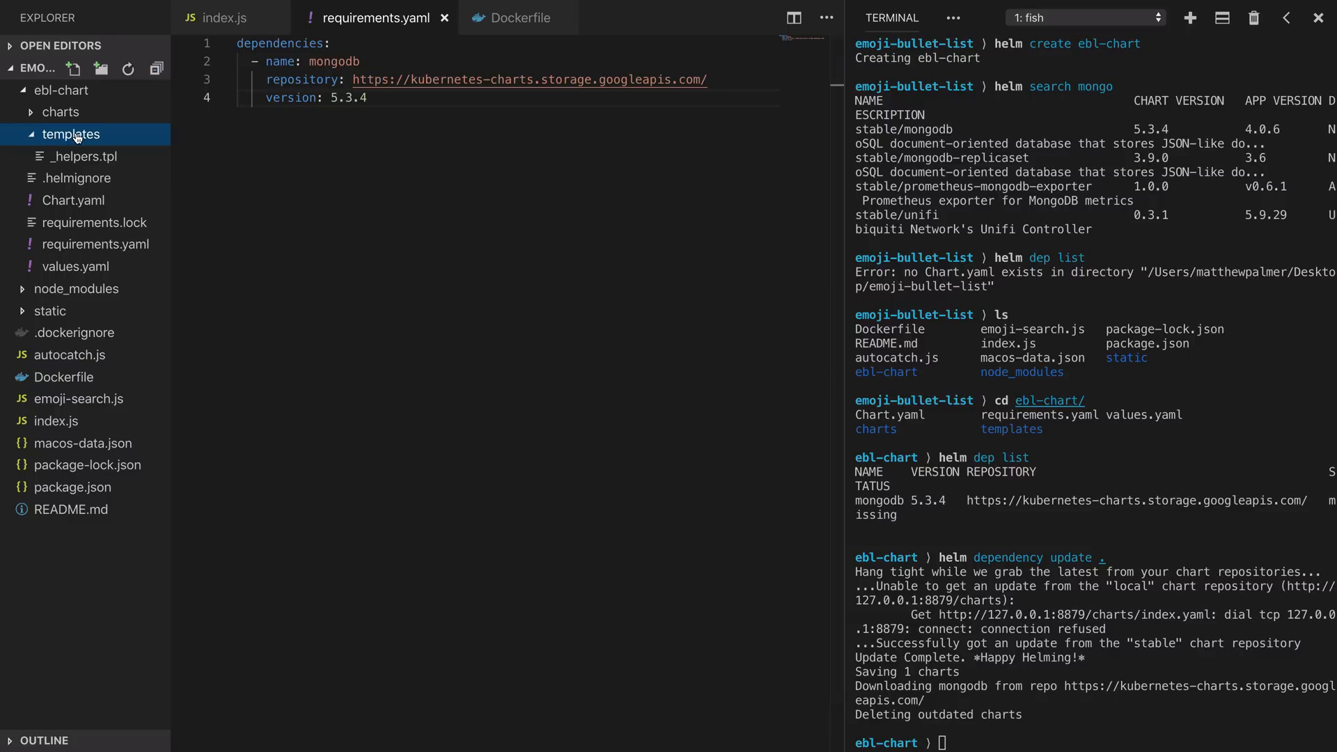
# Create application.yaml inside ebl-chart/templates and open it for editing.
pyautogui.rightClick(71, 134)
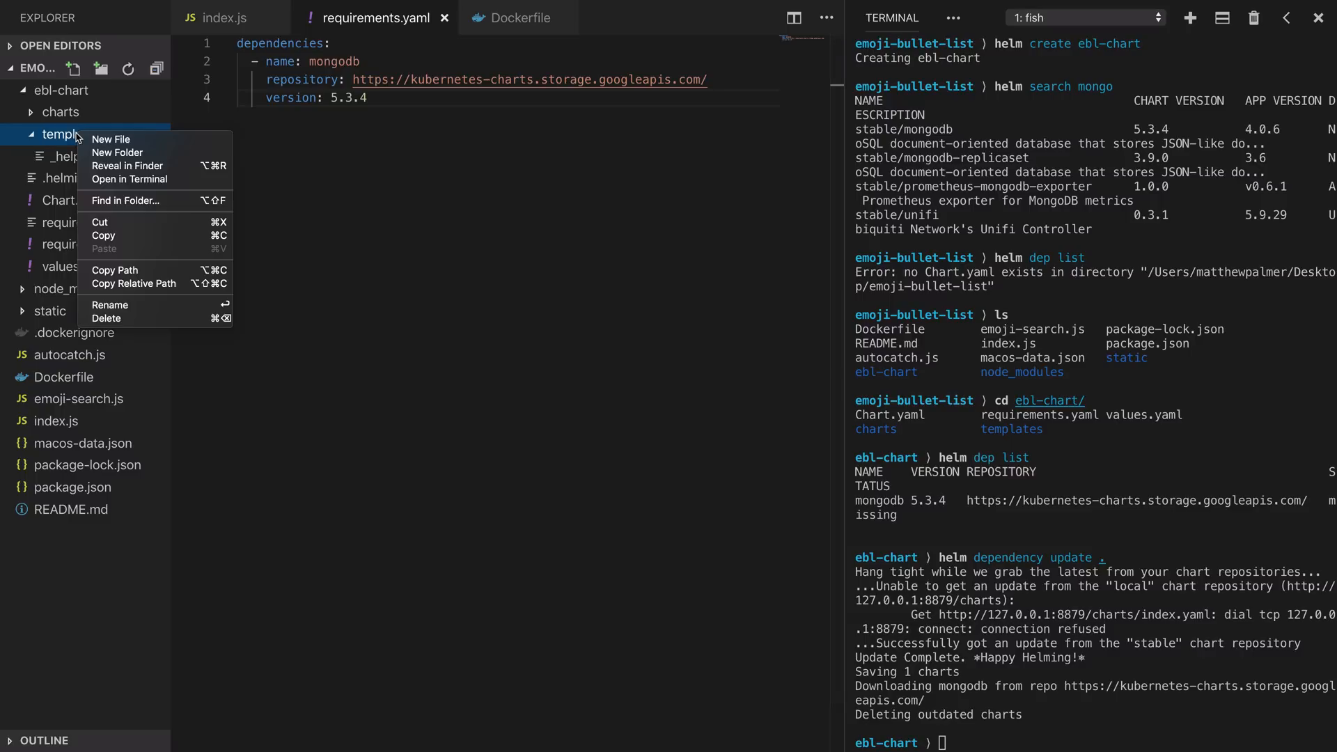
pyautogui.click(110, 140)
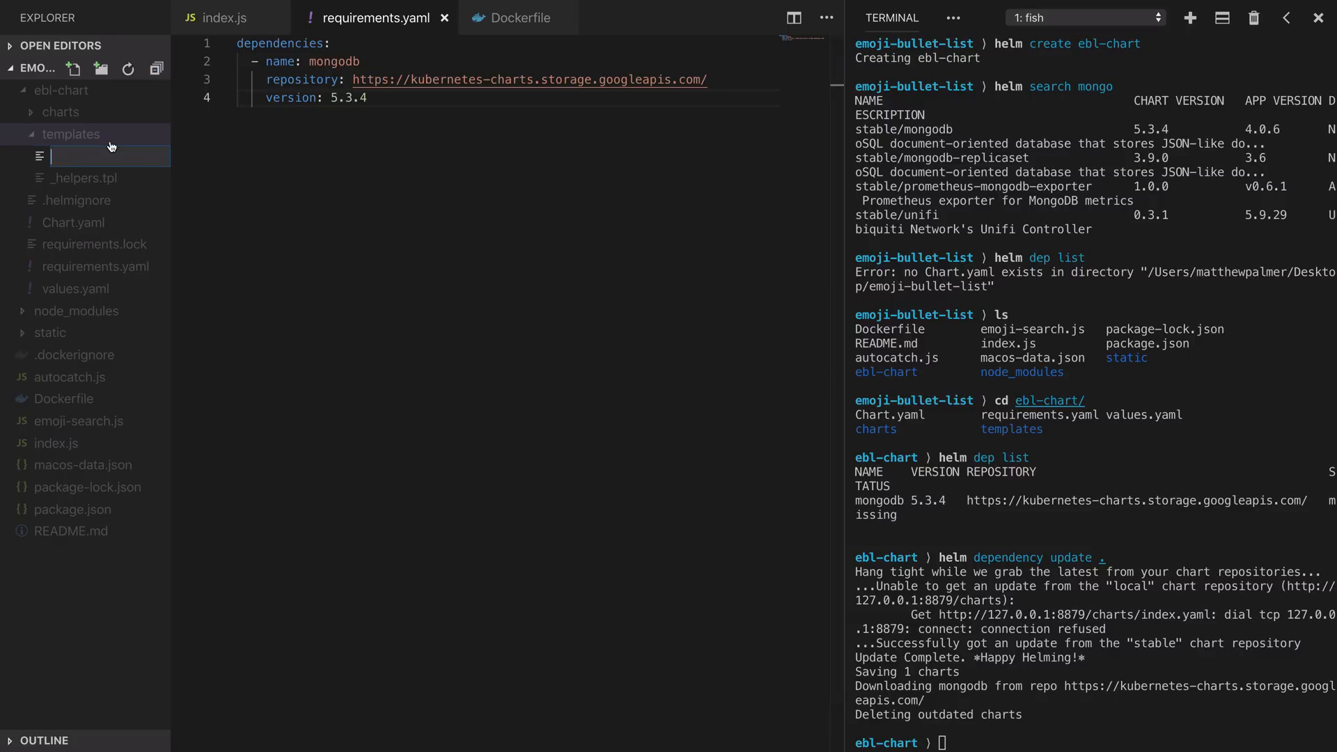
pyautogui.write('application.yaml')
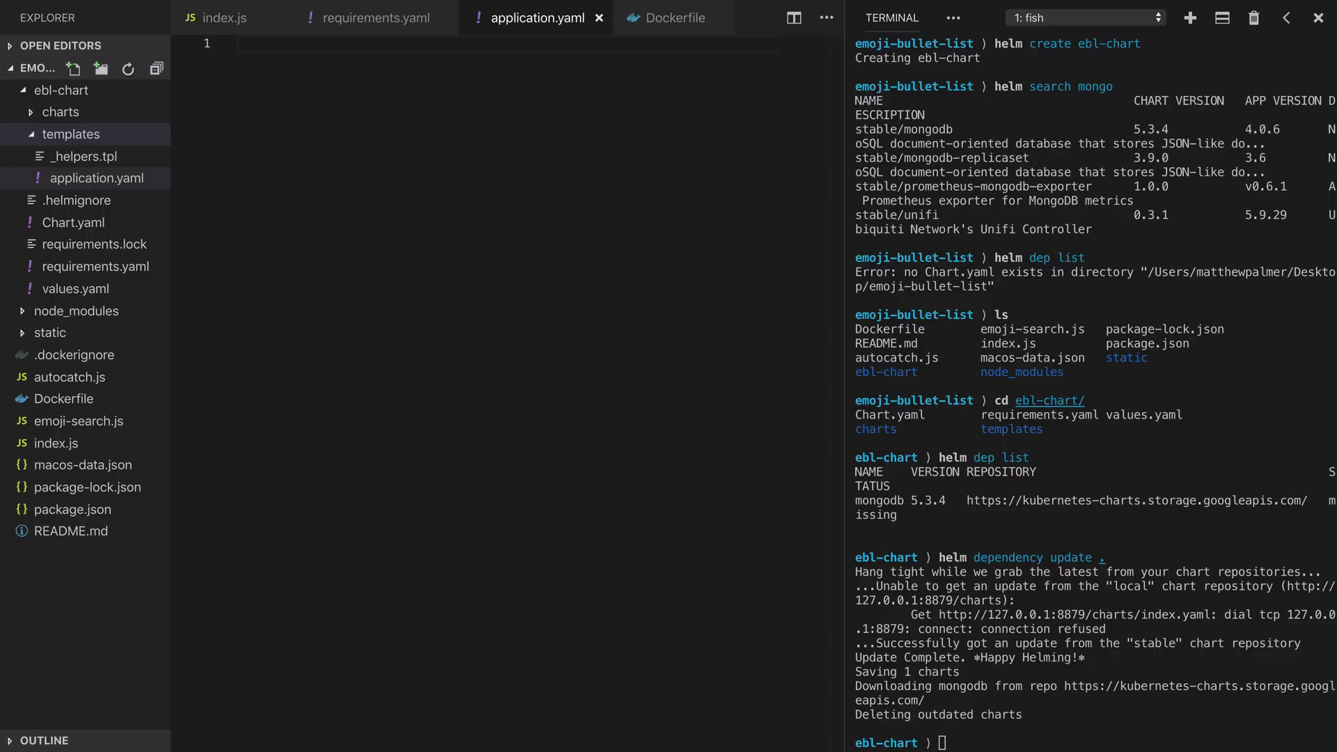
# Write the ebl Deployment header (apiVersion extensions) with image emoji-bullet-list:1.0.1.
pyautogui.write('kind')
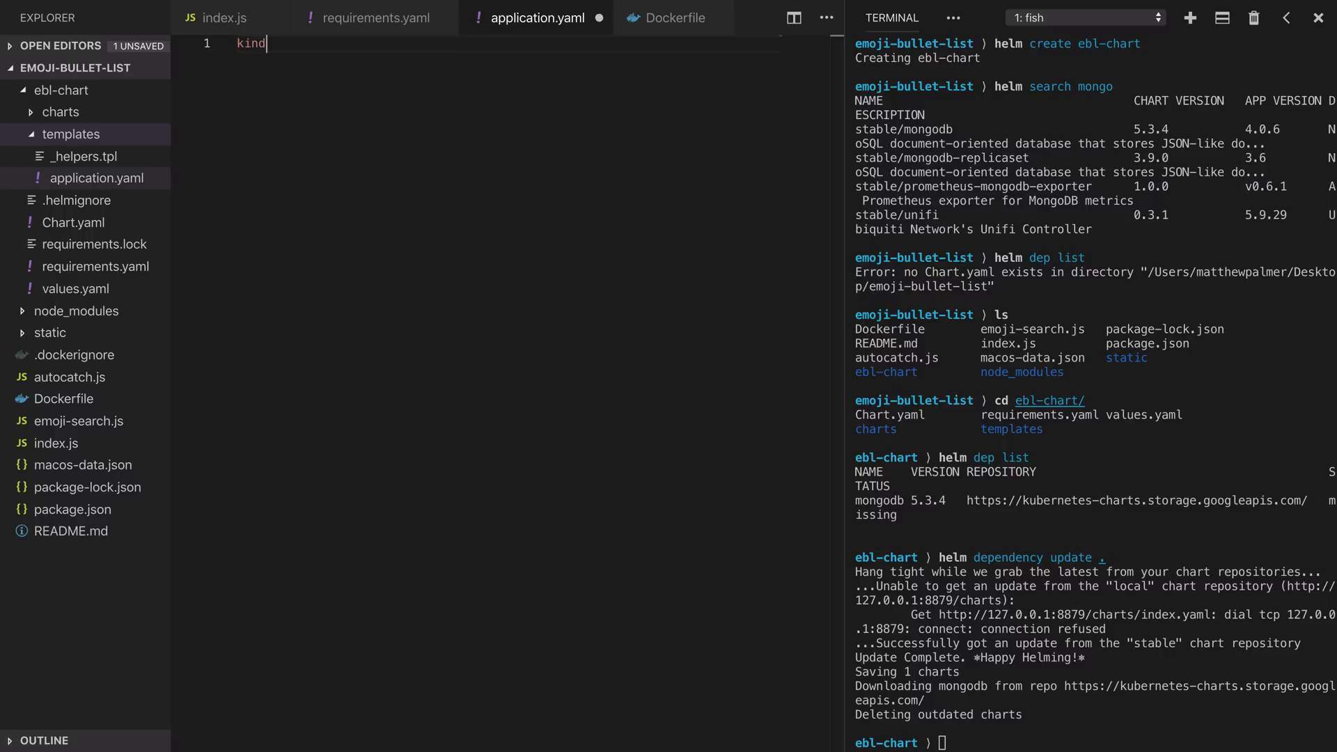
pyautogui.write(': Deployment')
pyautogui.write('apiVersion:')
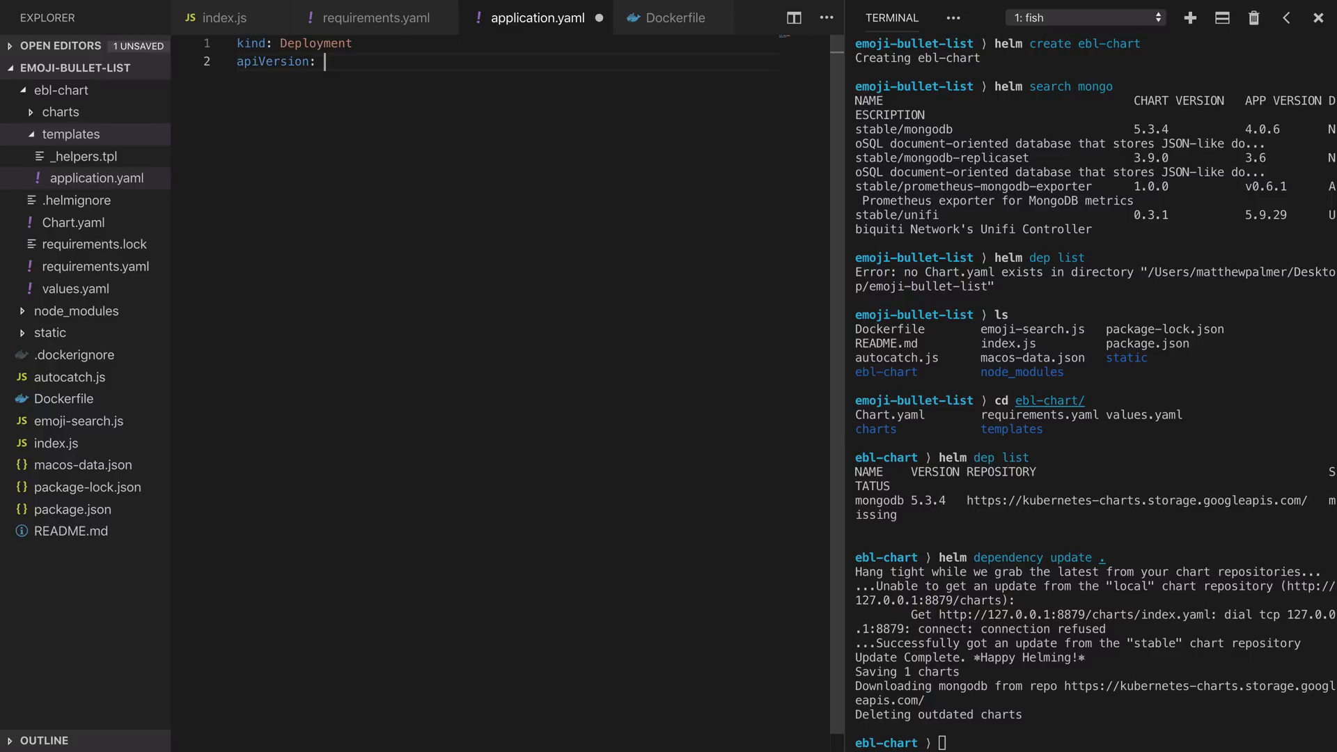
pyautogui.write('extensions/v1beta1')
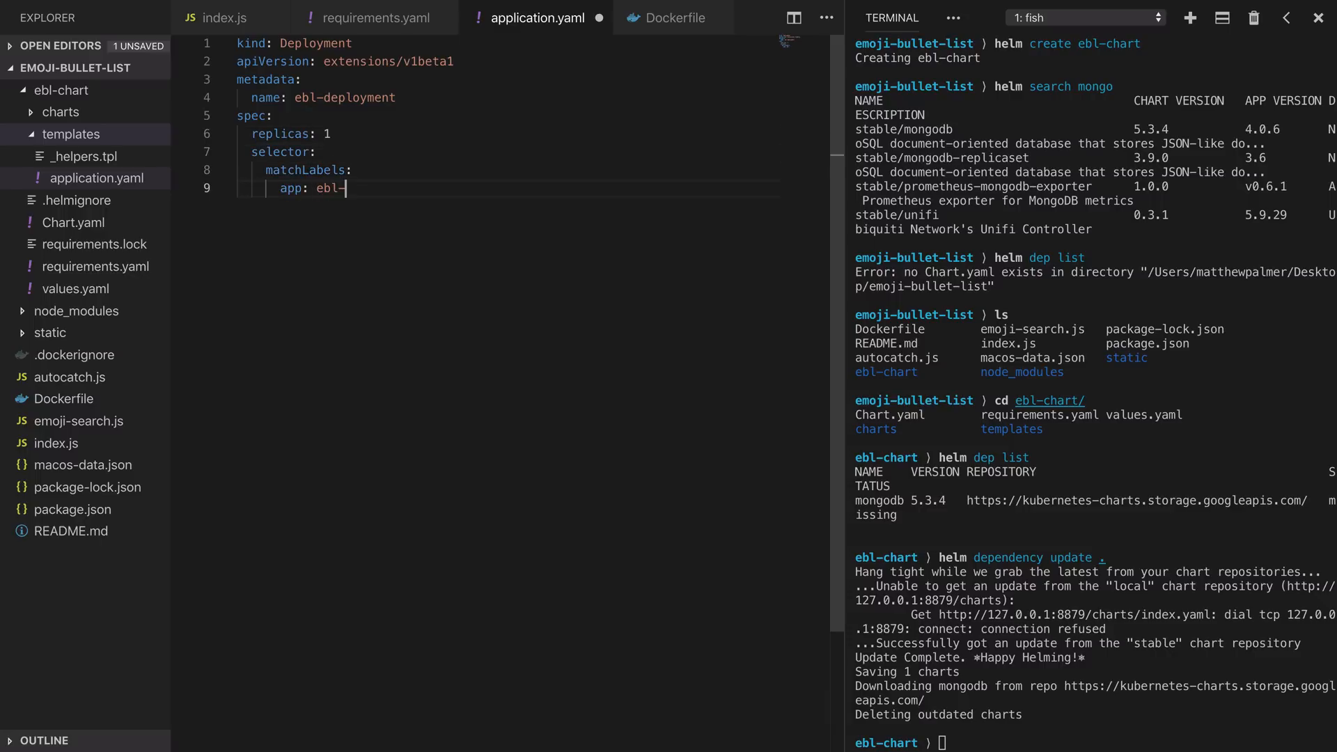
pyautogui.write('template:')
pyautogui.write('app:')
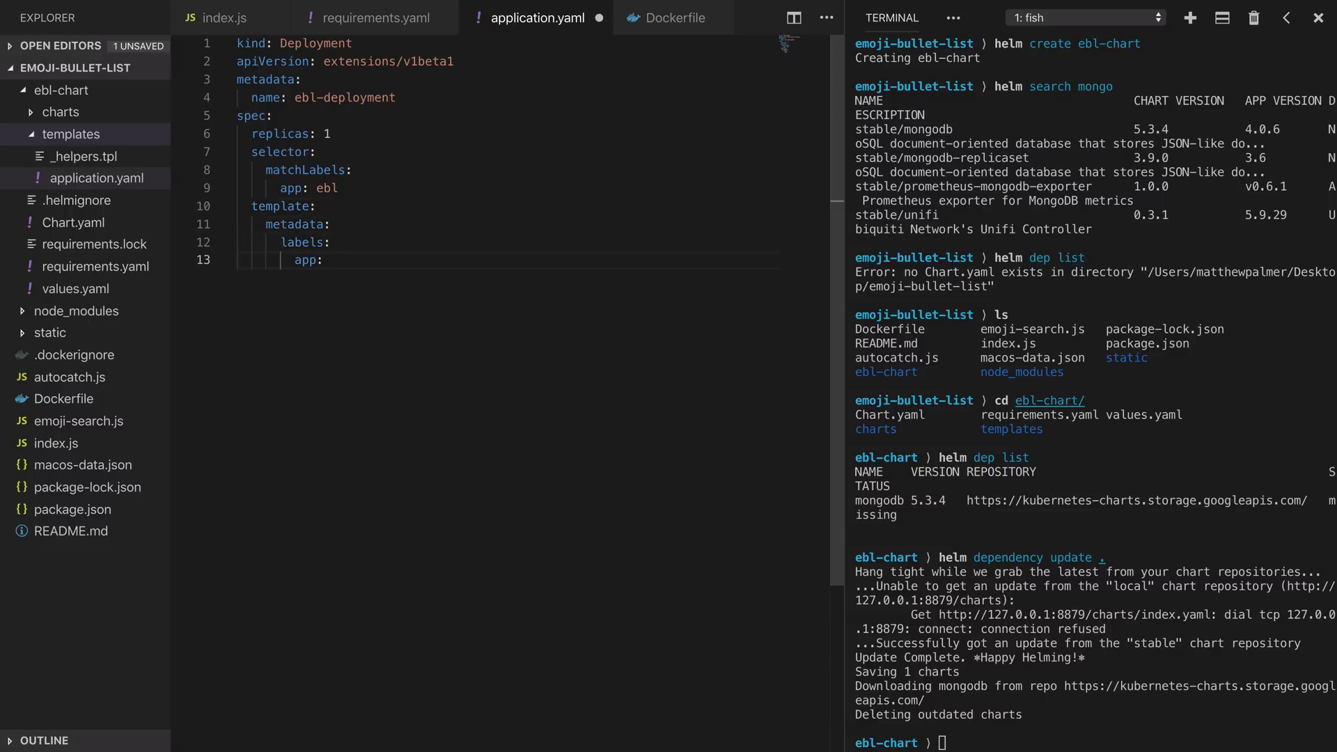
pyautogui.write('ebl')
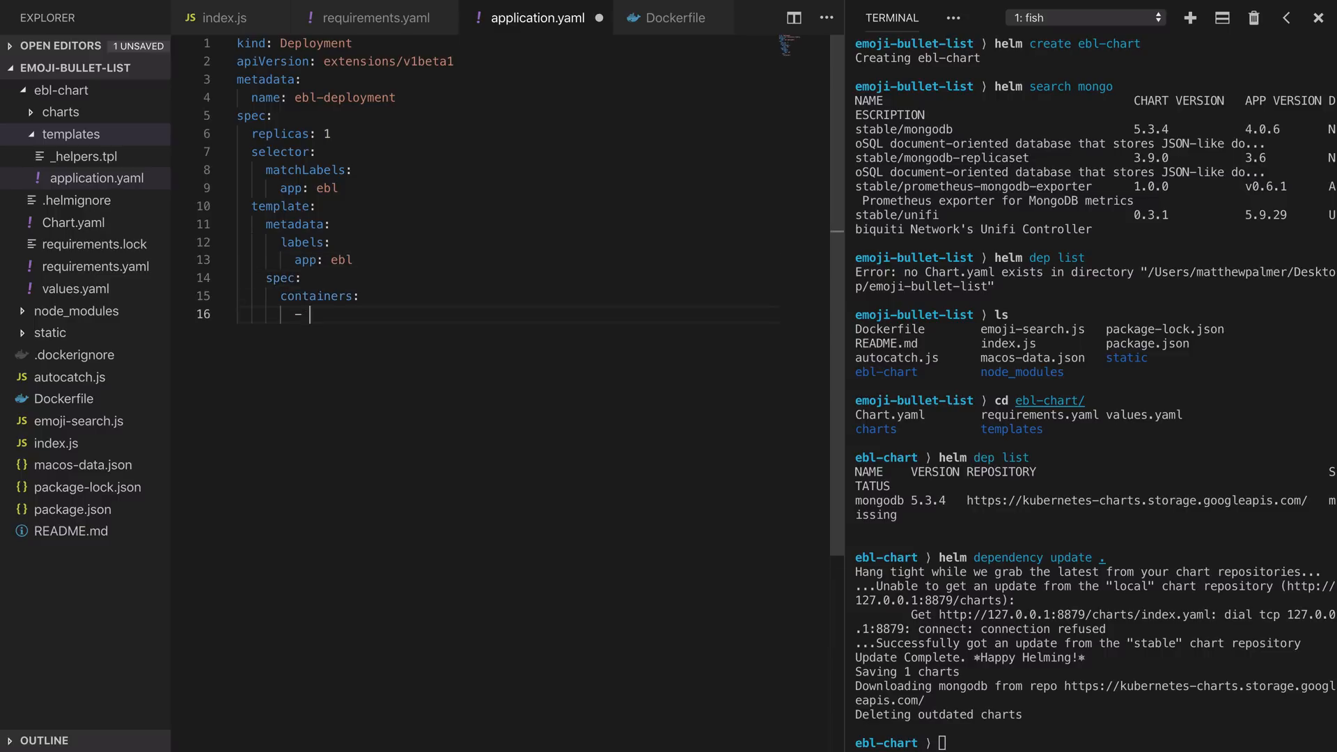
pyautogui.write('name: ebl')
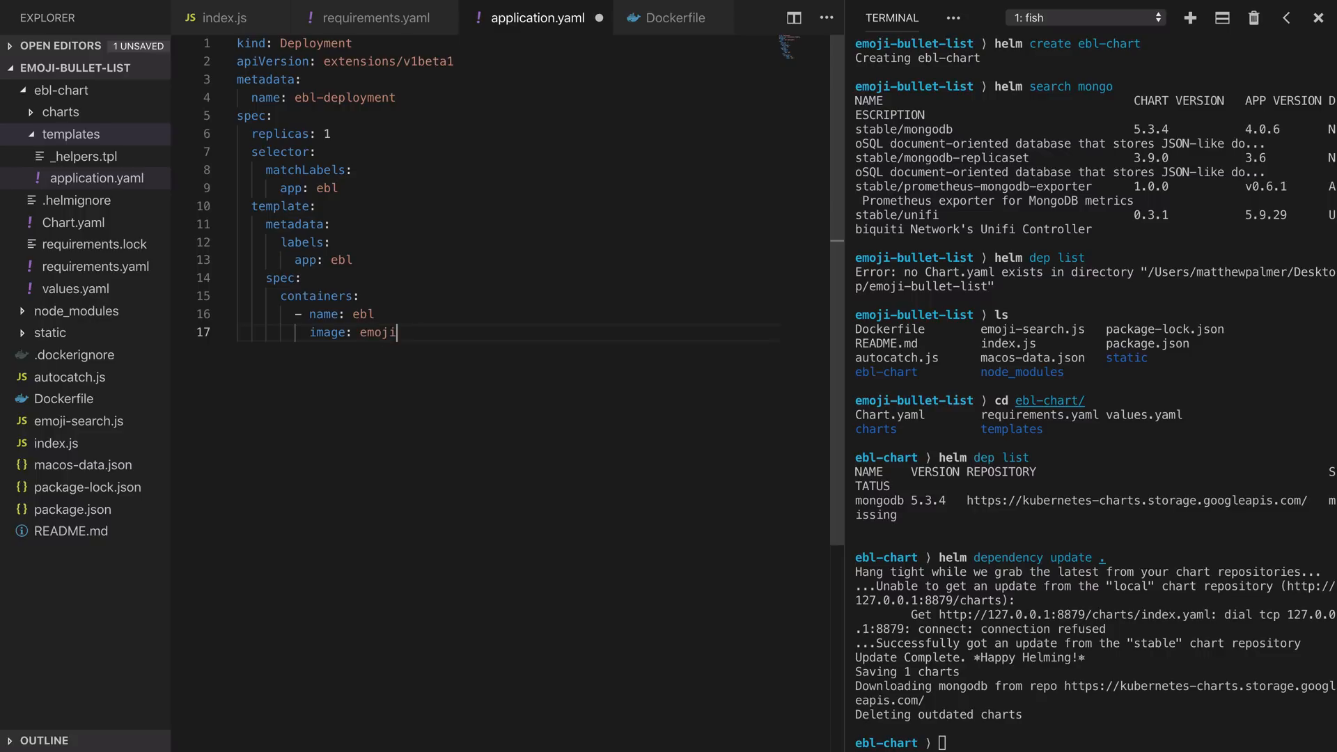
pyautogui.write('-bullet-list:1.0.1')
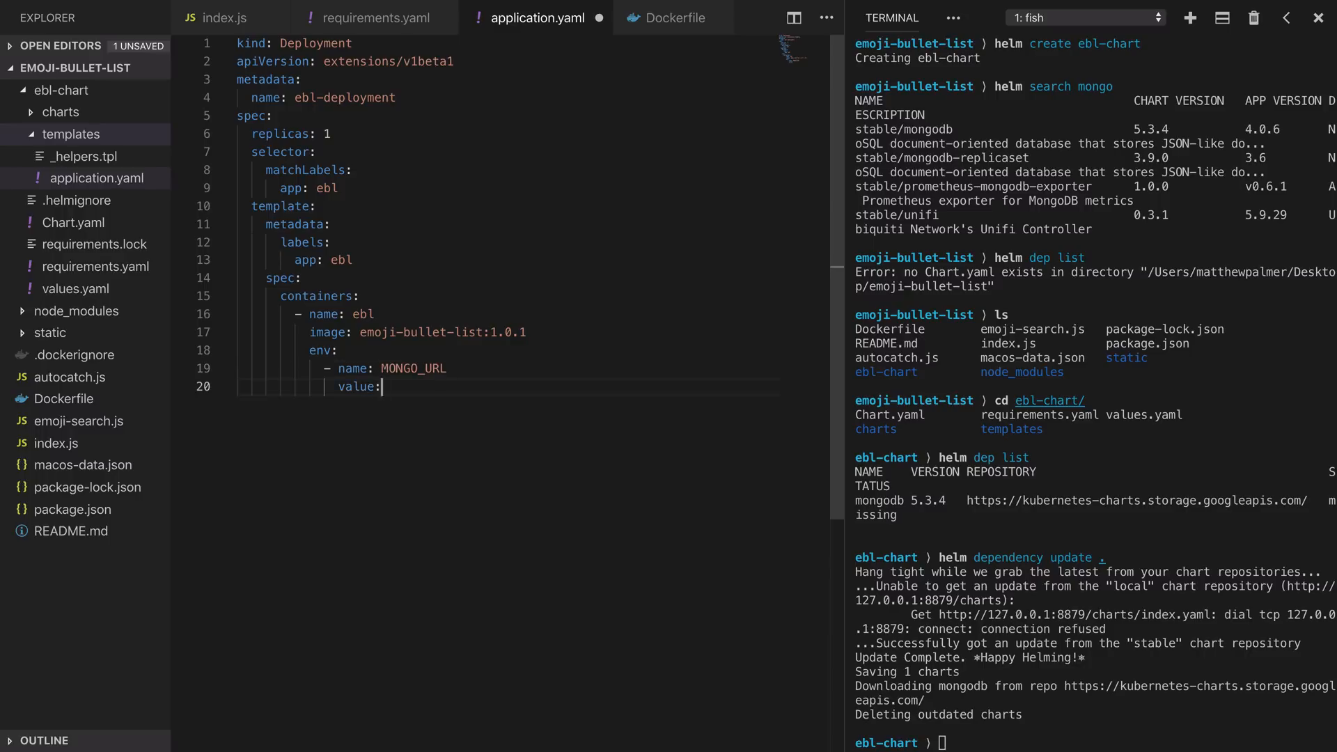
# Set MONGO_URL to mongodb://HOST.default.svc.cluster.local:27017/DB_NAME.
pyautogui.write('mongodb://HOST.c')
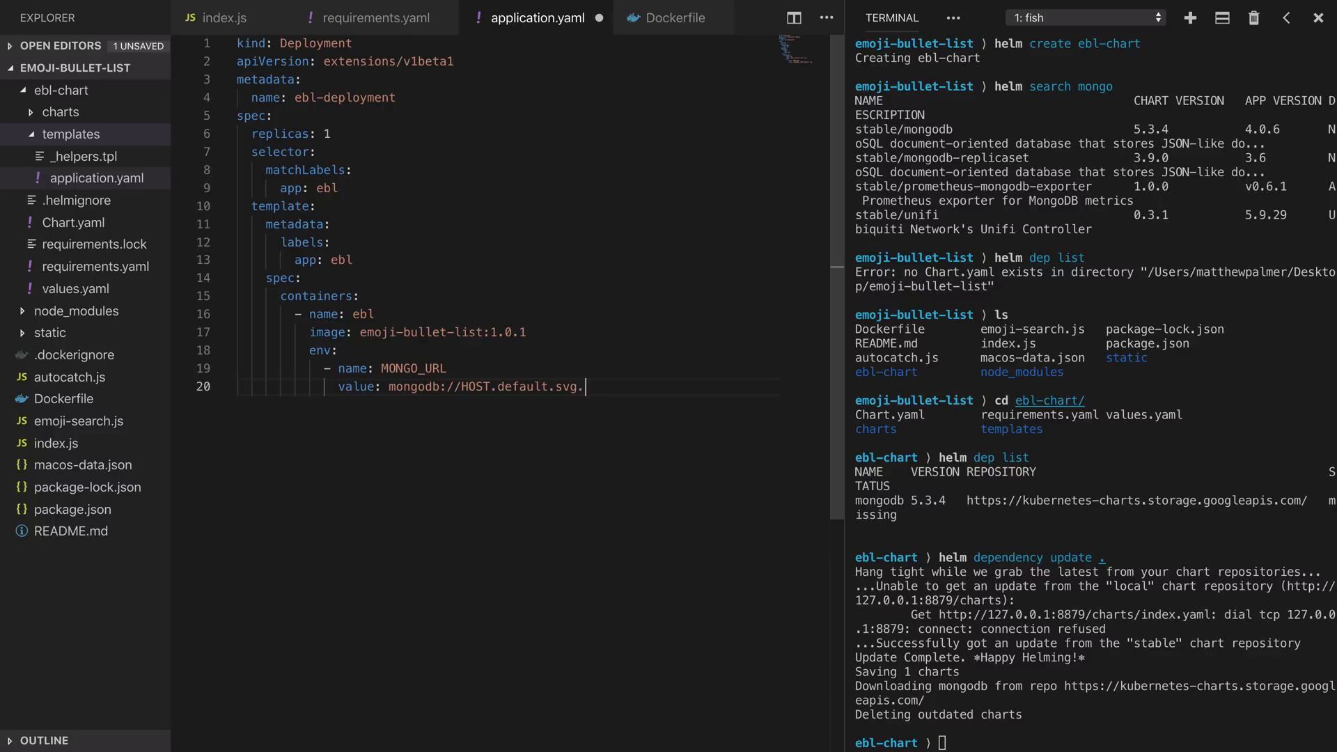
pyautogui.write('svc.c')
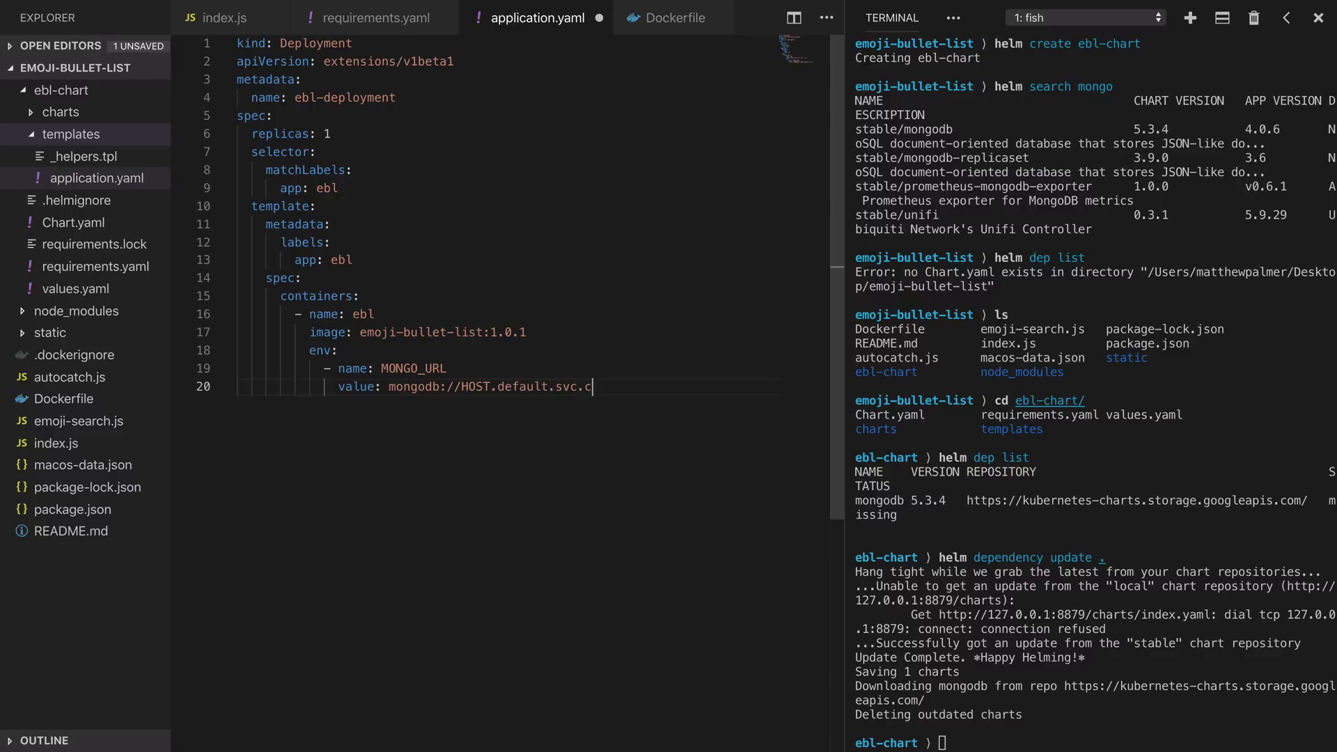
pyautogui.write('luster.local:')
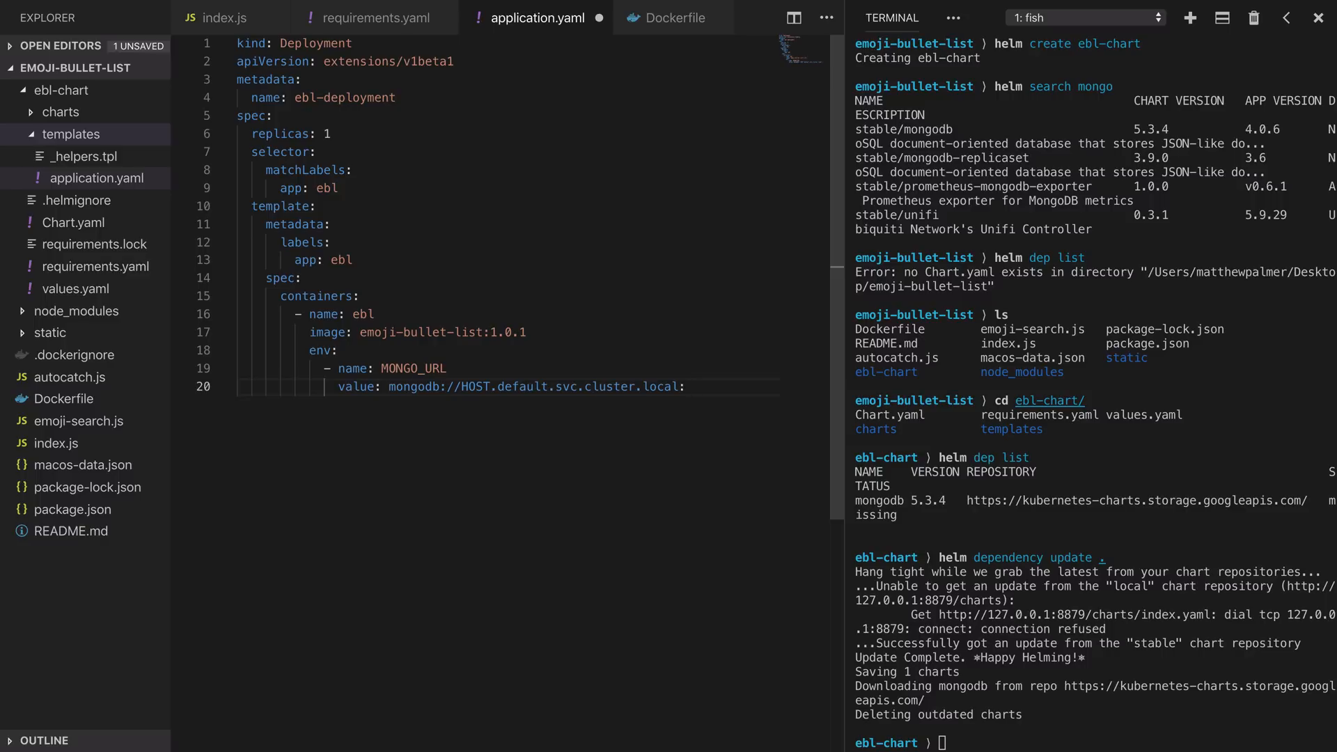
pyautogui.write('27017')
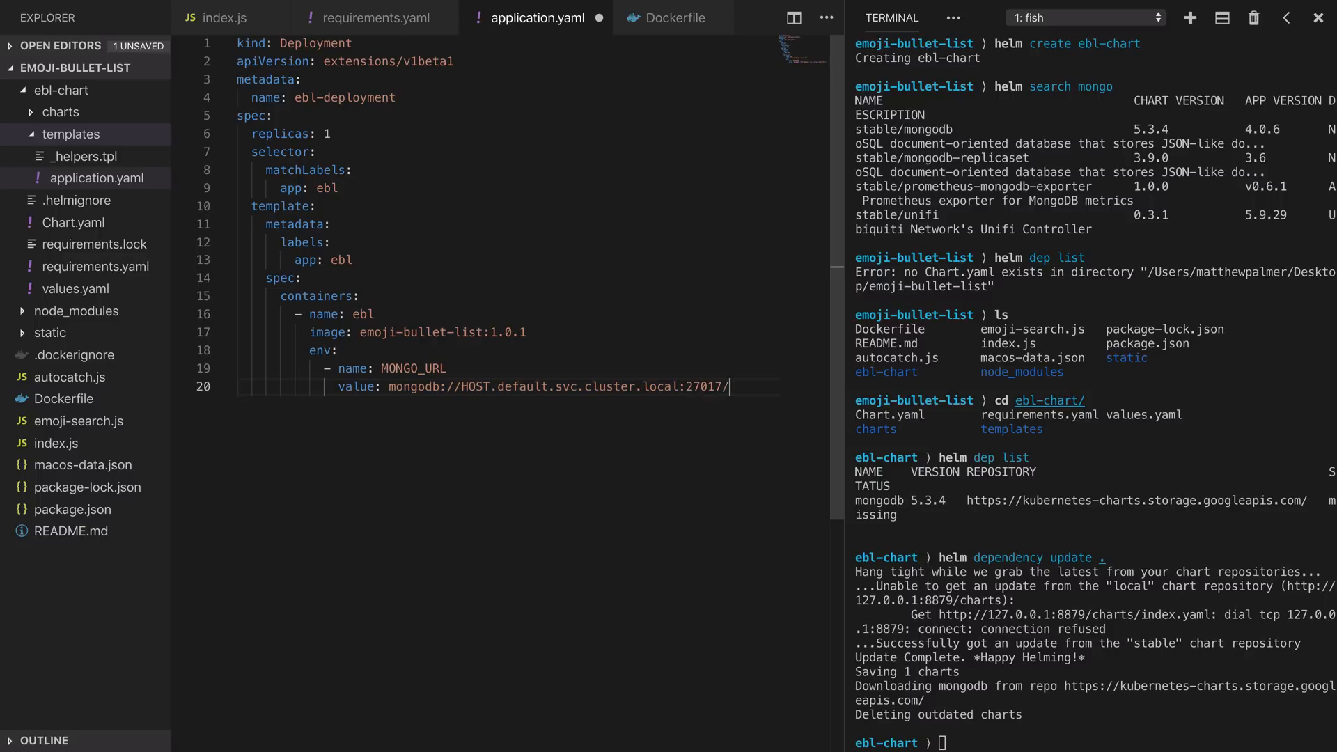
pyautogui.write('/DB_NAME')
pyautogui.write('---')
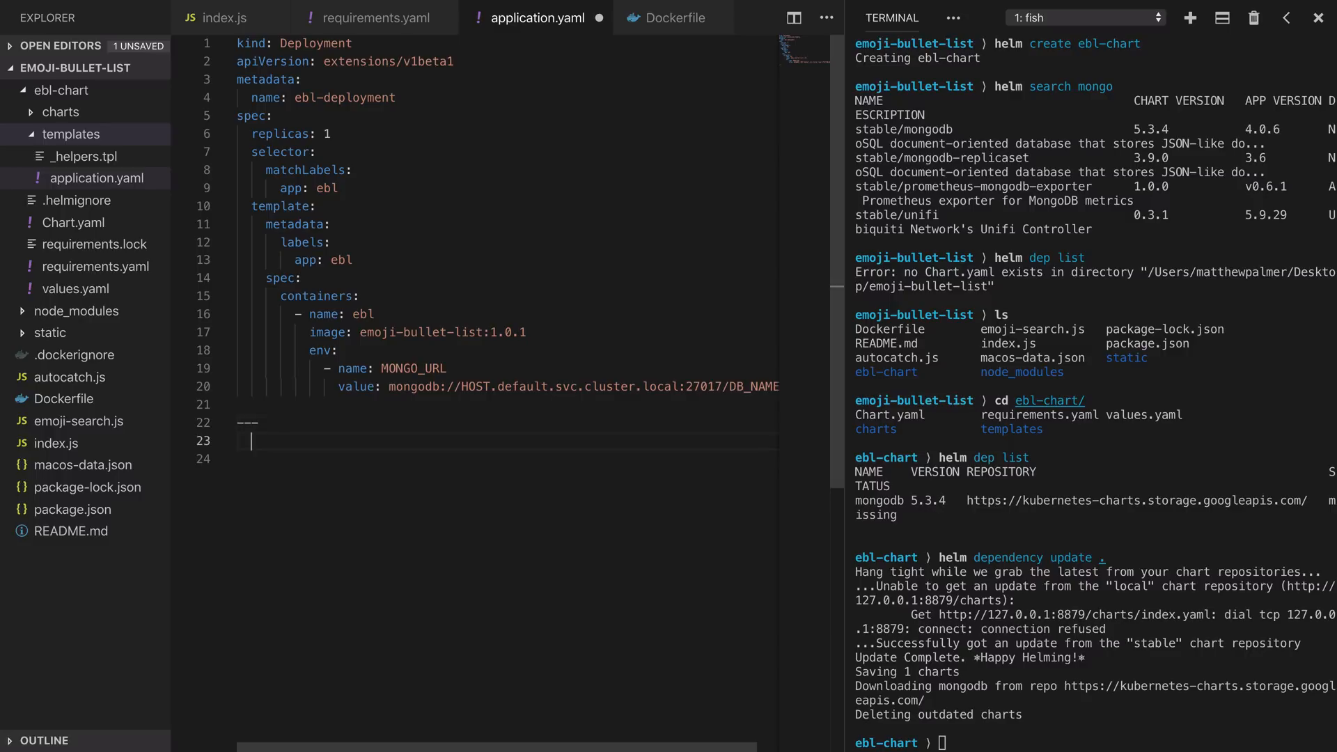
# Begin the ebl-service manifest: kind Service, apiVersion v1, type NodePort.
pyautogui.write('kind')
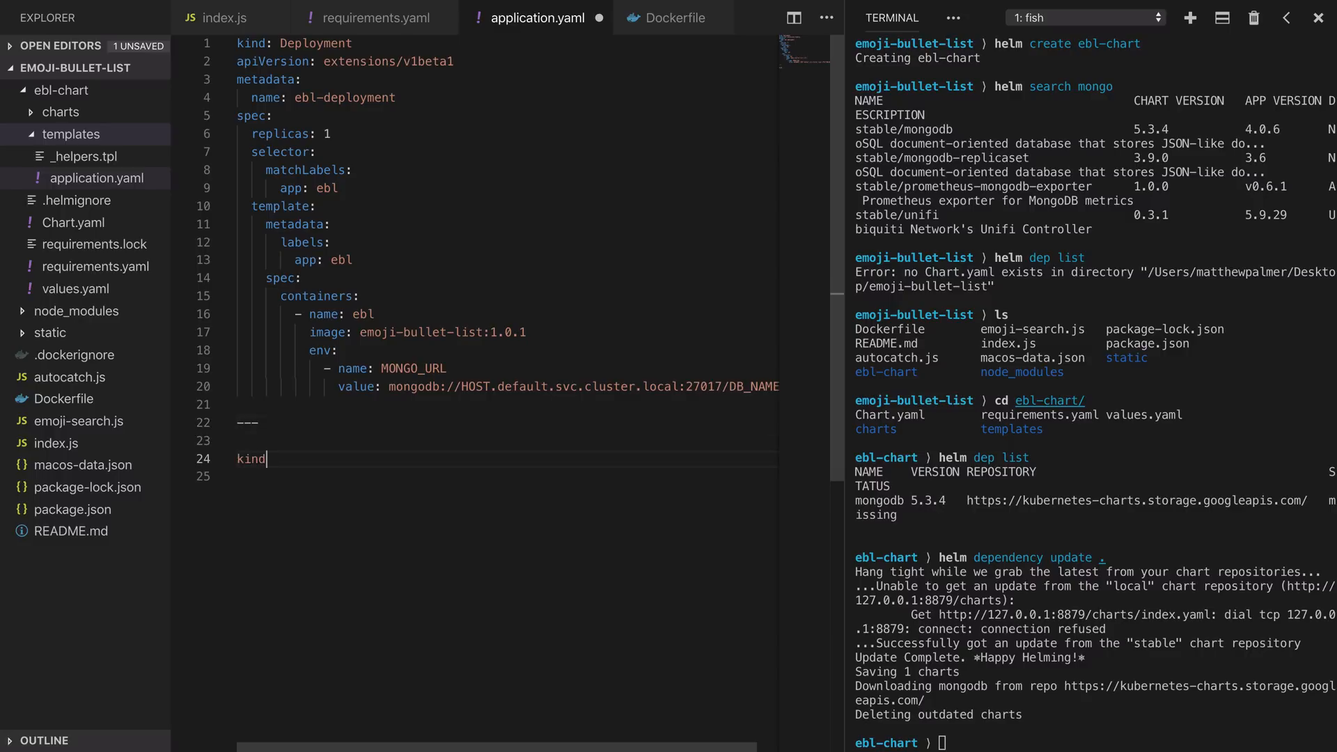
pyautogui.write(': Service')
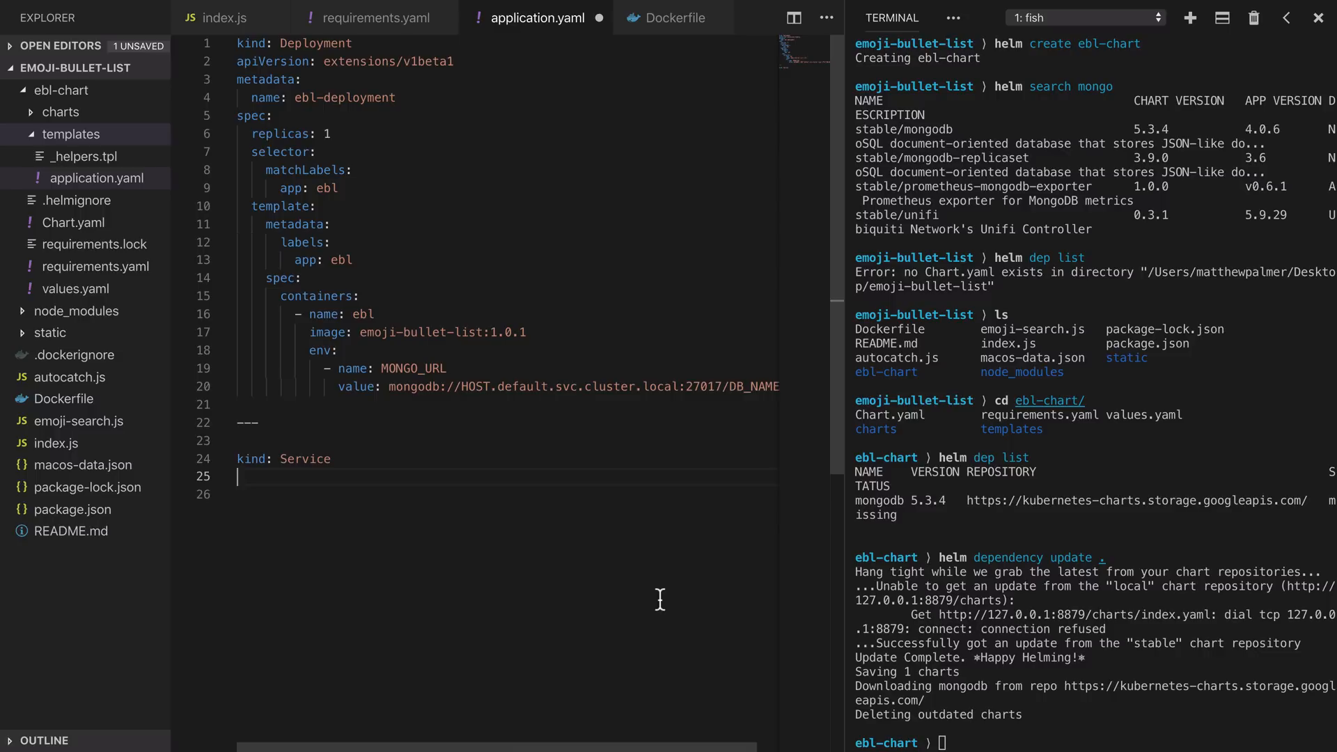
pyautogui.write('apiVersion: v1')
pyautogui.write('name: ebl-service')
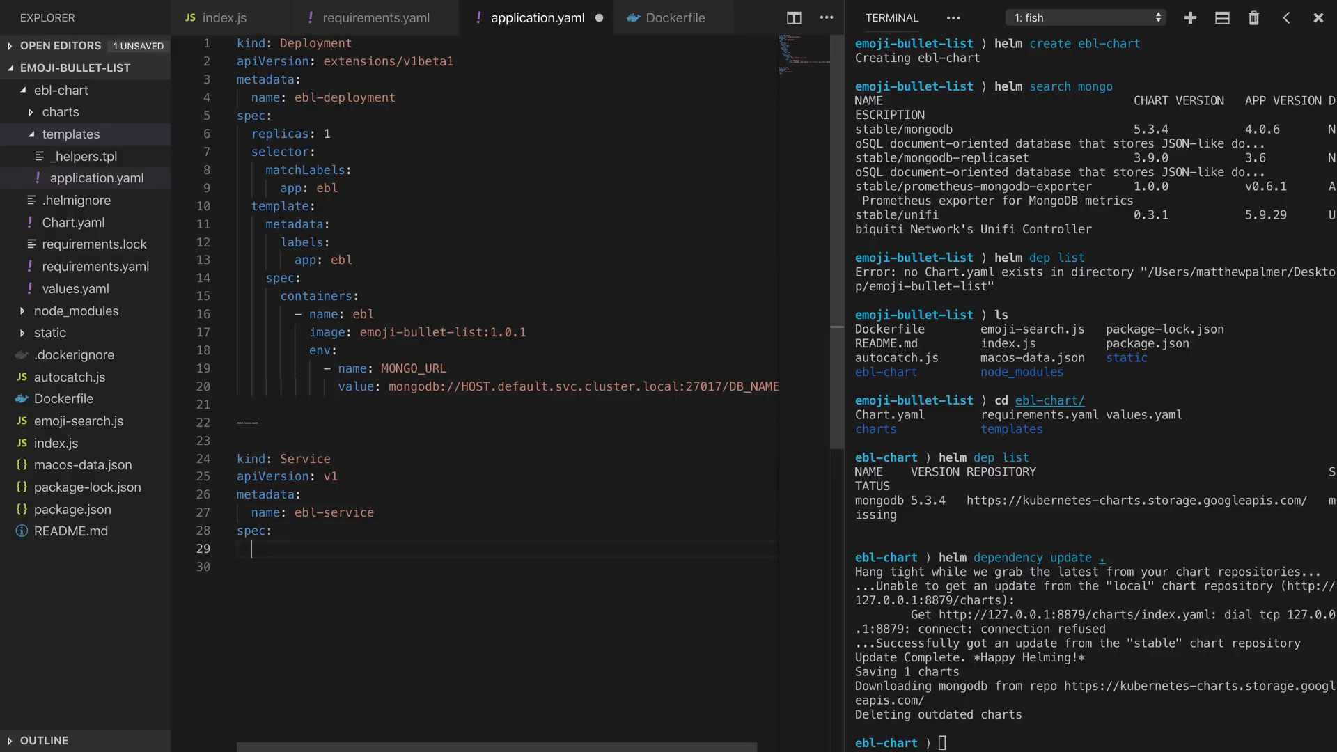
pyautogui.write('type: NodePort')
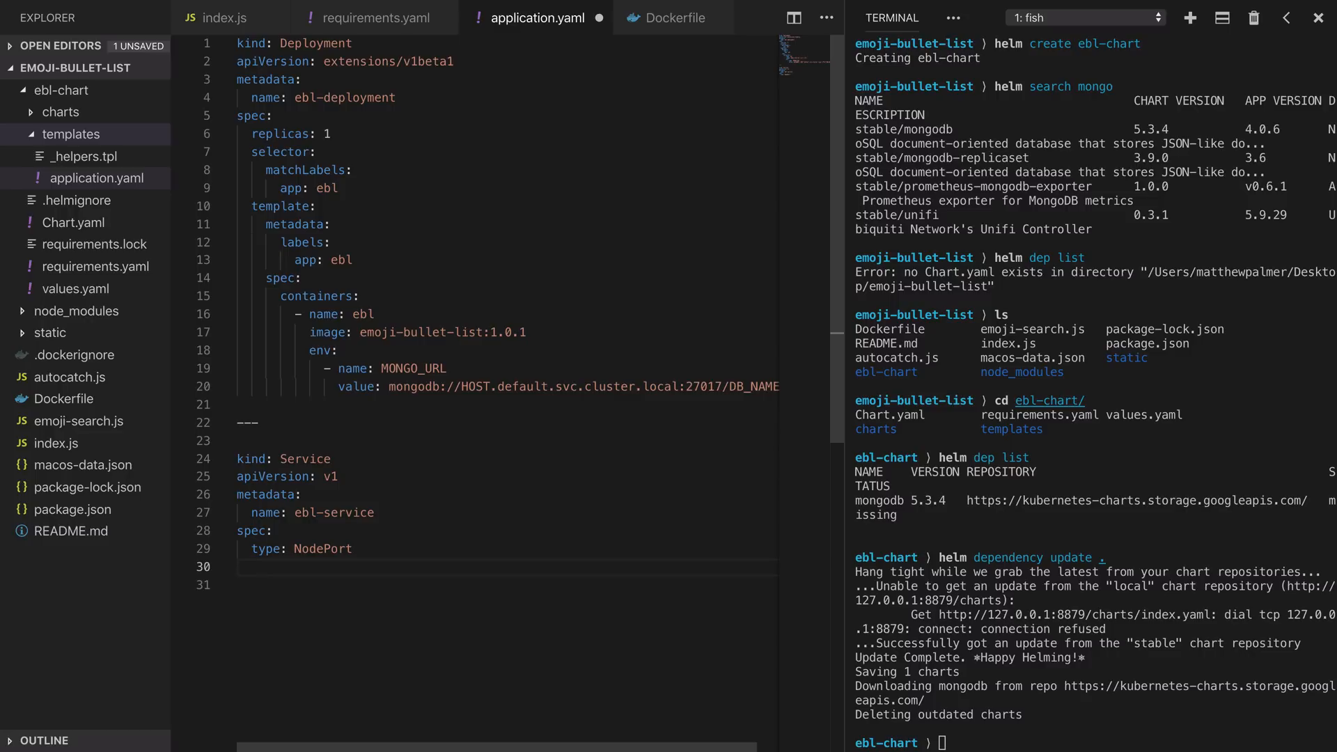
# Add selector app: ebl and a port 8080 targeting 3003.
pyautogui.write('selector')
pyautogui.click(507, 584)
pyautogui.write('app')
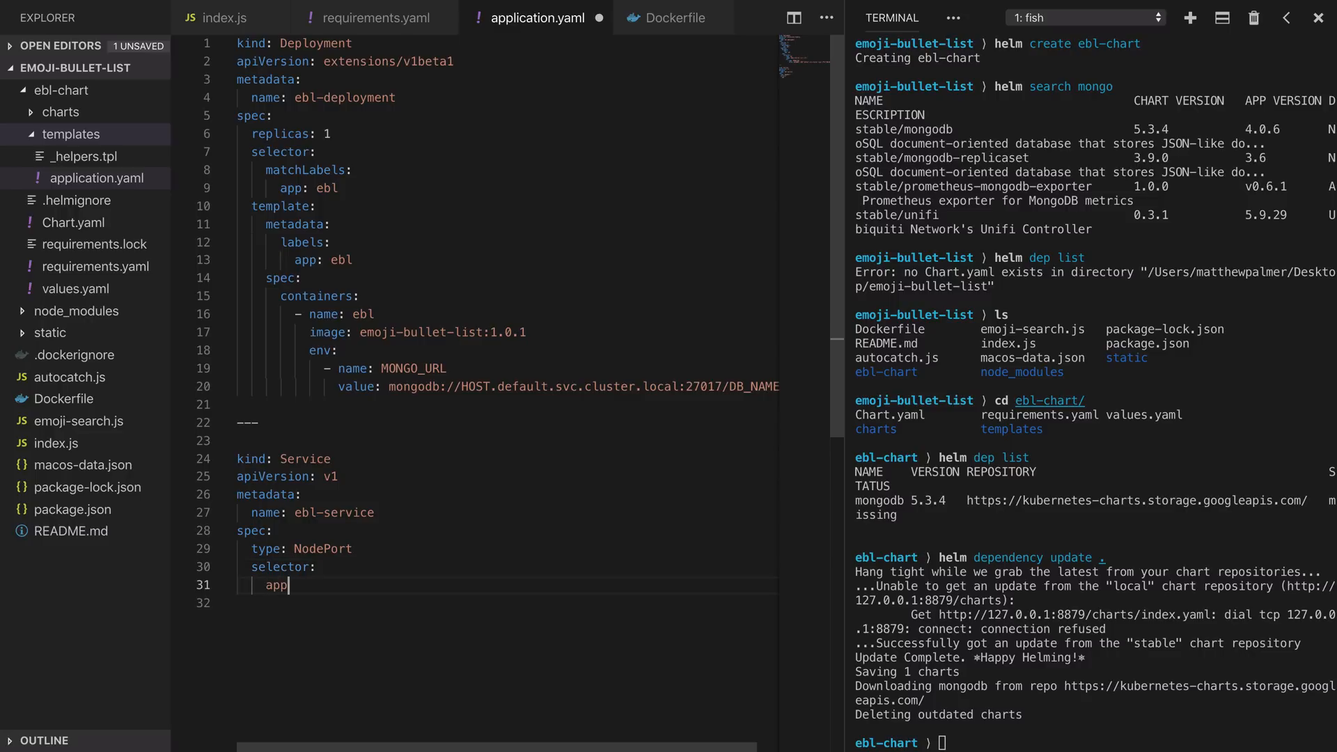
pyautogui.write(': ebl')
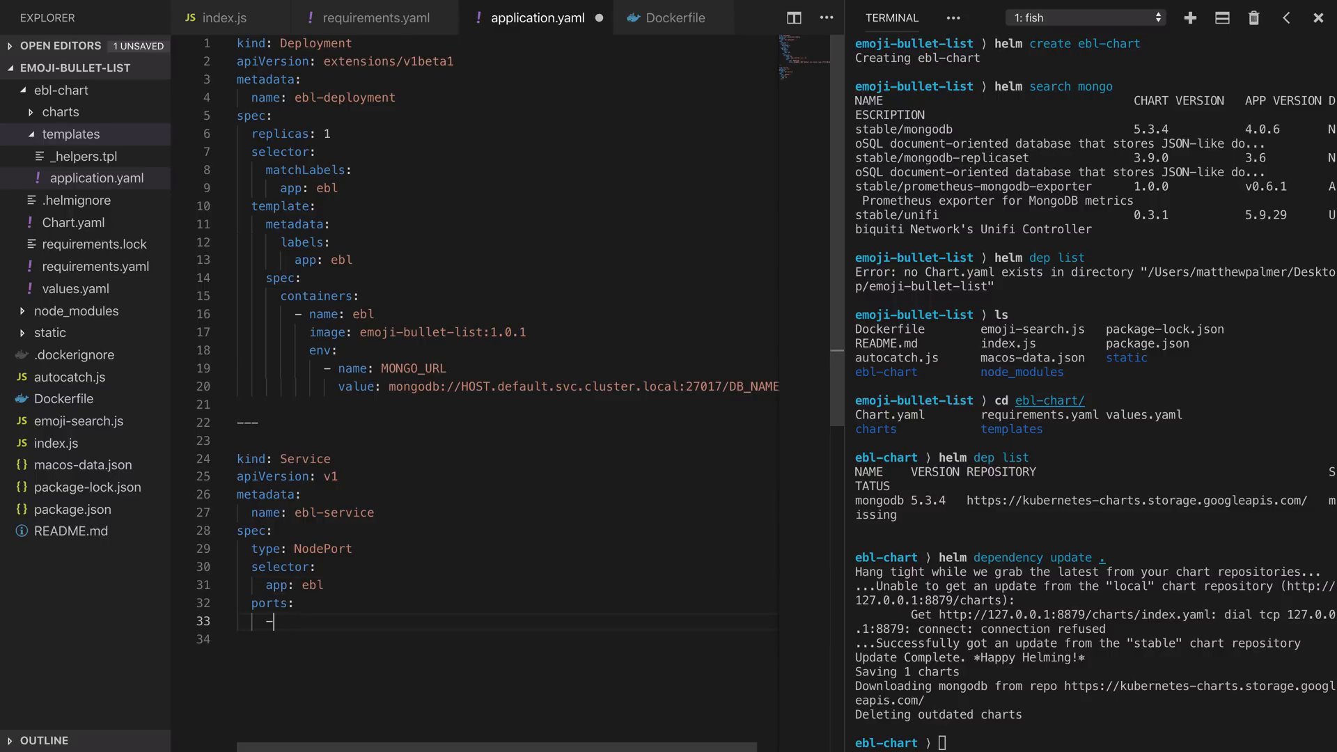
pyautogui.write('- port:')
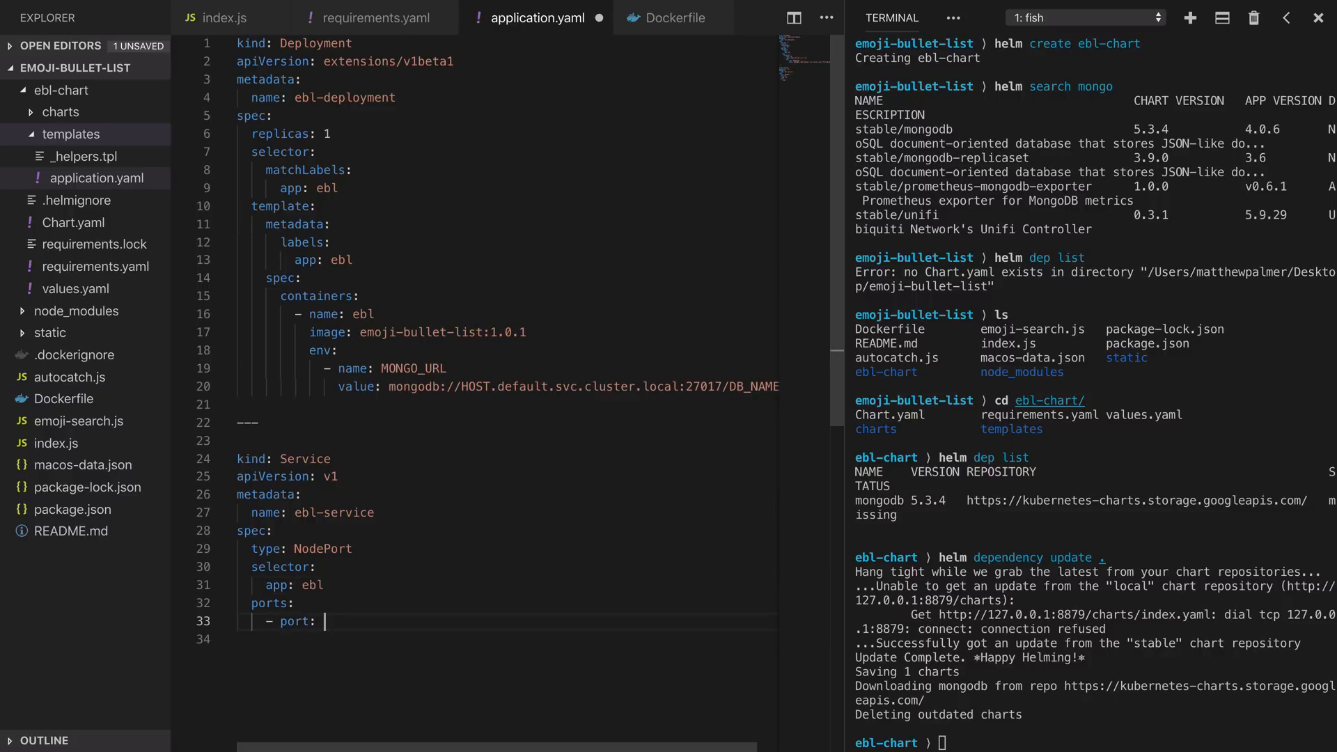
pyautogui.write('8080')
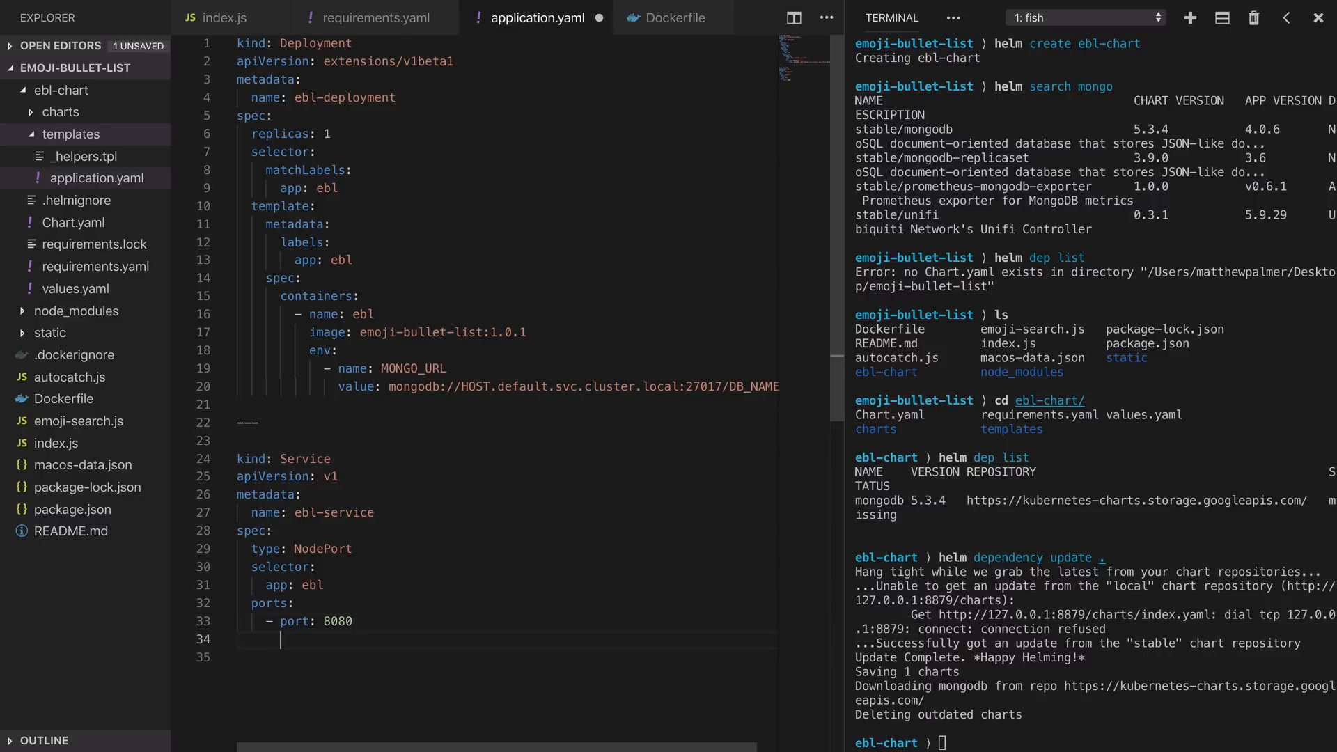
pyautogui.write('targetPort: 3')
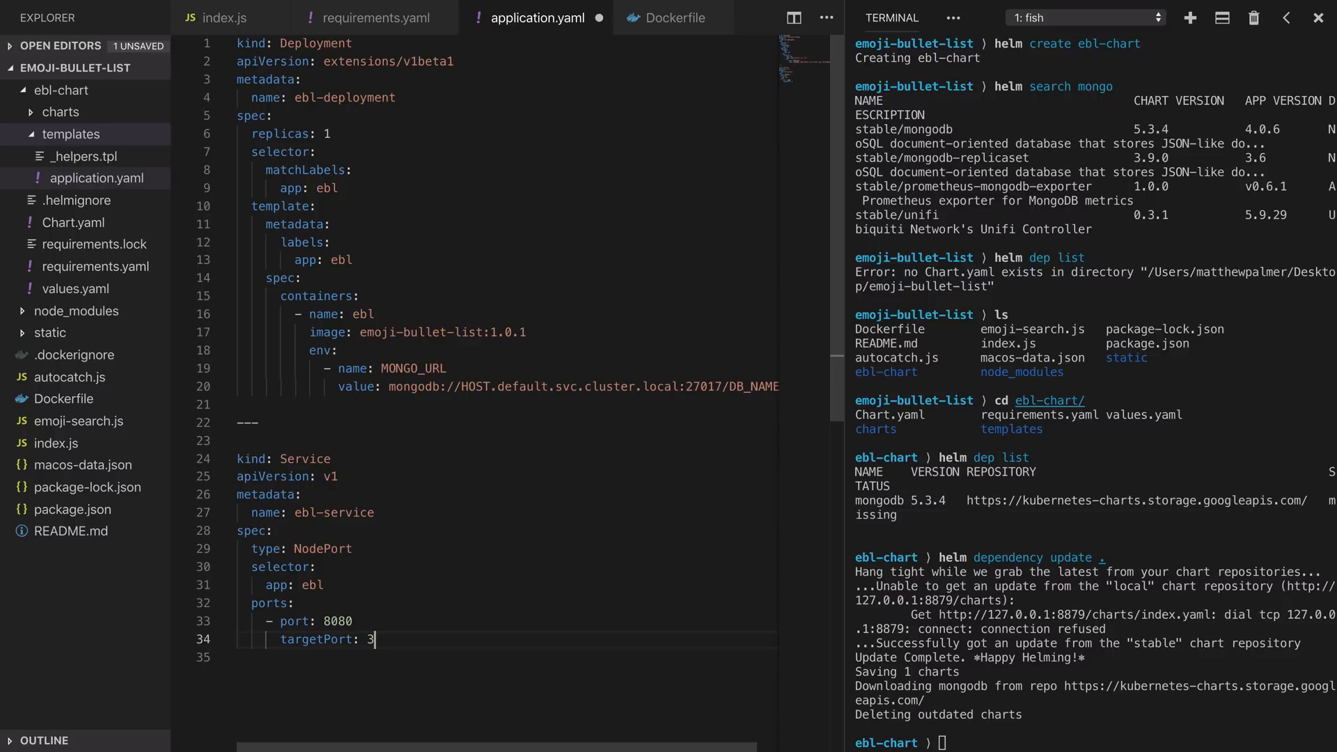
pyautogui.write('003')
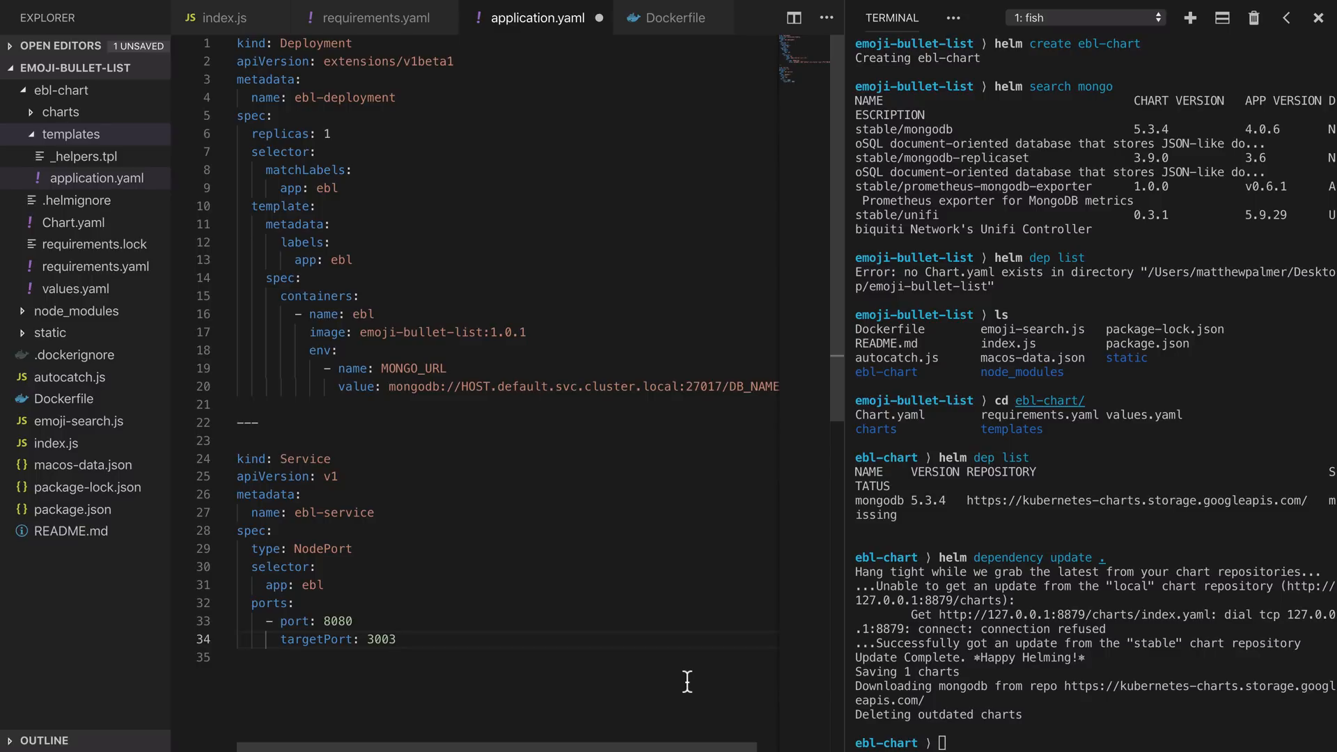
pyautogui.click(396, 638)
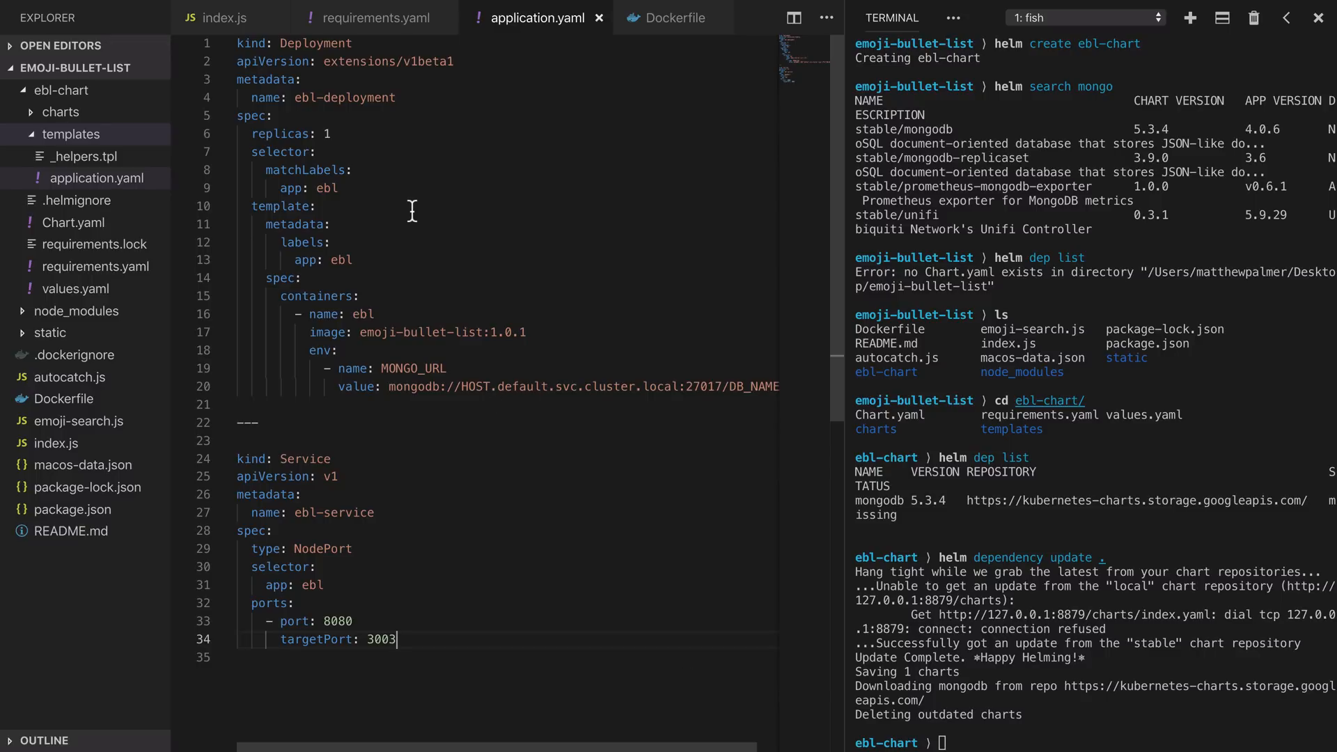
pyautogui.moveTo(341, 237)
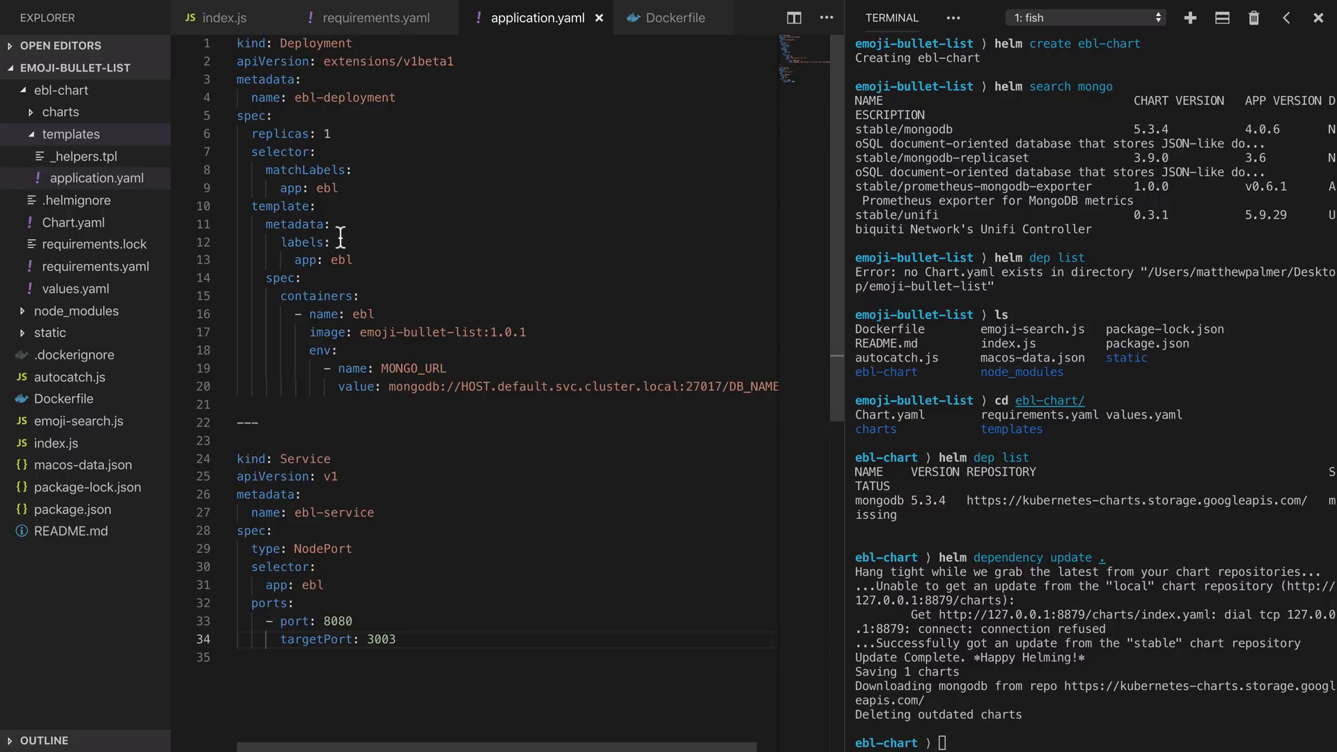
pyautogui.moveTo(299, 685)
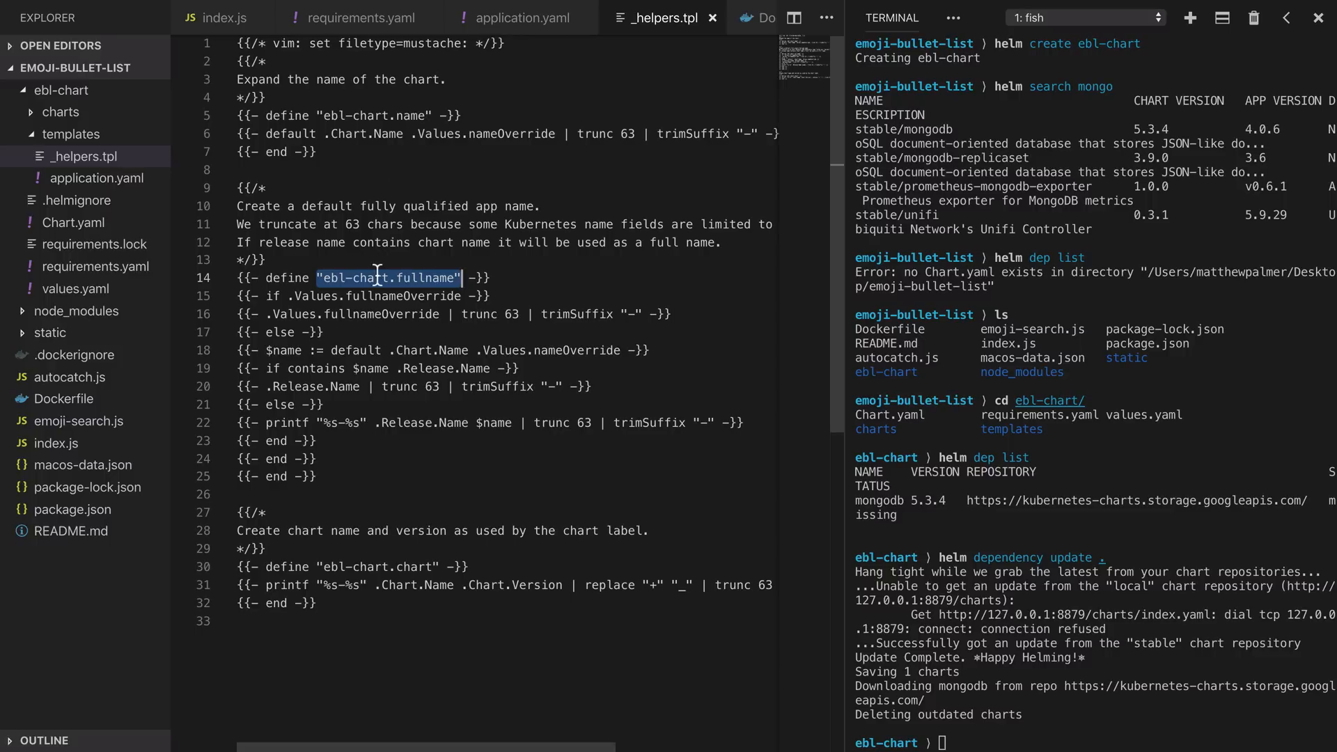
pyautogui.moveTo(407, 281)
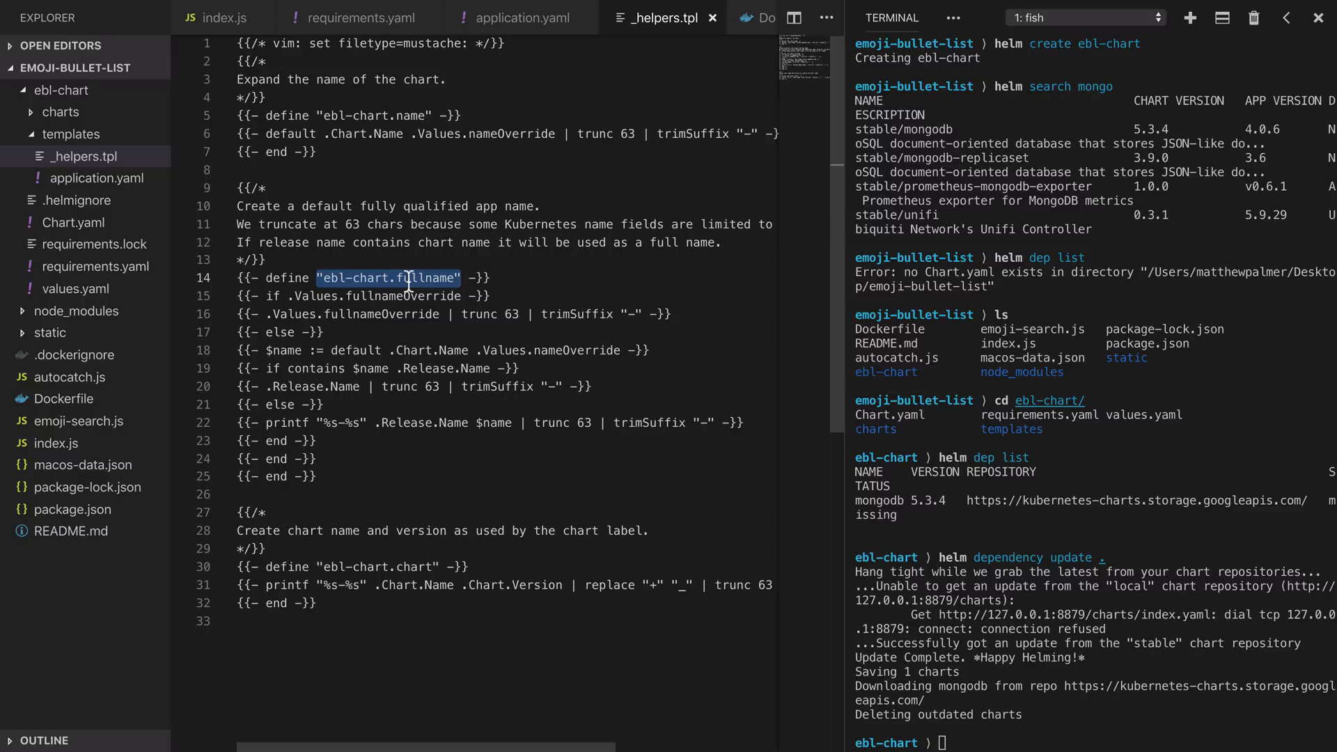
pyautogui.moveTo(509, 171)
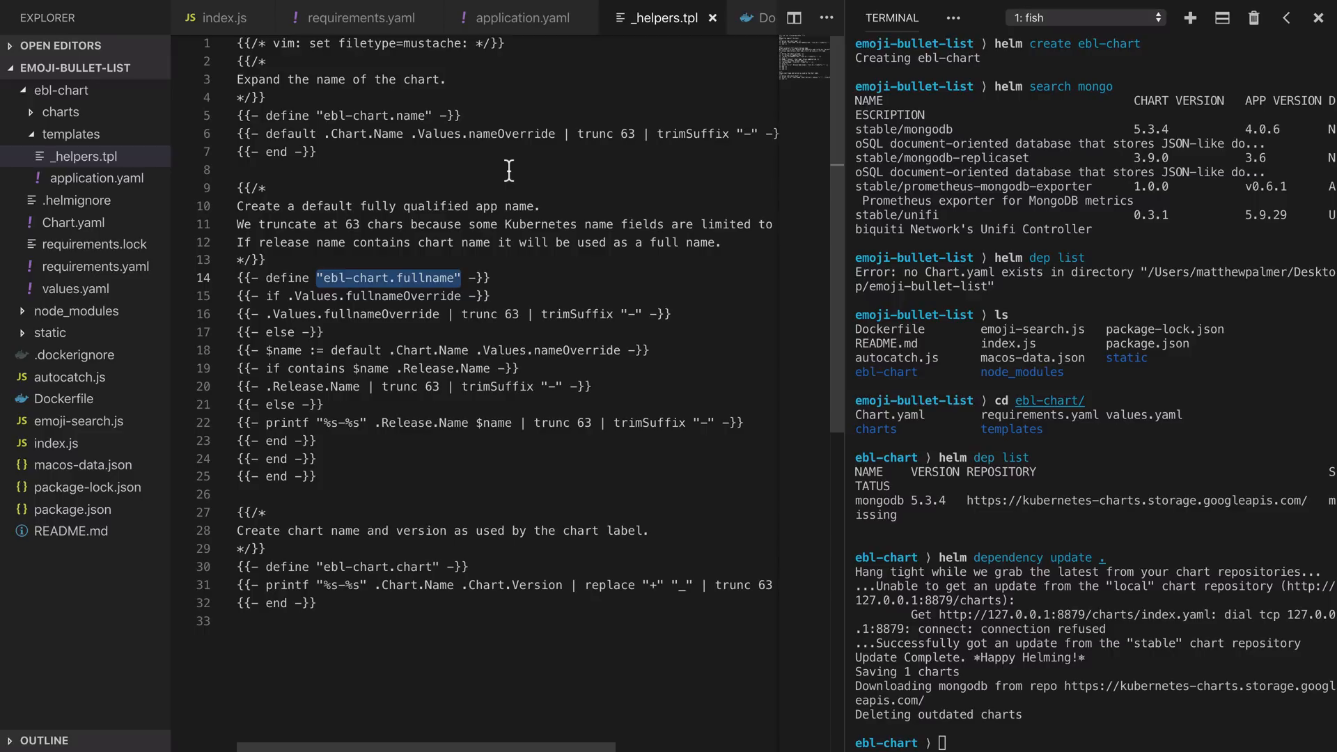
# Switch back to the application.yaml tab.
pyautogui.click(517, 17)
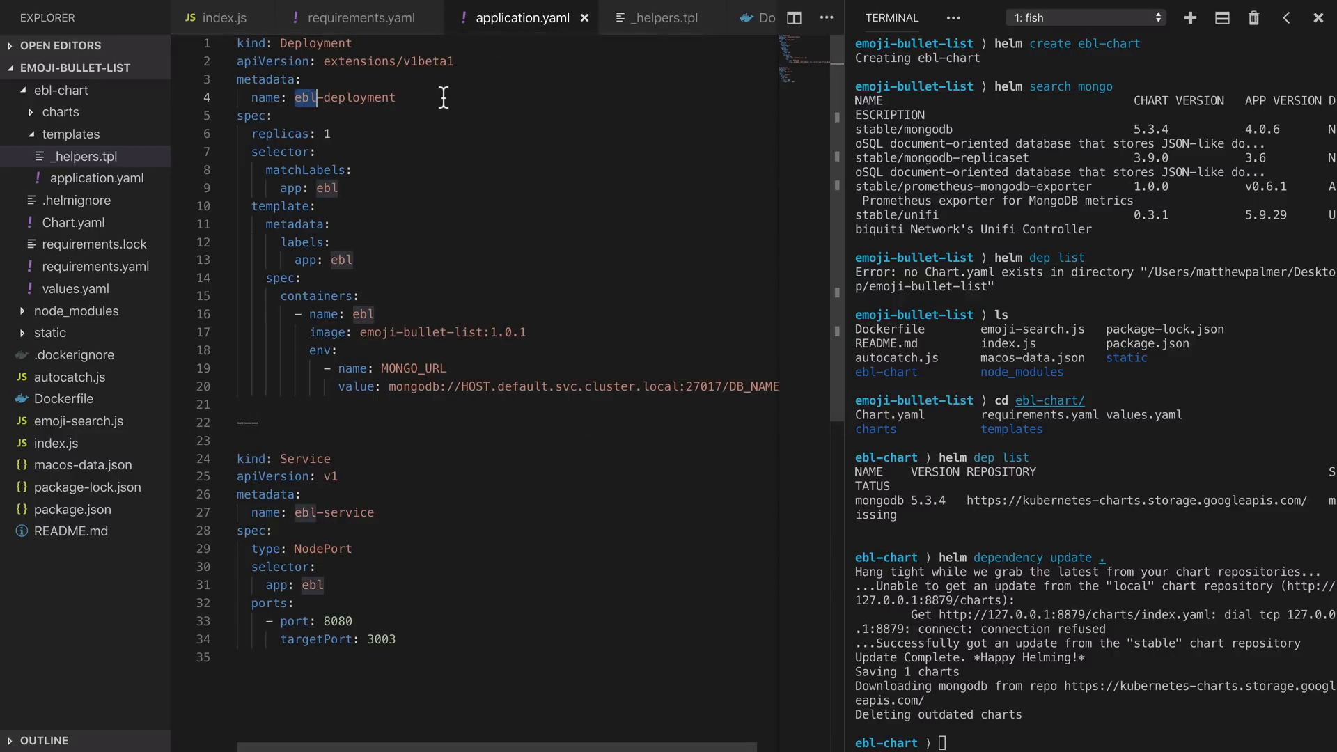
# Prefix the ebl names and app labels with the ebl-chart.fullname template, then save.
pyautogui.write('{{ template }}')
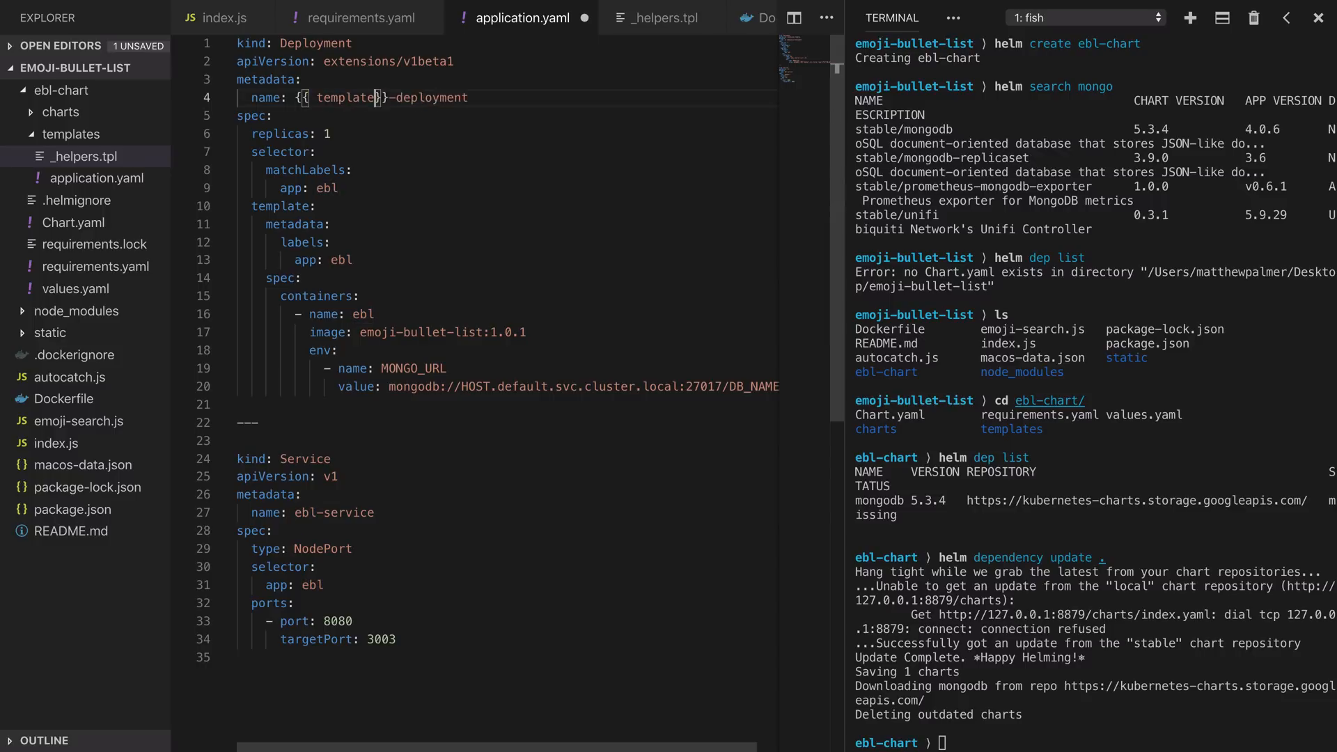
pyautogui.write('"ebl"')
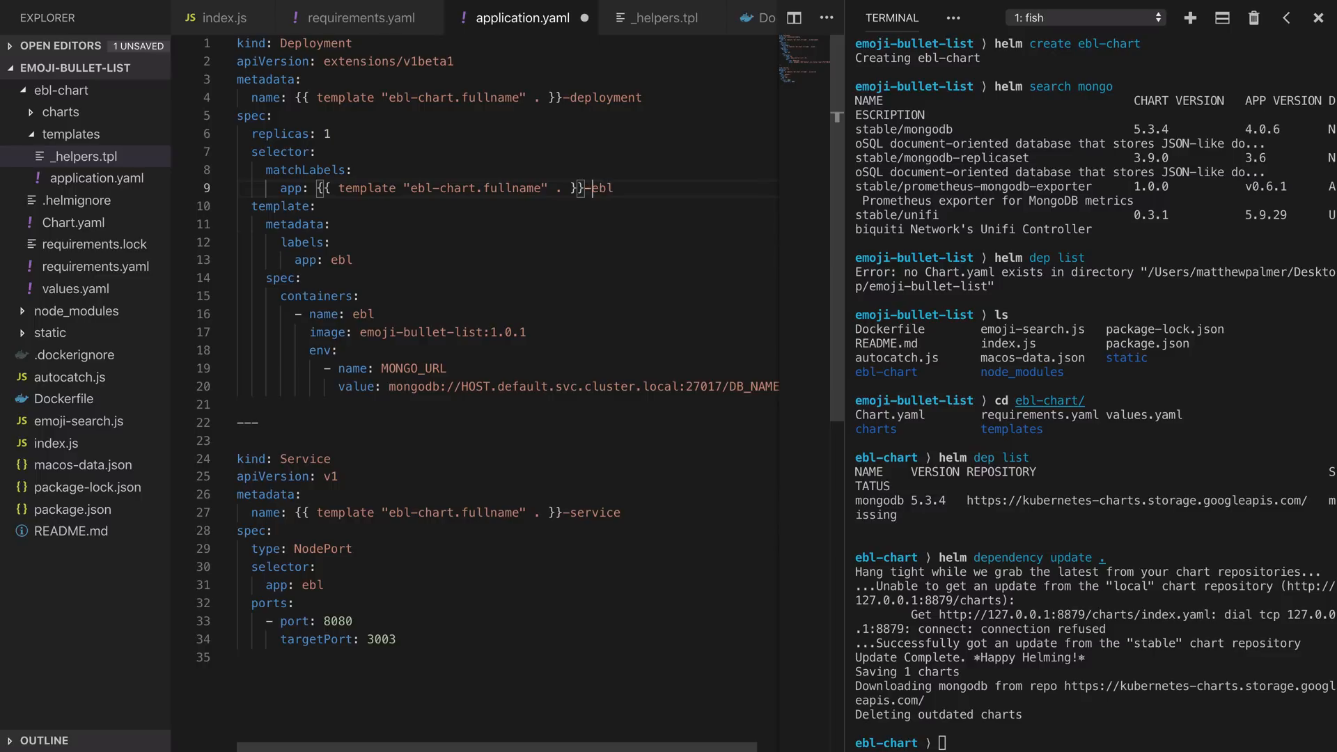
pyautogui.click(335, 260)
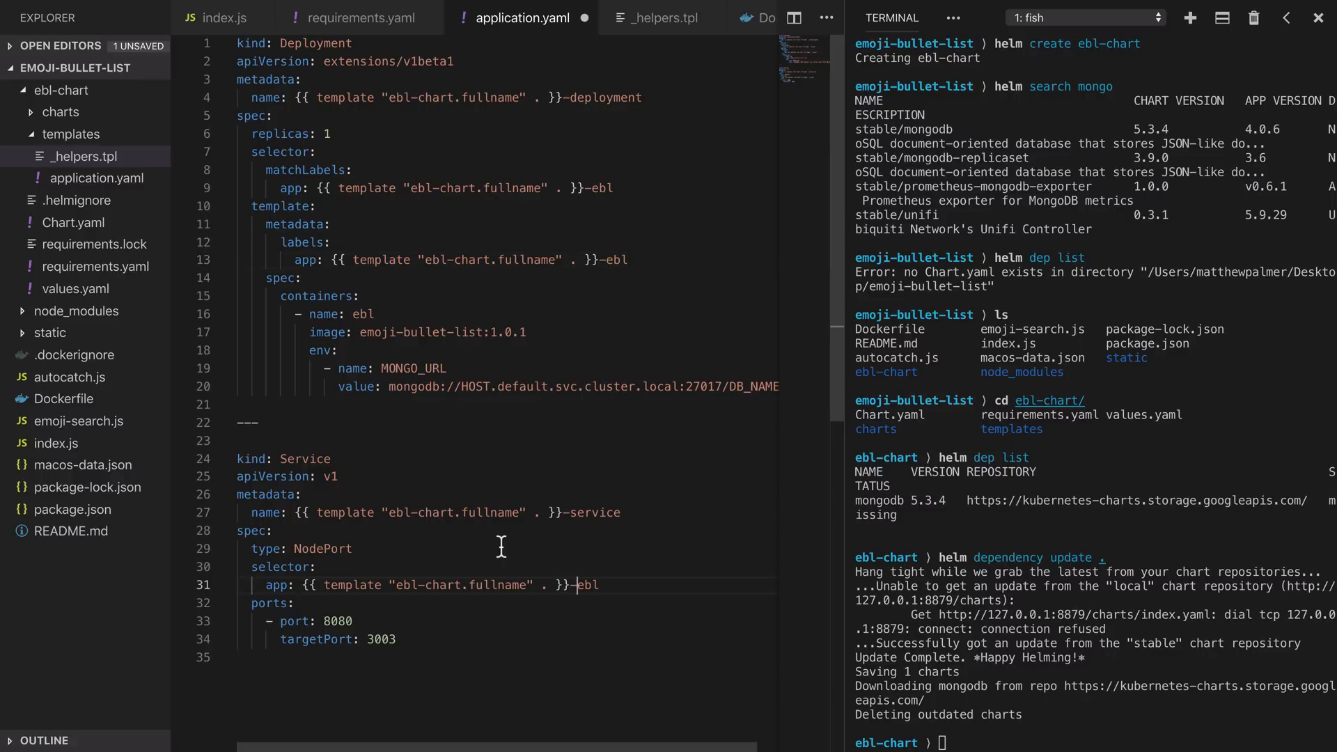
pyautogui.press('ctrl+s')
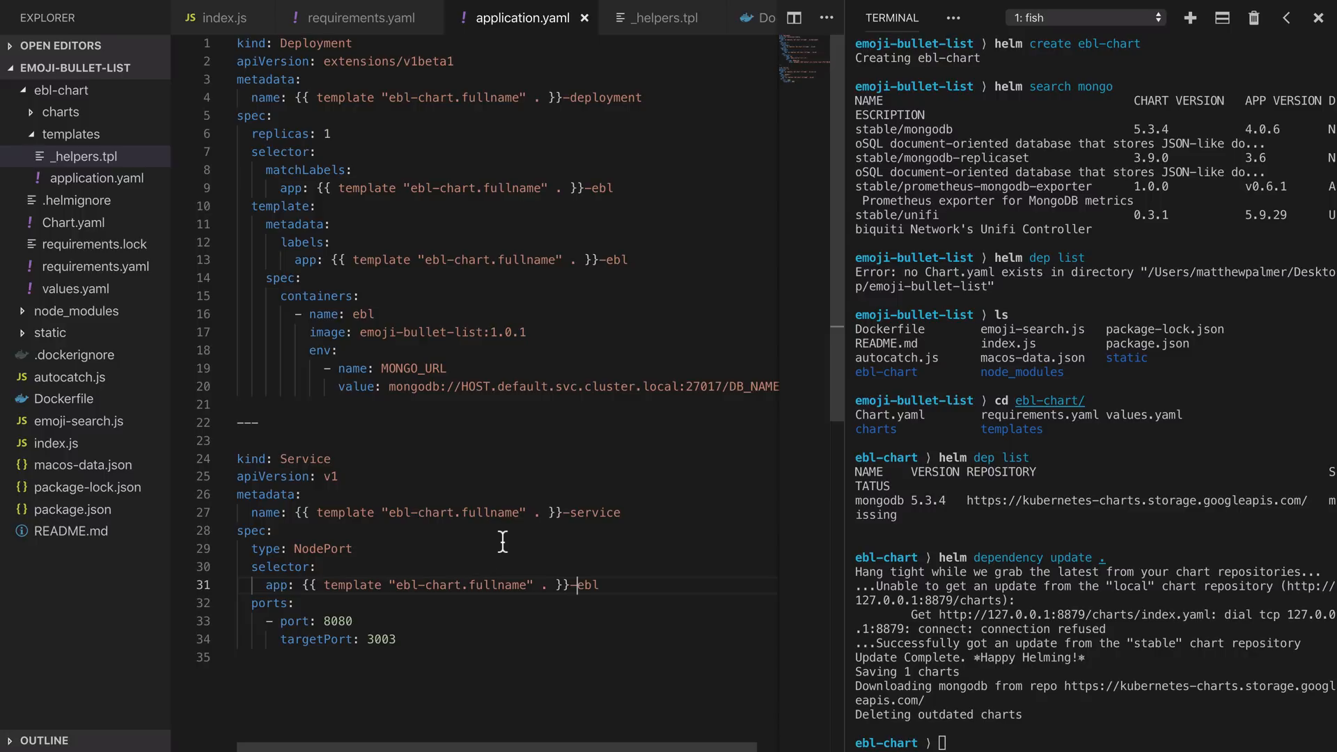
pyautogui.moveTo(422, 96)
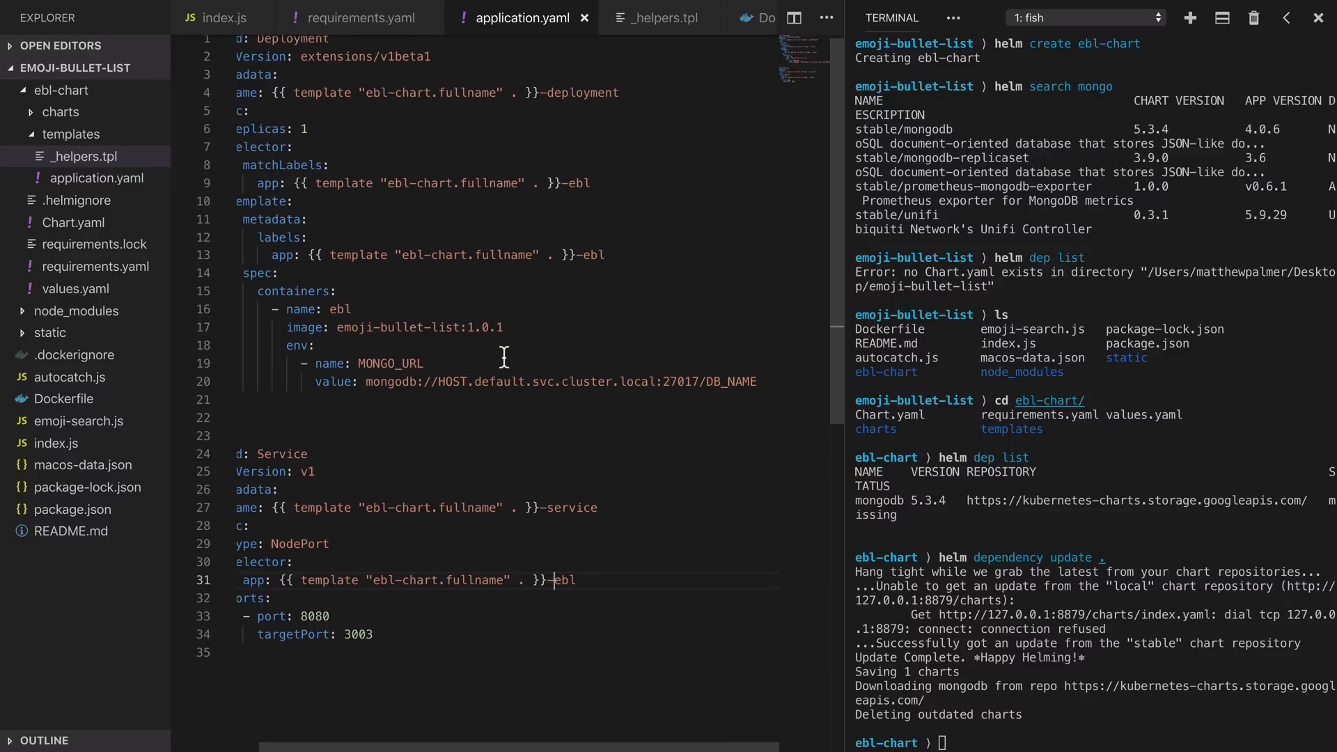
# Replace HOST in MONGO_URL with a {{ template "mongodb-…" }} call.
pyautogui.doubleClick(729, 382)
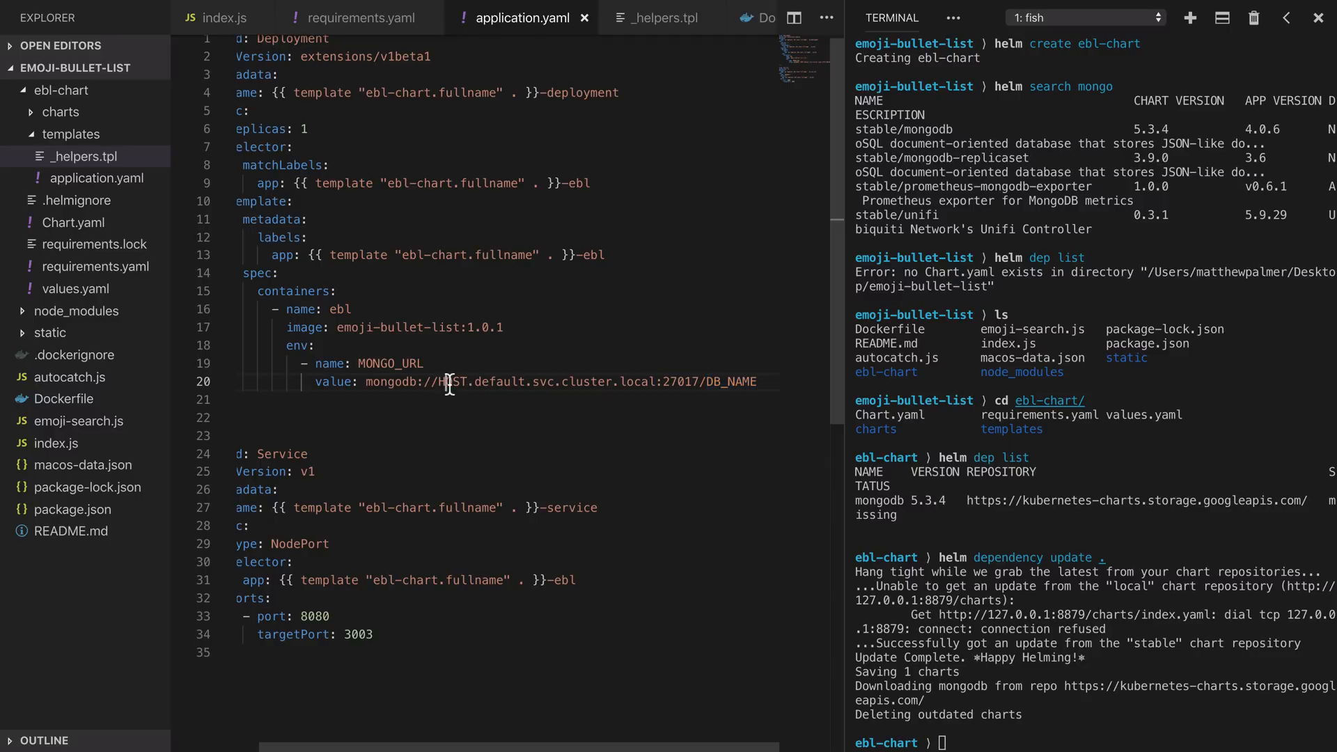
pyautogui.doubleClick(729, 381)
pyautogui.write('{{ .Val')
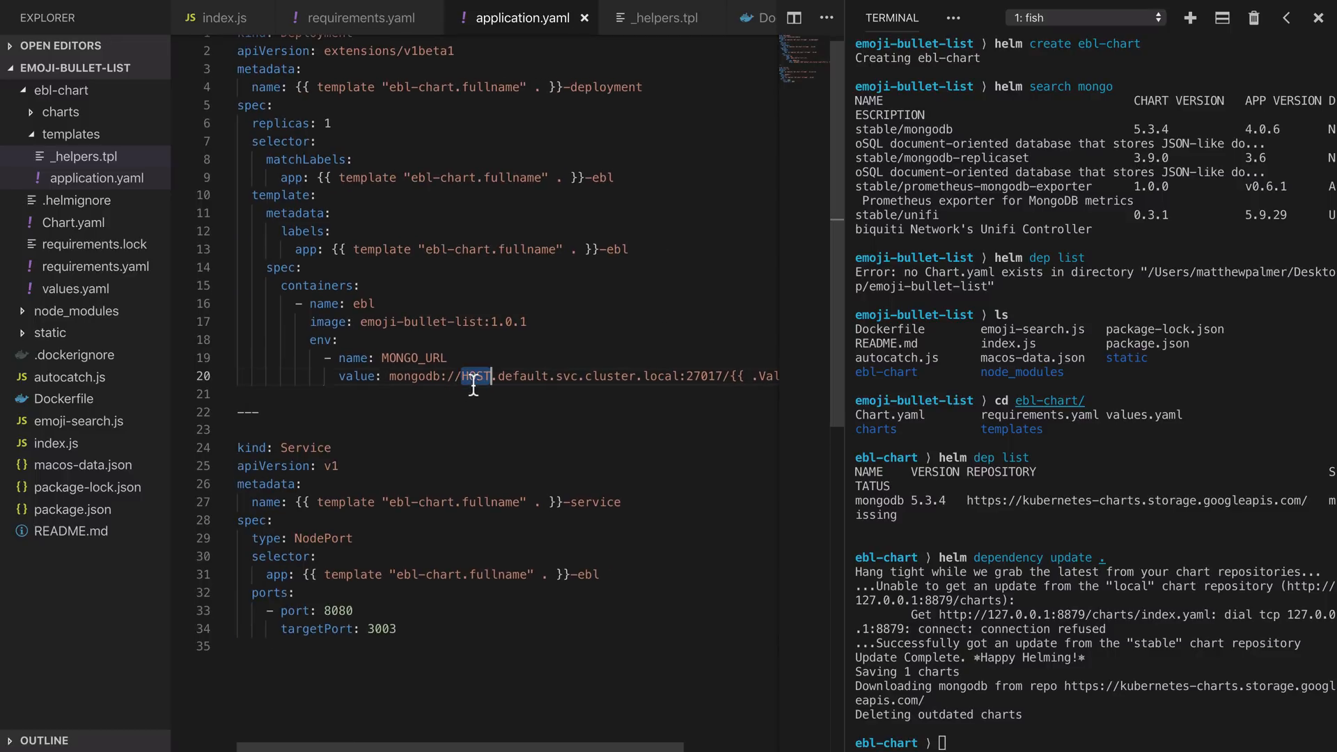
pyautogui.moveTo(542, 339)
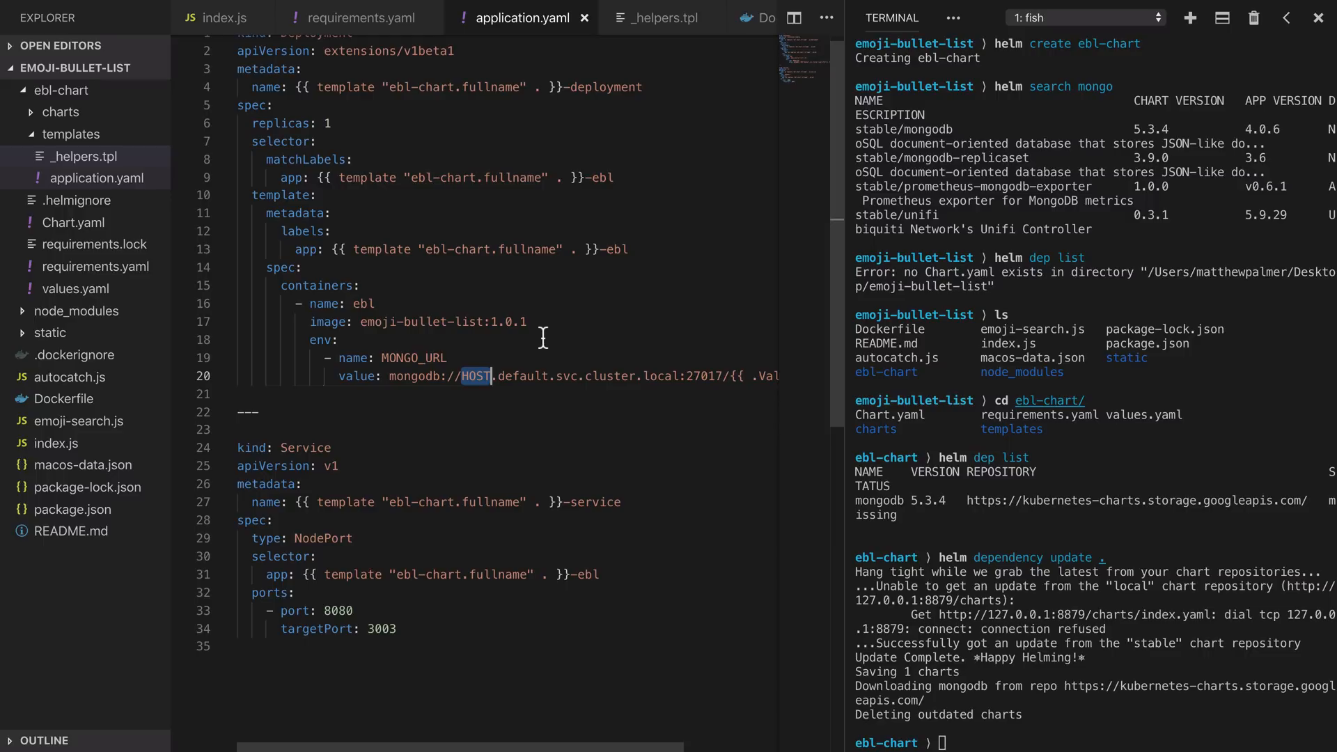
pyautogui.write('{{ }}')
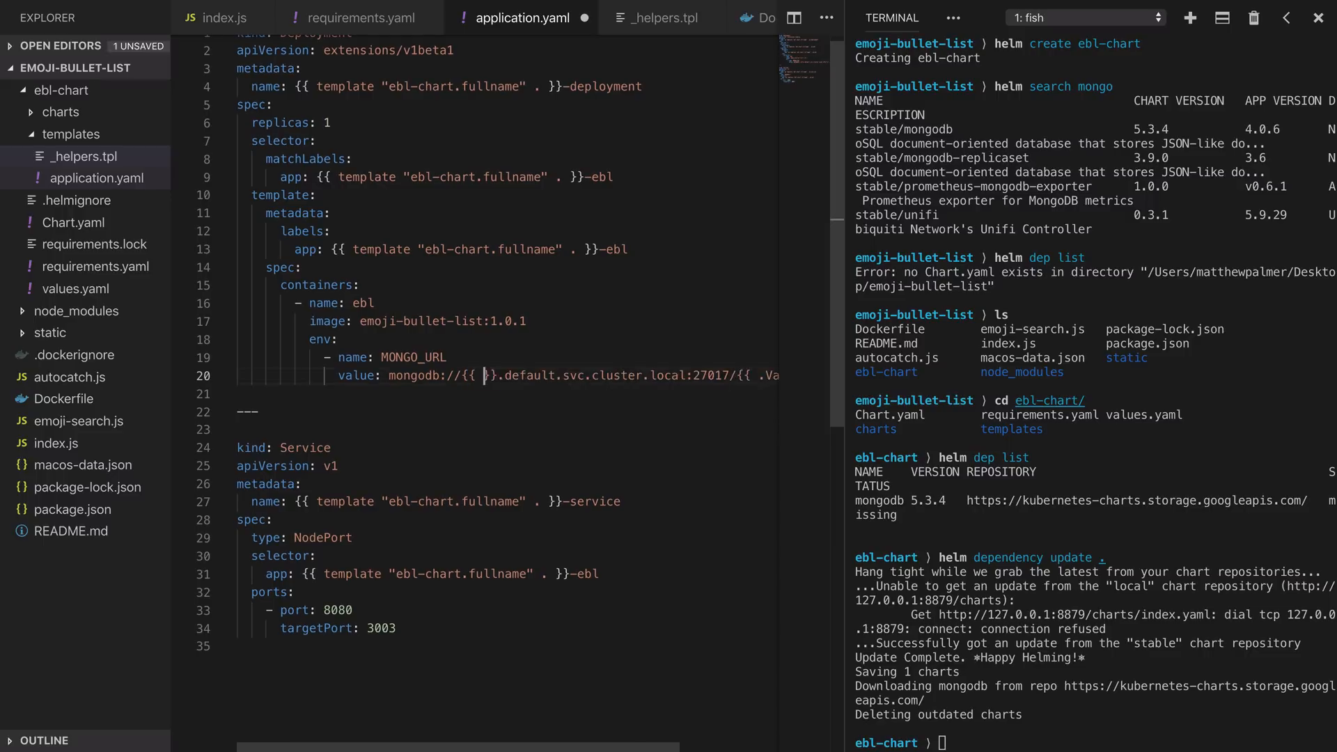
pyautogui.write('template "')
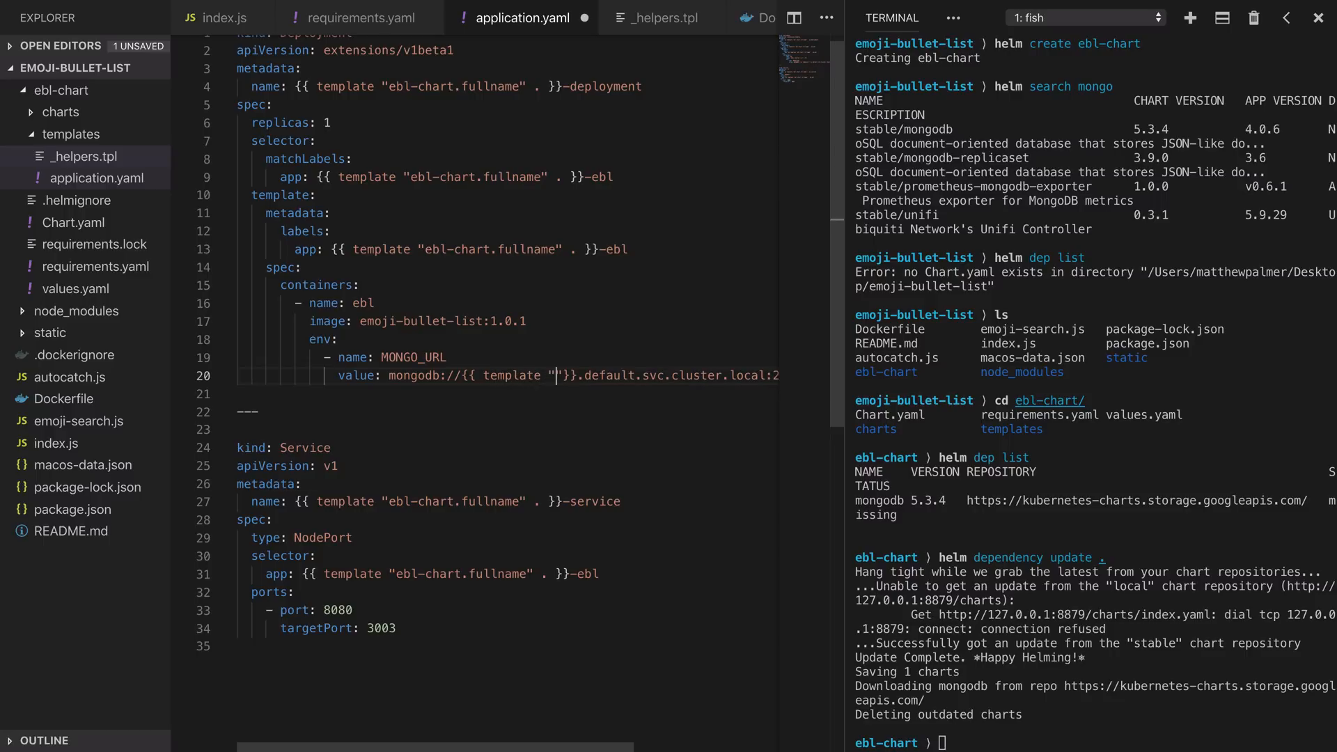
pyautogui.write('mongodb-')
pyautogui.write('DbName:')
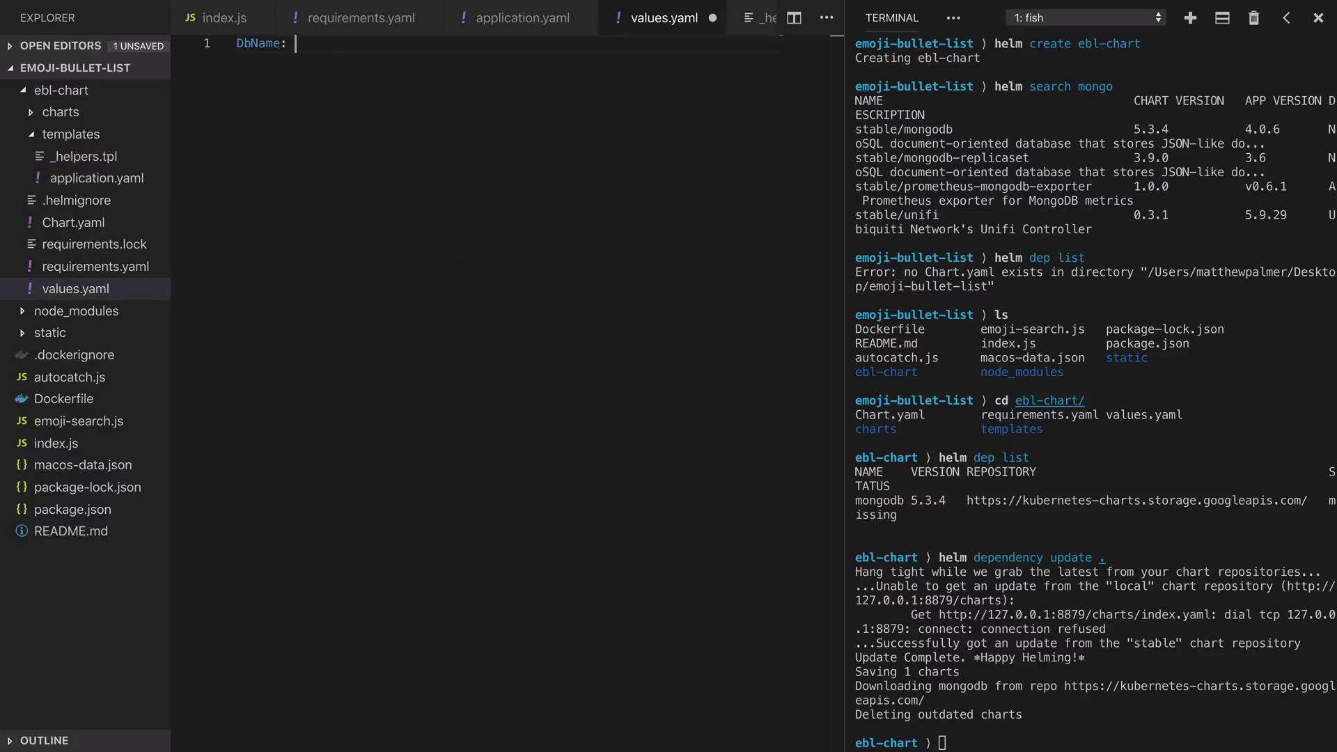
# Define mongodb.fullname in _helpers.tpl as printf "%s-mongodb" of the release name, truncated.
pyautogui.click(518, 17)
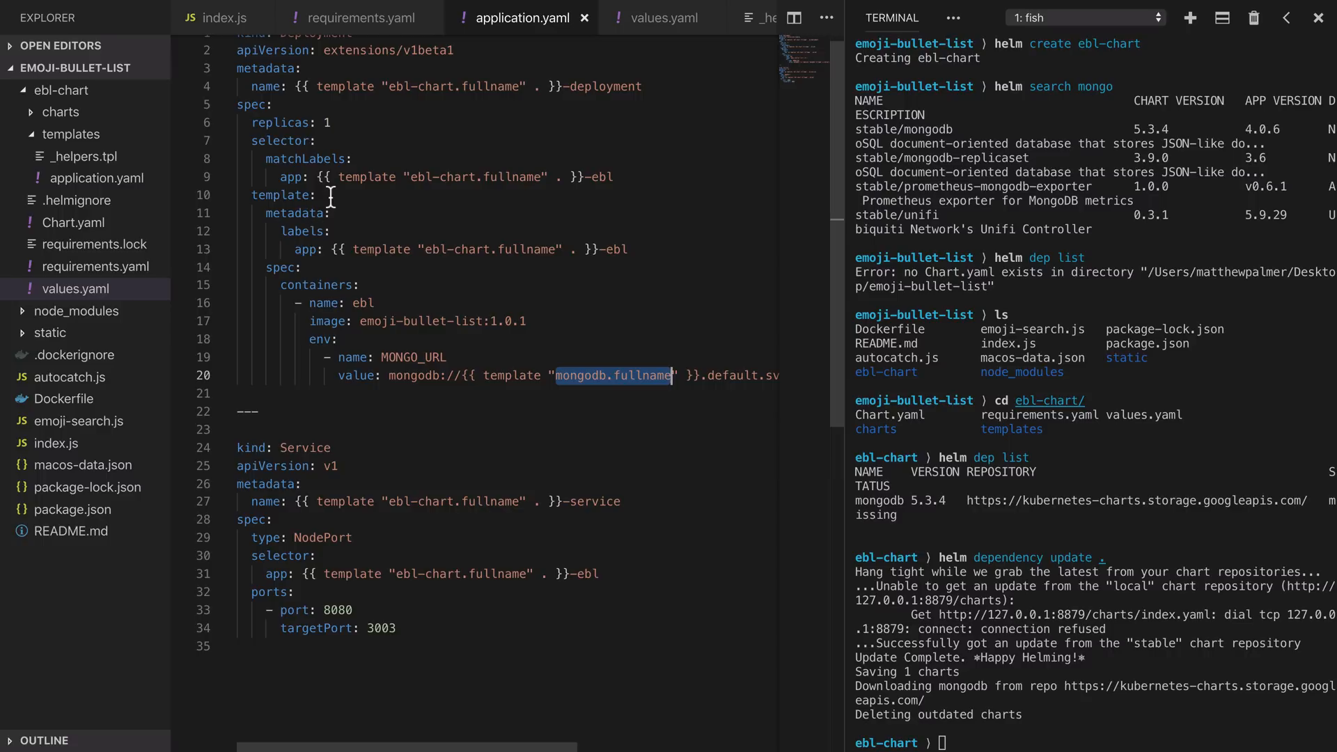
pyautogui.click(83, 156)
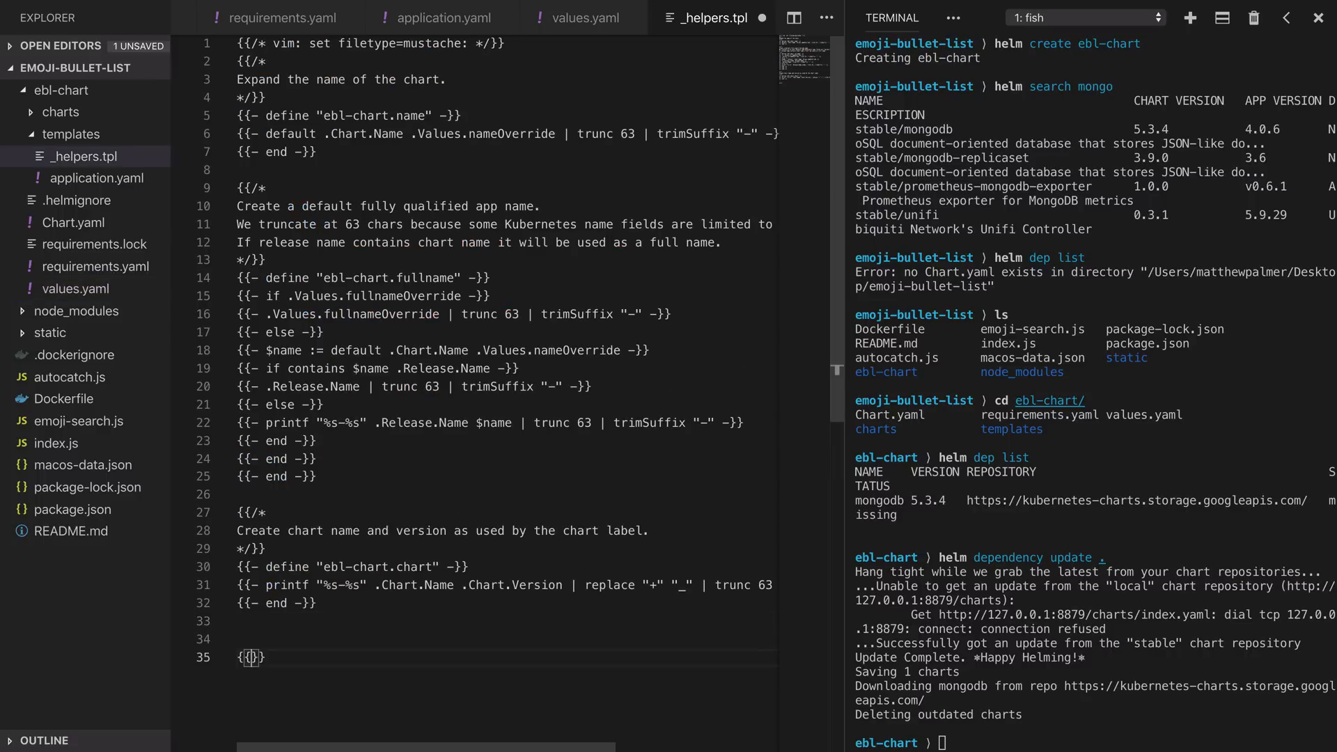
pyautogui.write('{{- define "')
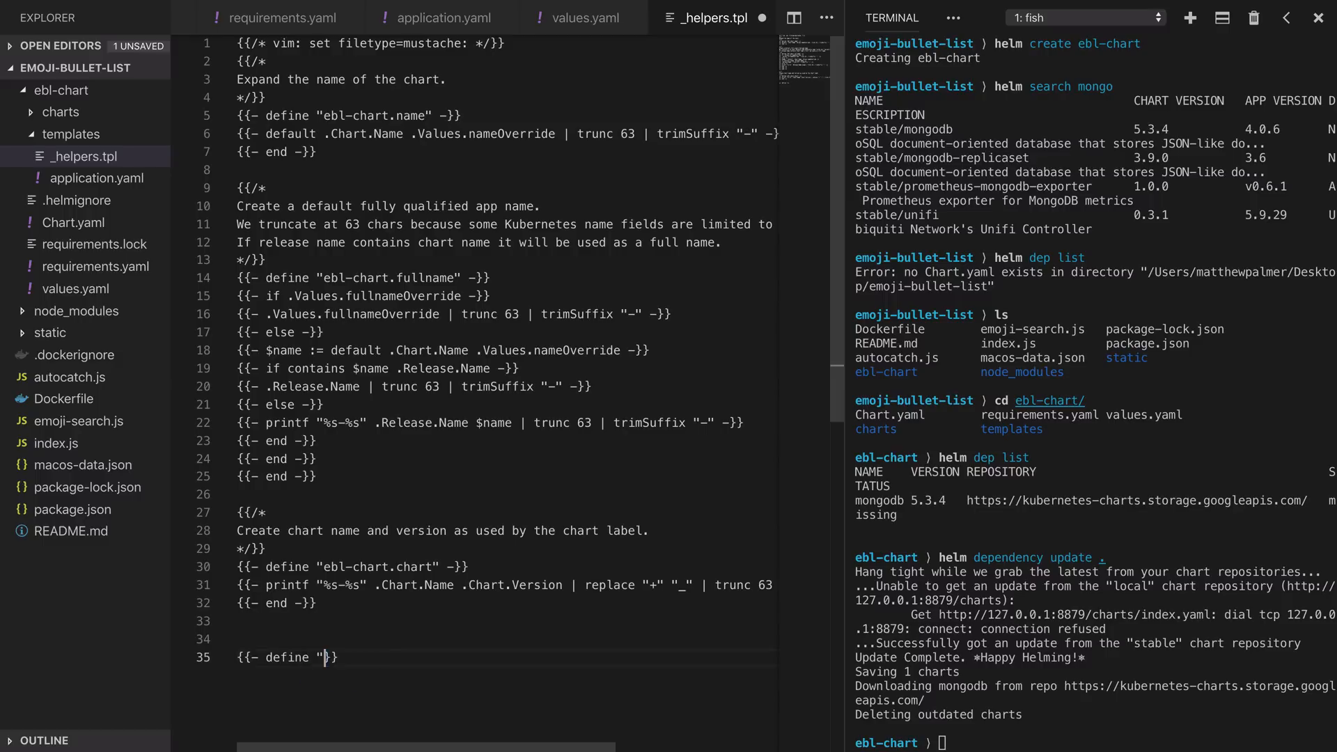
pyautogui.write('mongodb.fullname" -}}')
pyautogui.write('{{- printf')
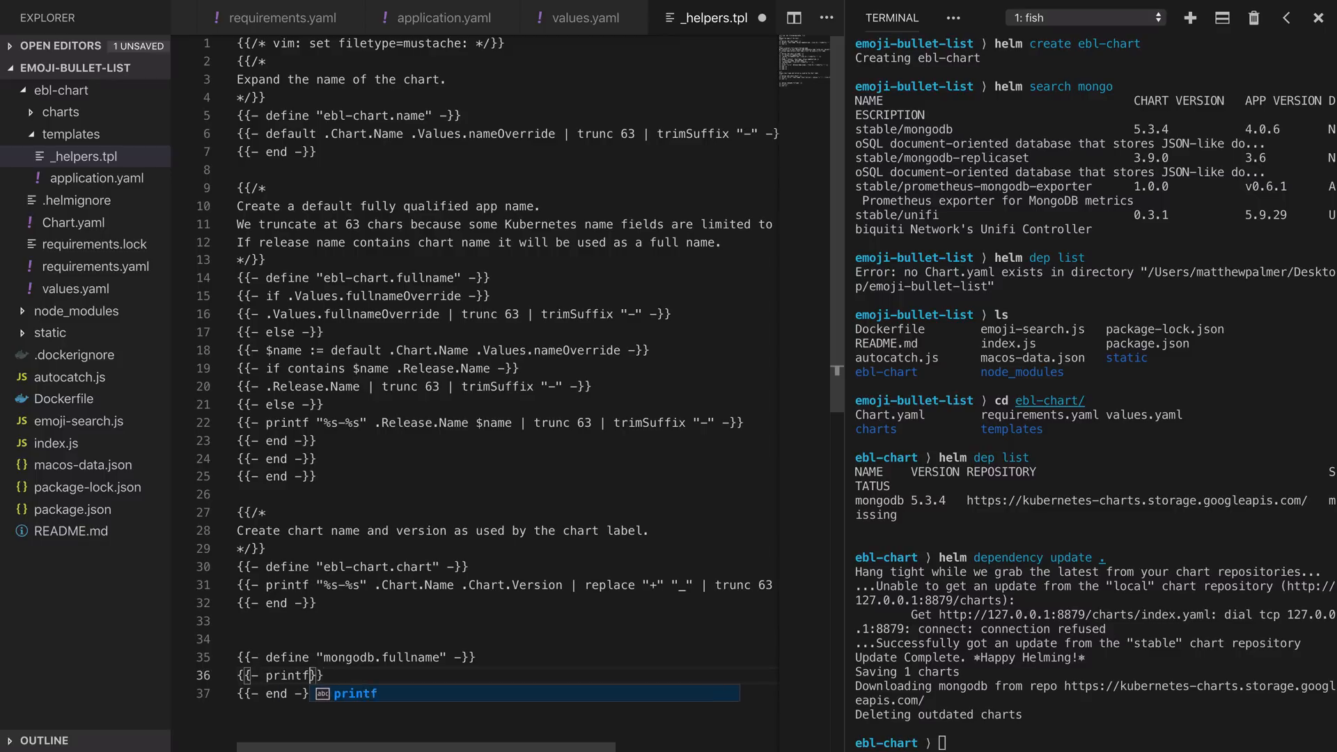
pyautogui.write('"%s-mongodb" .Release.Name | trunc 63 | trimSuffix')
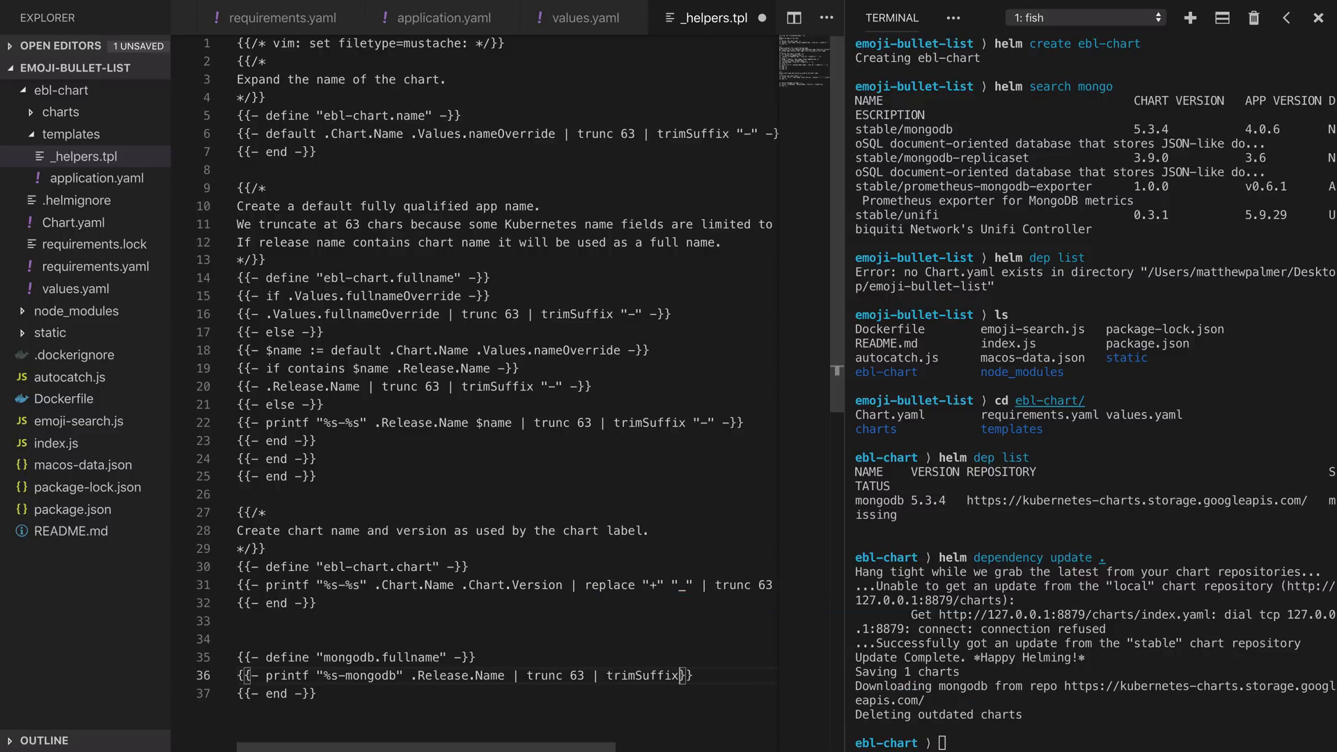
pyautogui.write('"-" -')
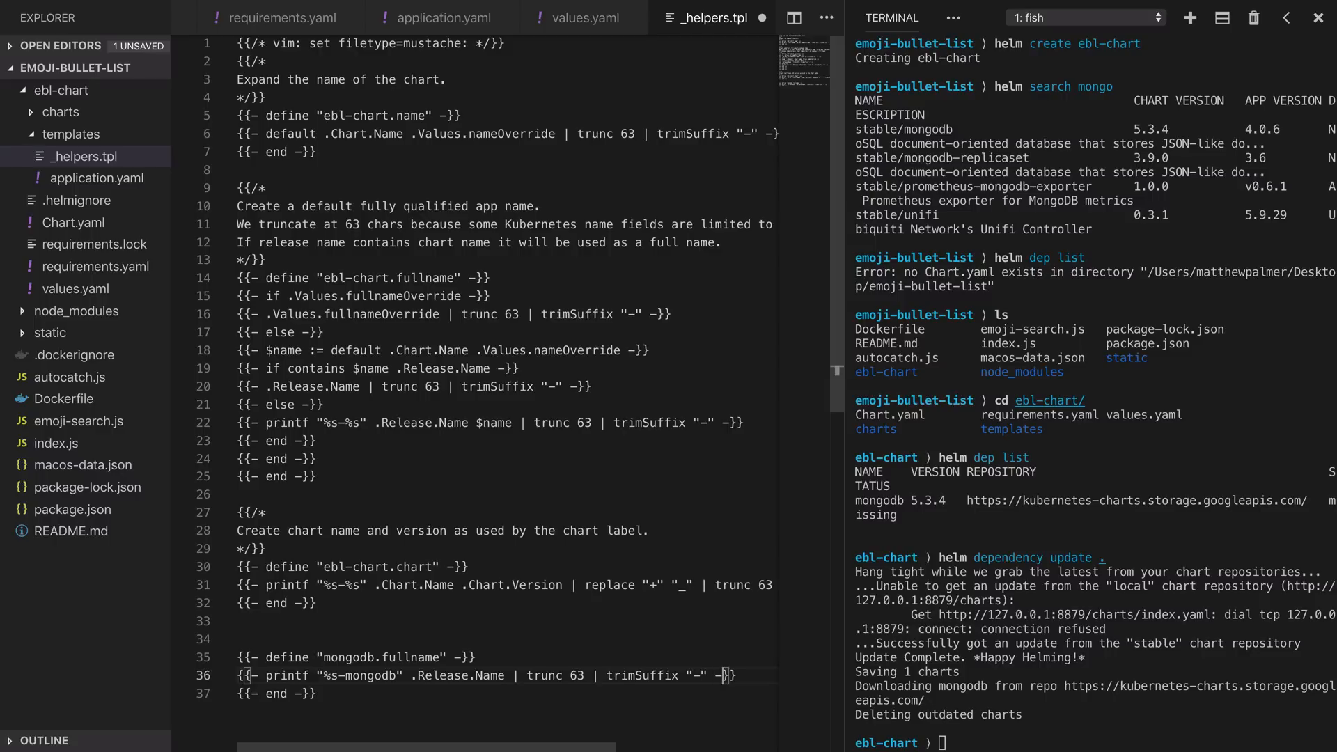
pyautogui.moveTo(532, 630)
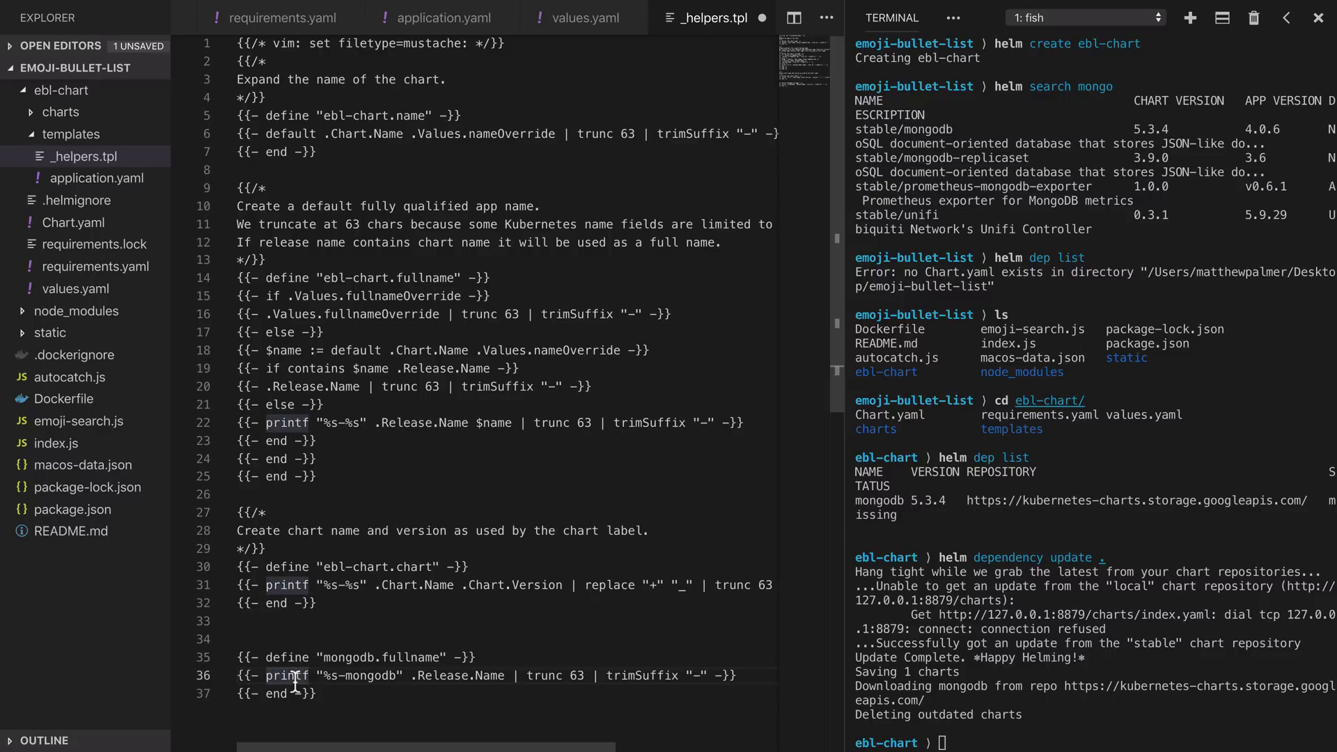
pyautogui.doubleClick(380, 658)
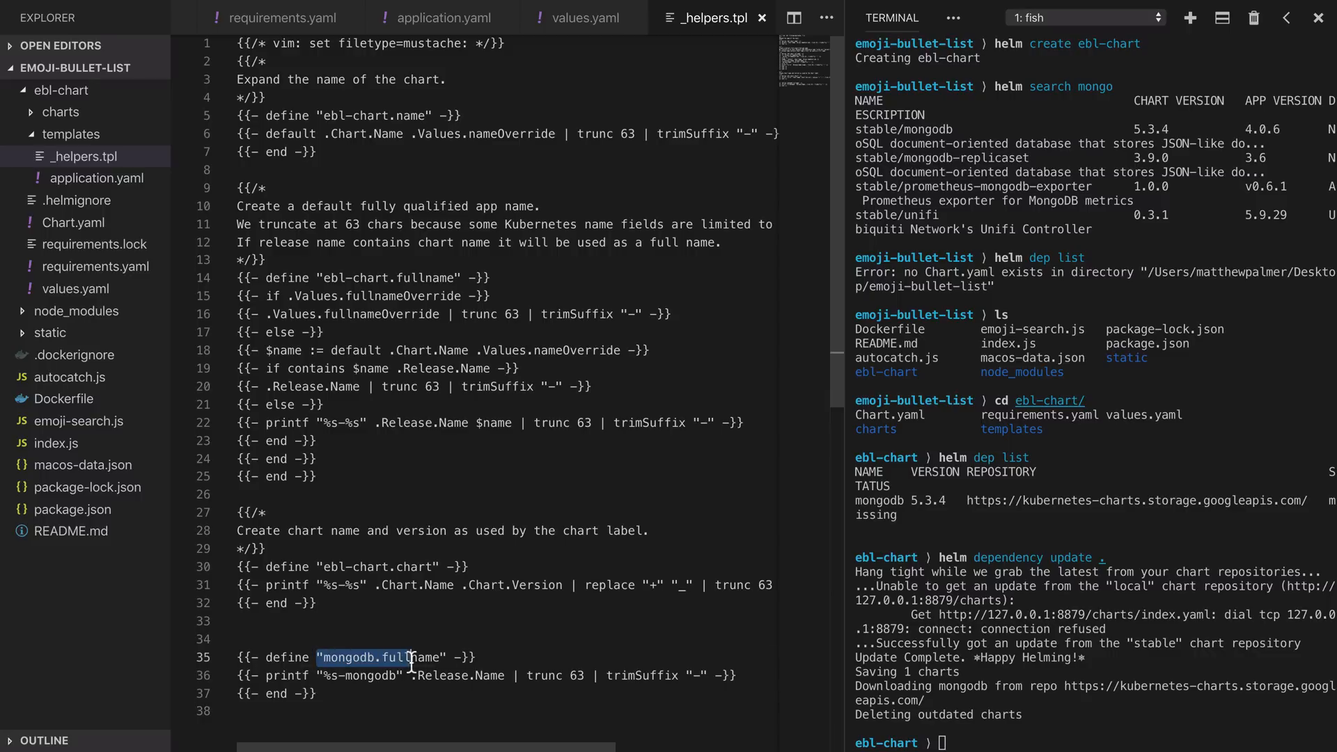
pyautogui.click(444, 17)
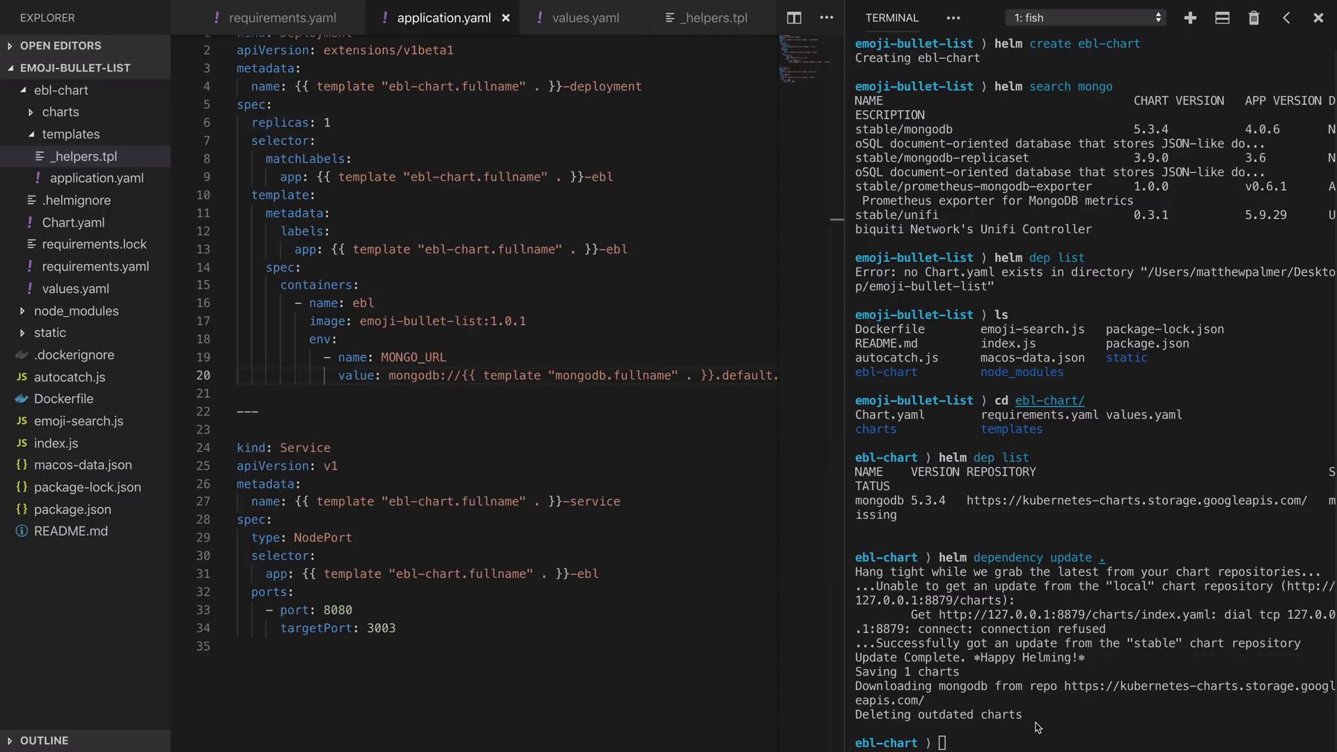
# Render the chart with helm template . to verify the resolved MONGO_URL.
pyautogui.write('helm template .')
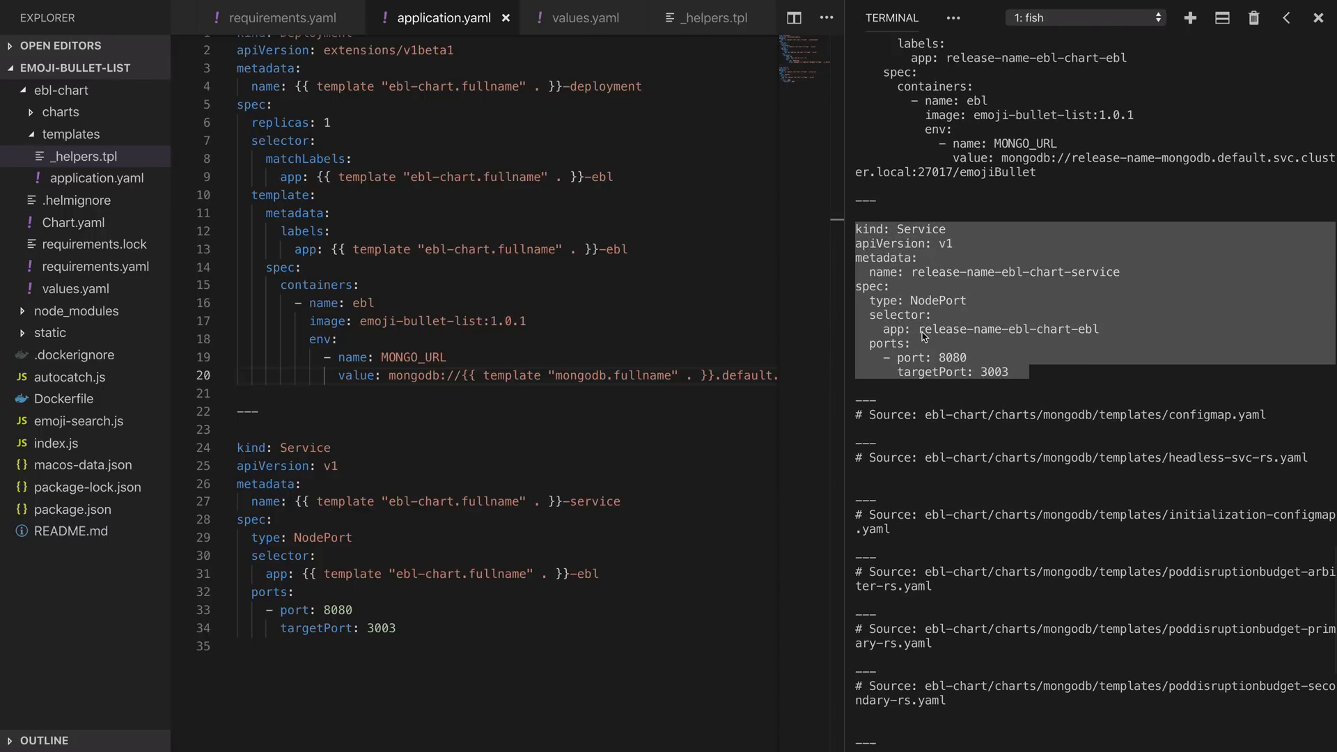
pyautogui.moveTo(1049, 333)
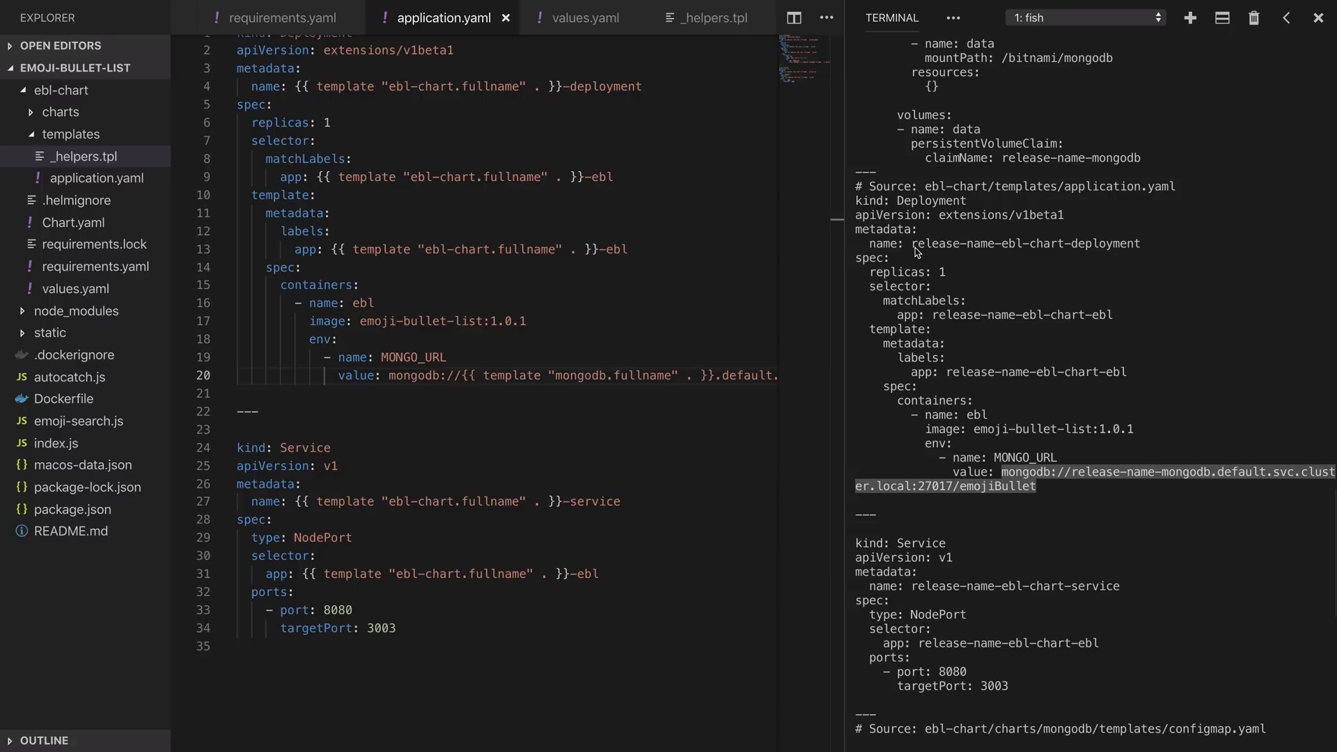
pyautogui.moveTo(999, 250)
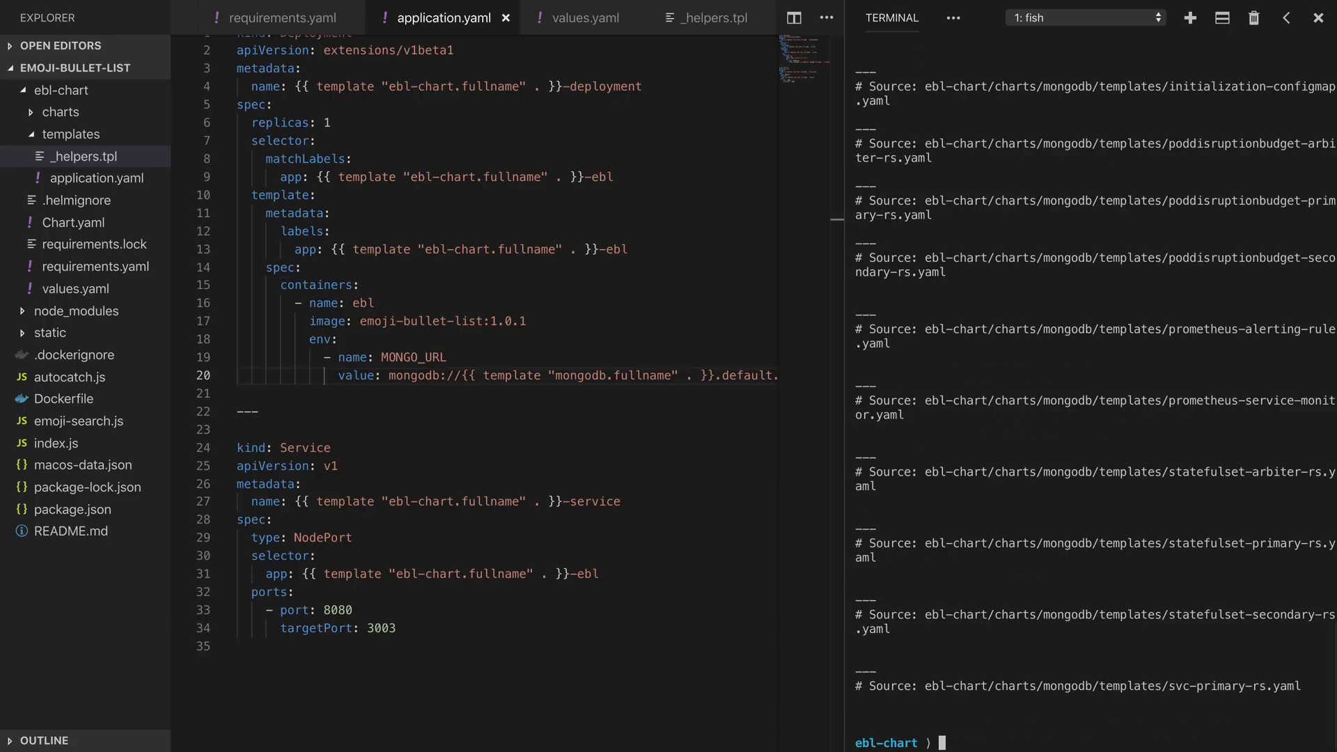
# Install the chart with helm install ., creating release invisible-terrier.
pyautogui.write('helm install .')
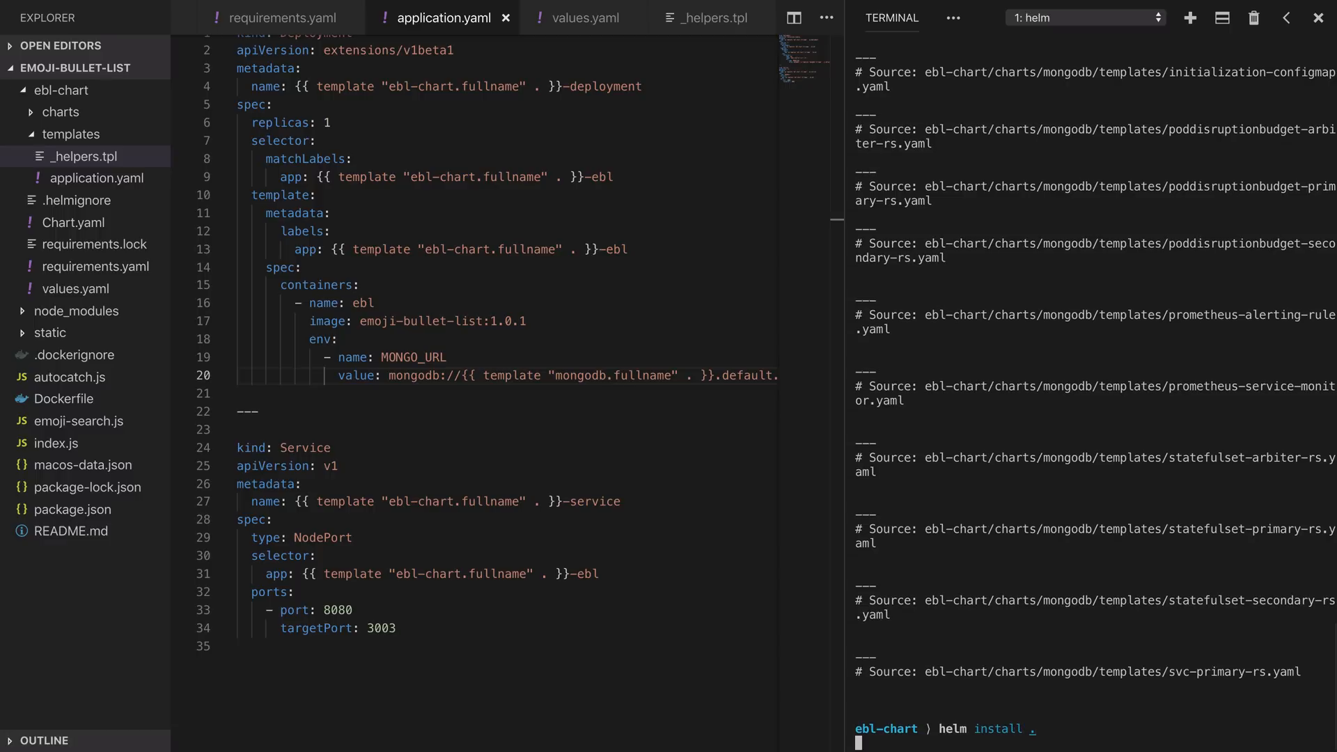
pyautogui.press('Return')
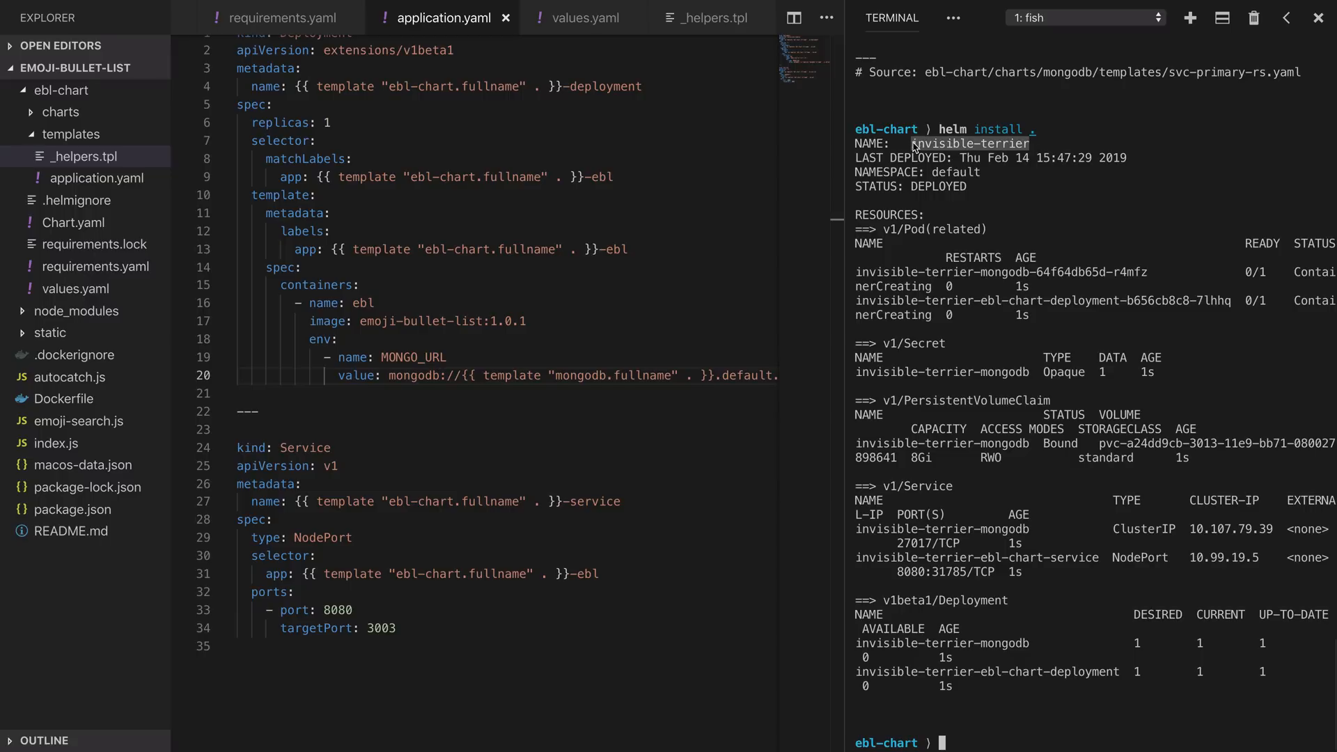
pyautogui.moveTo(931, 262)
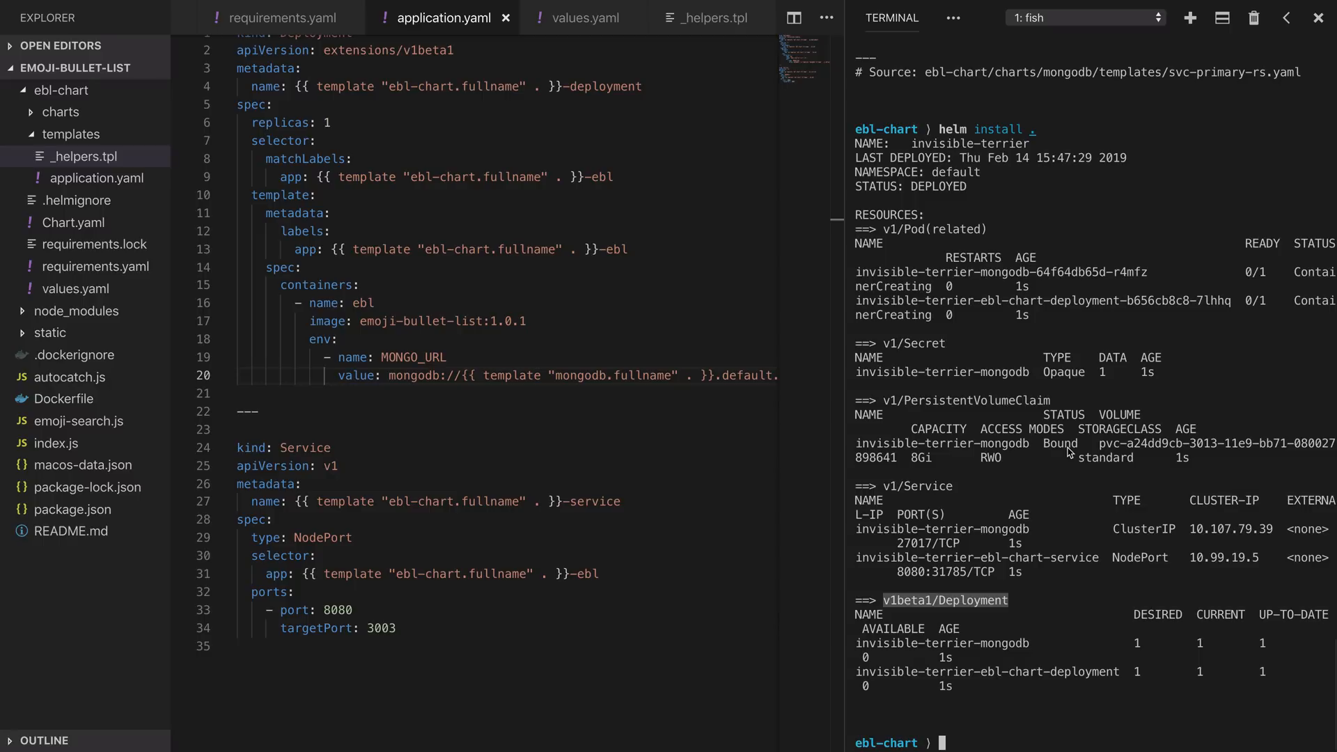
pyautogui.write('kubectl get pods')
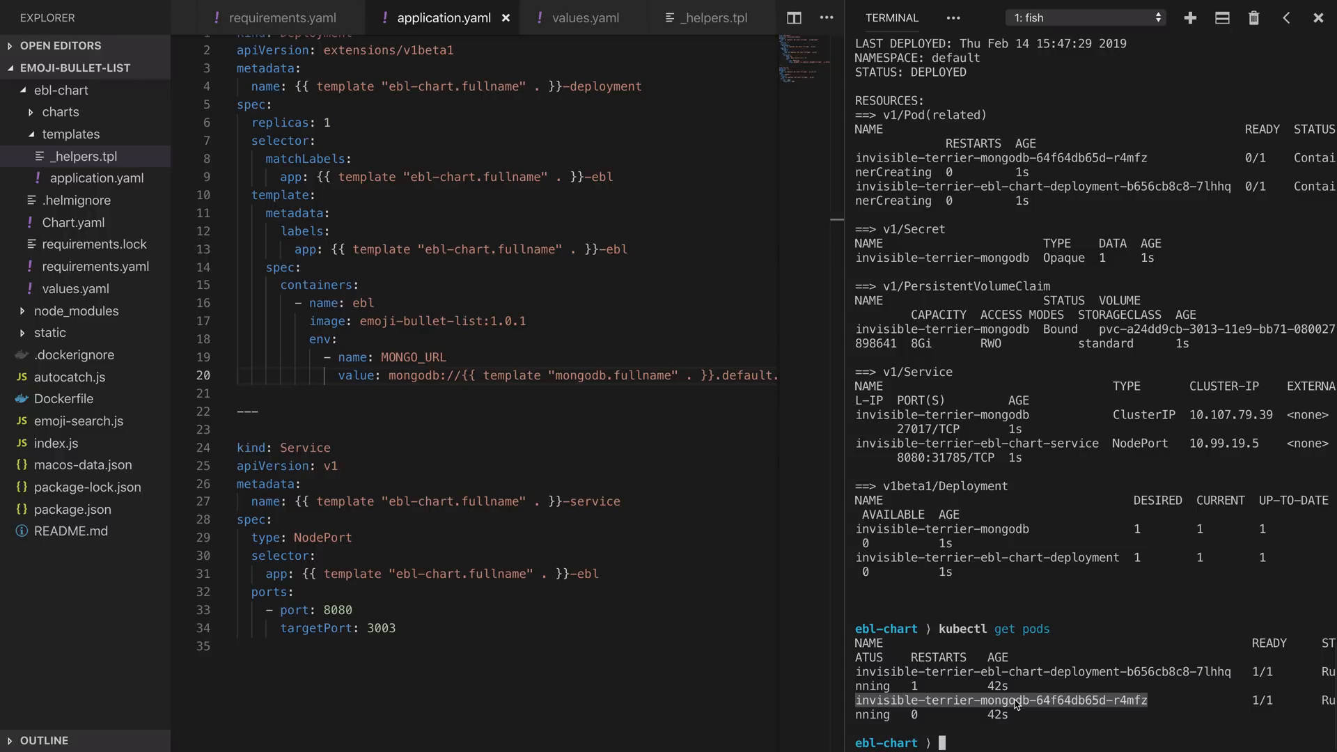
# Check the release pods are running and open requirements.yaml.
pyautogui.write('kubectl get pods')
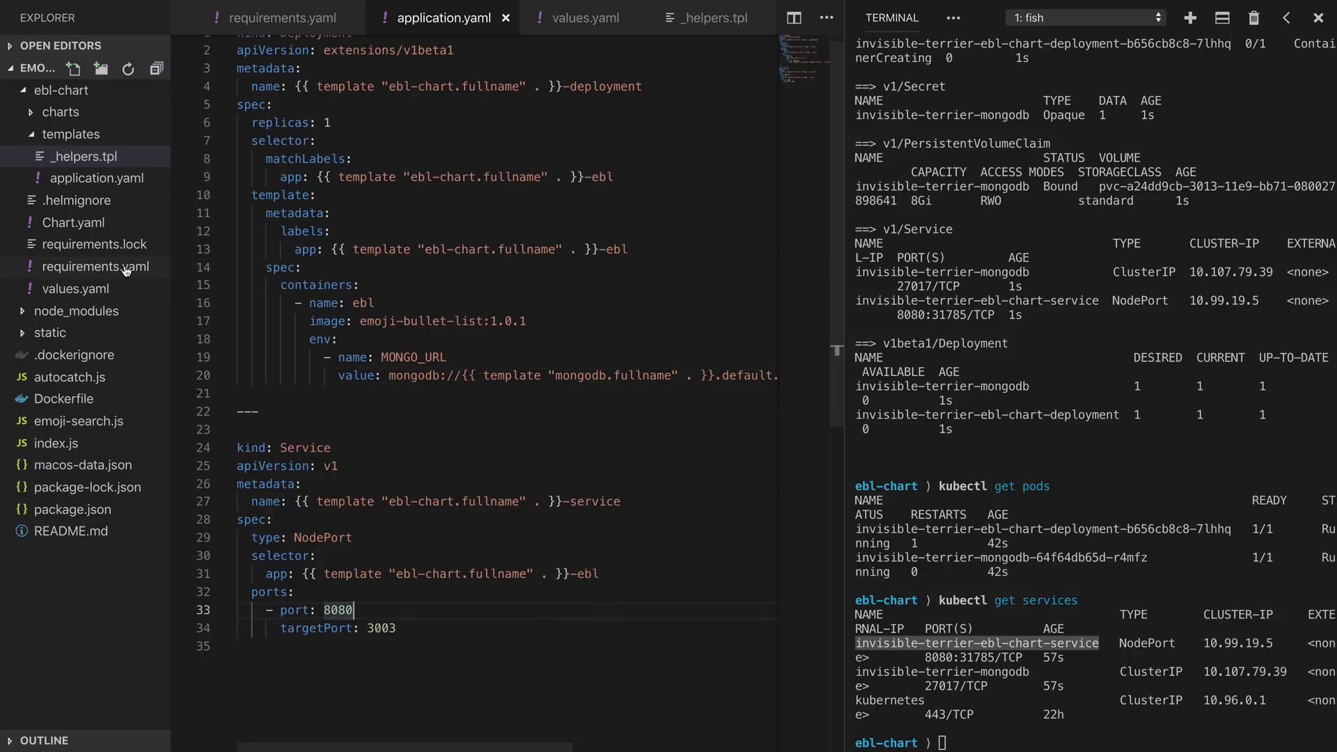
pyautogui.click(96, 266)
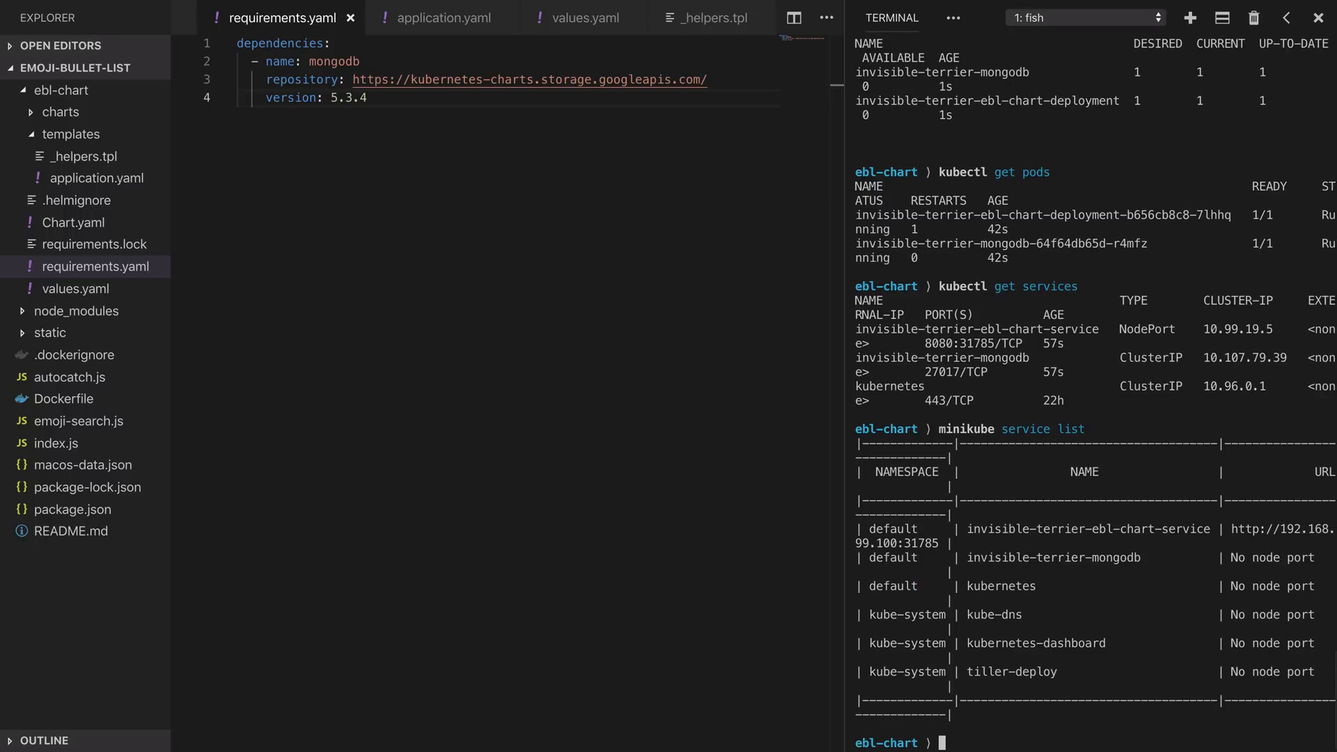
pyautogui.moveTo(968, 535)
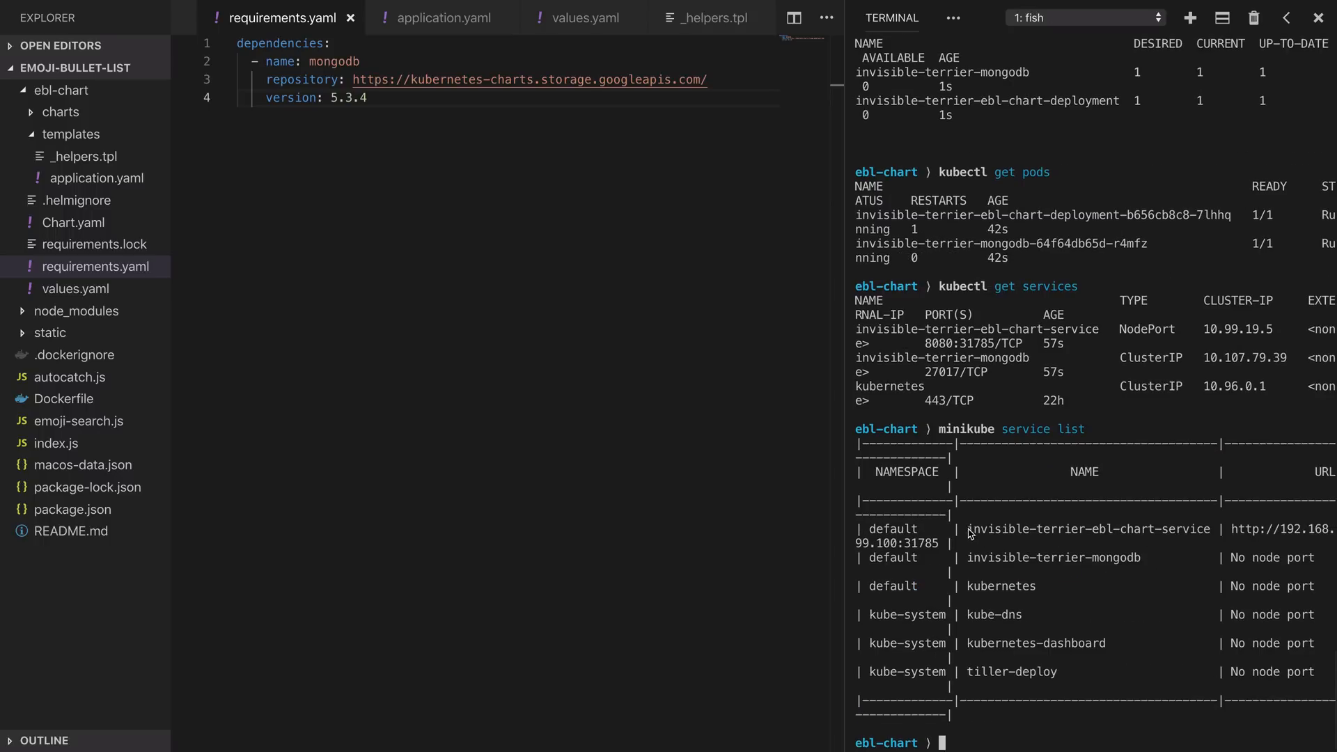
pyautogui.doubleClick(1087, 528)
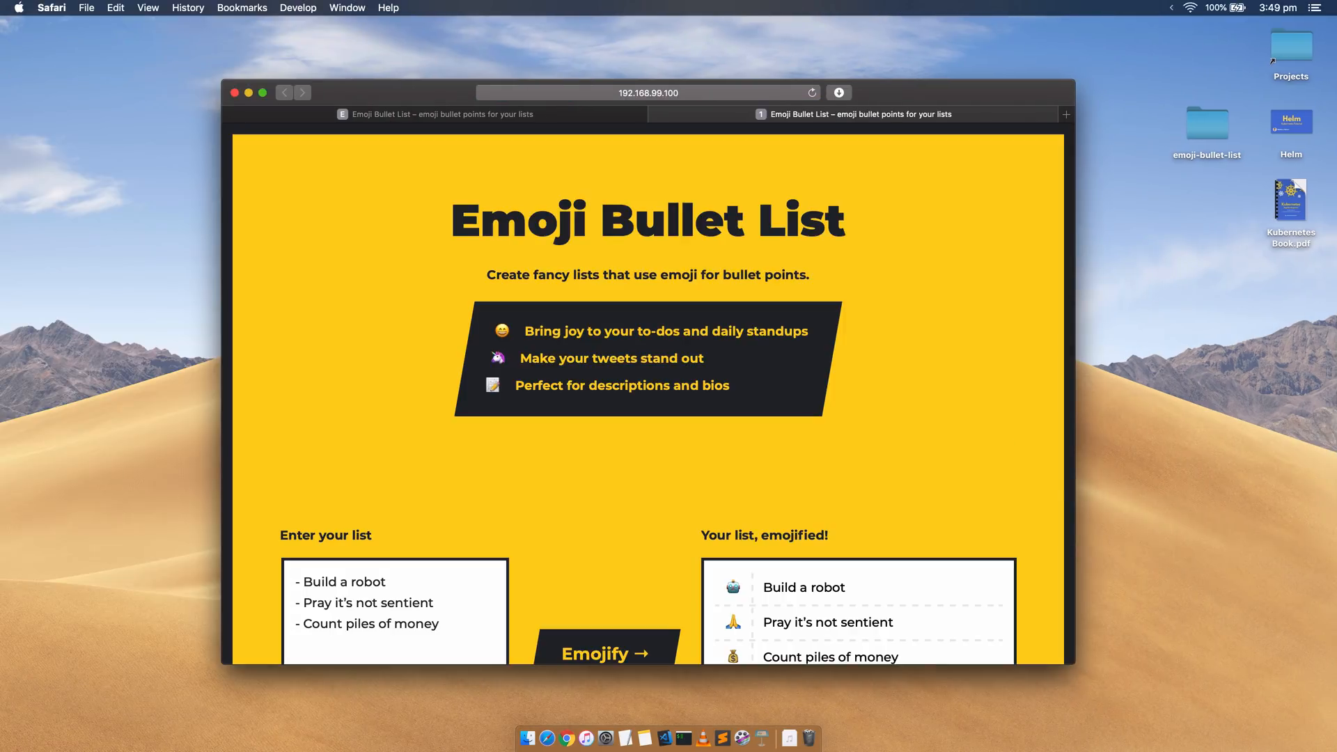
# Scroll to the emojified list in Safari and select the word money.
pyautogui.scroll(-3)
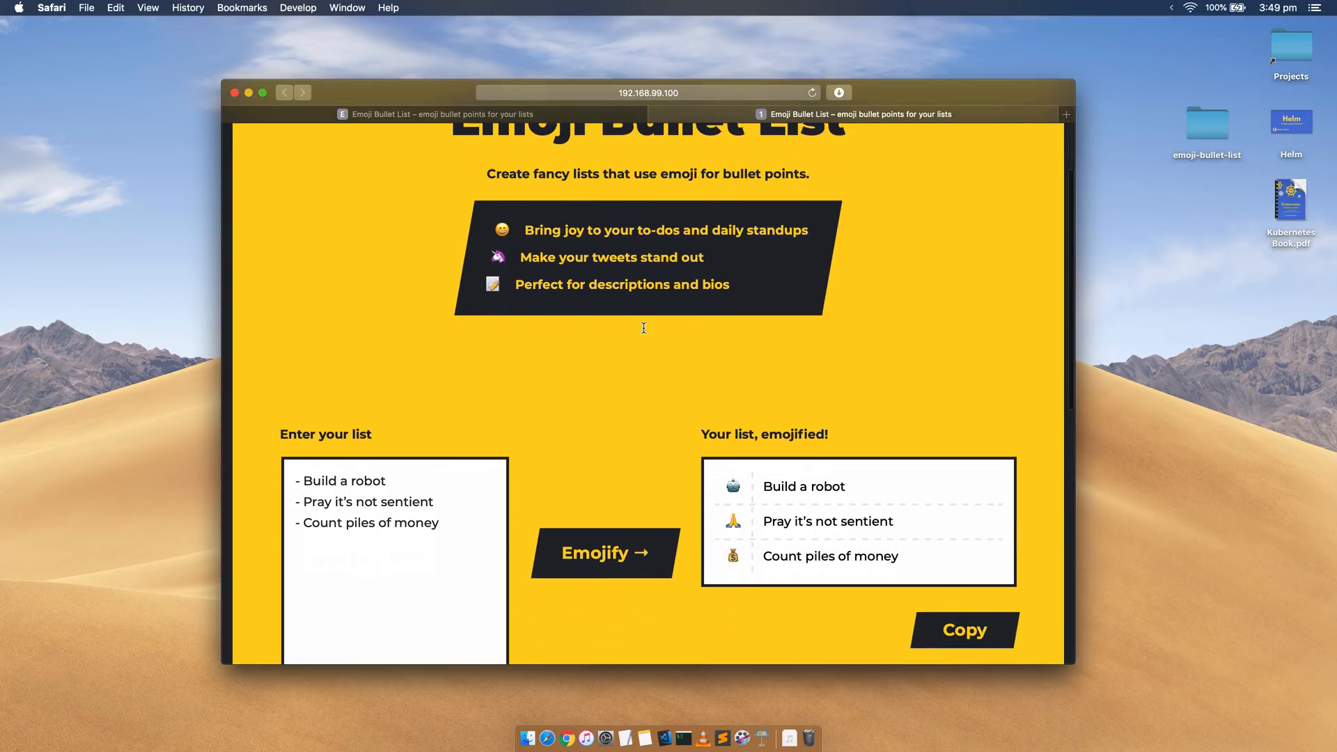
pyautogui.doubleClick(415, 519)
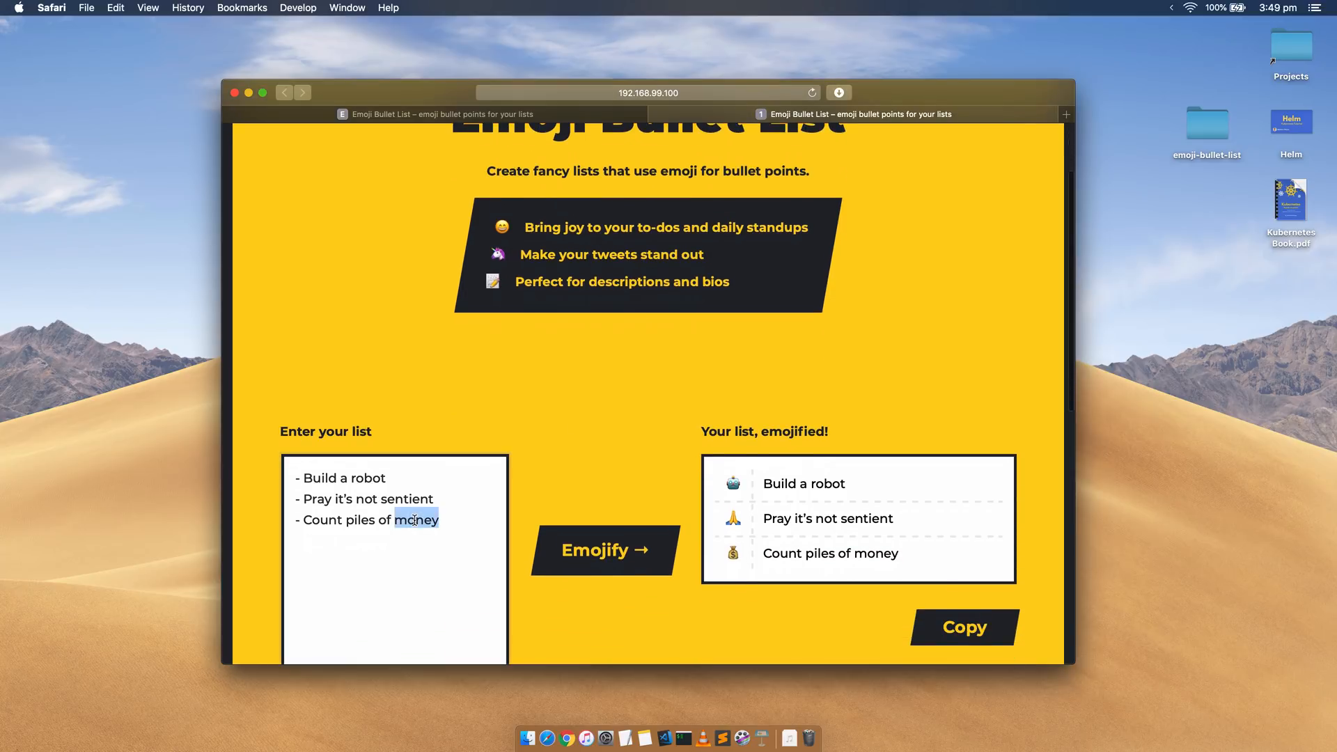